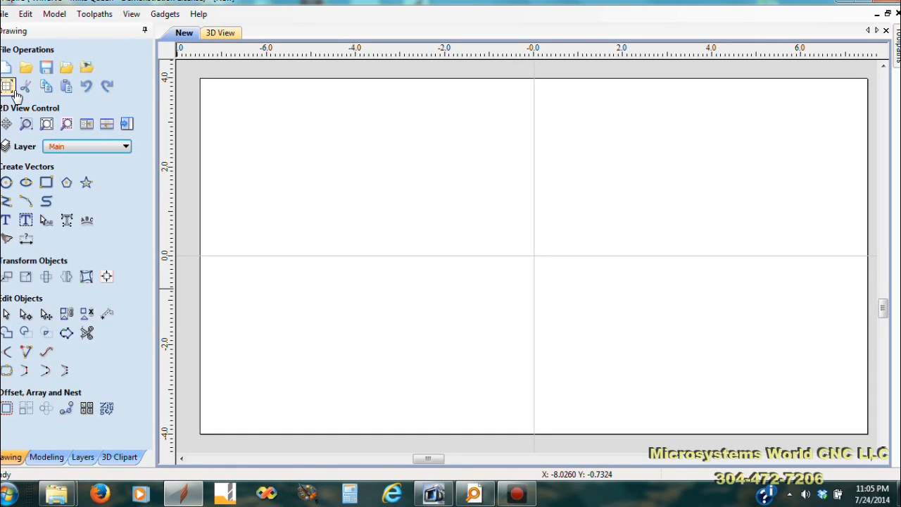
Review the Job Setup showing the 15 by 8 inch job and 0.75 inch thickness.
left_click(8, 86)
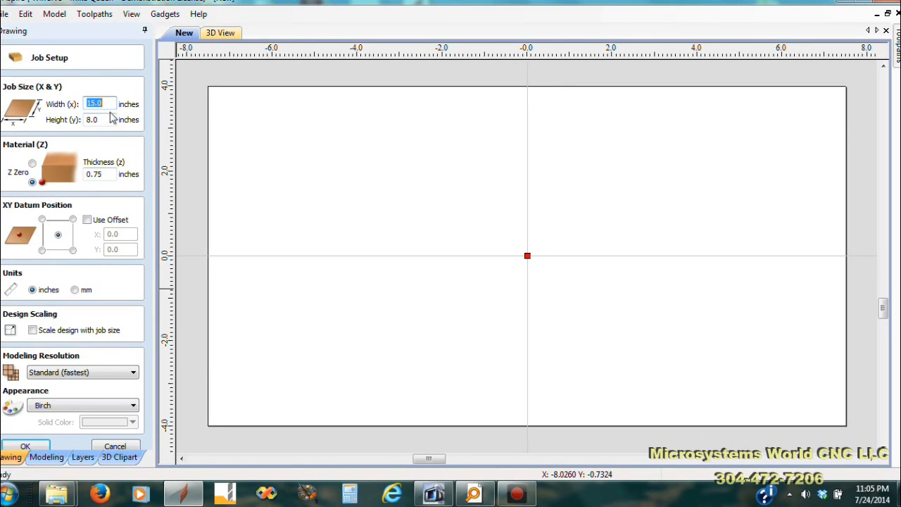
mouse_move(136, 143)
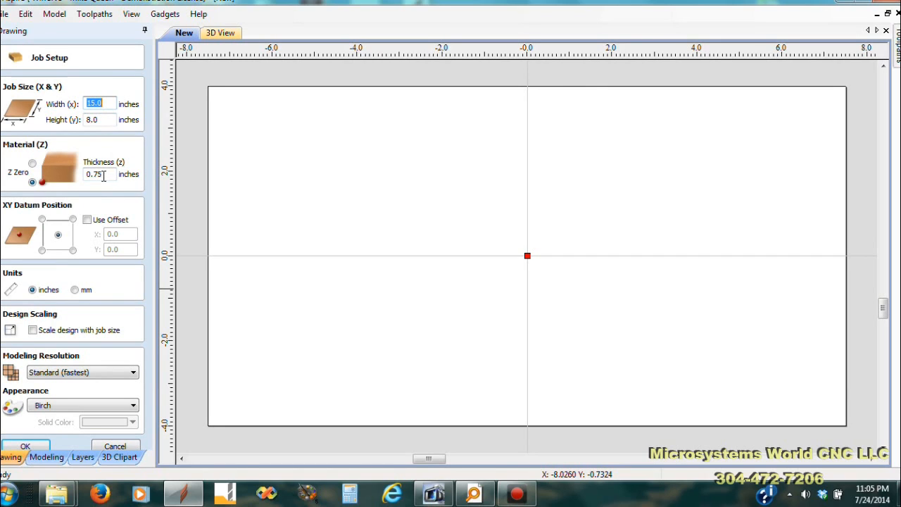
left_click(31, 183)
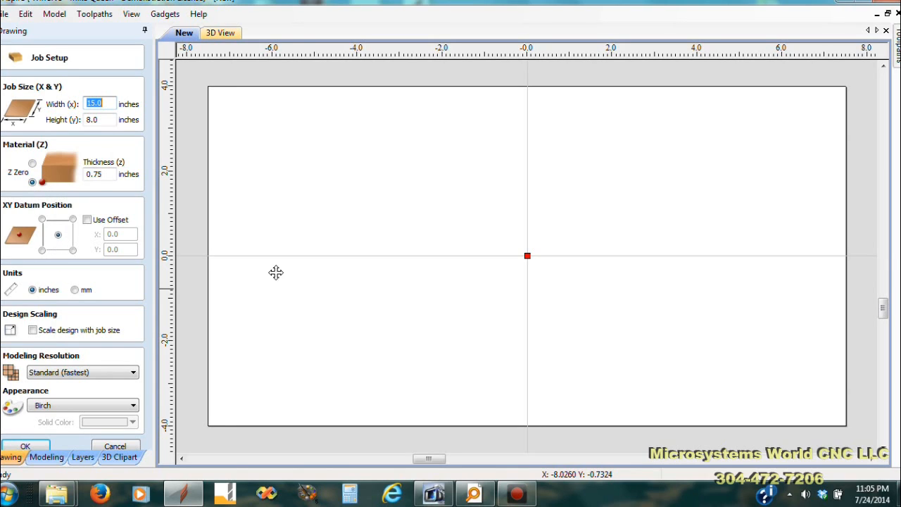
mouse_move(527, 259)
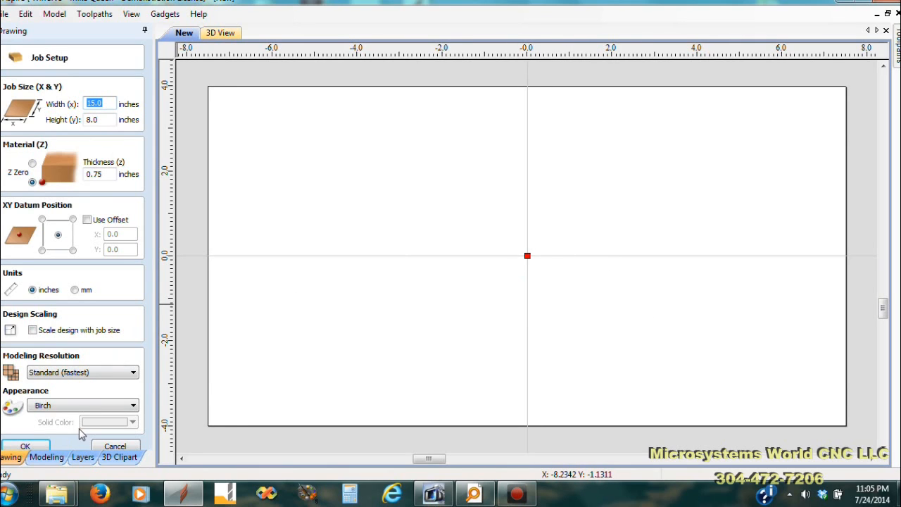
mouse_move(192, 428)
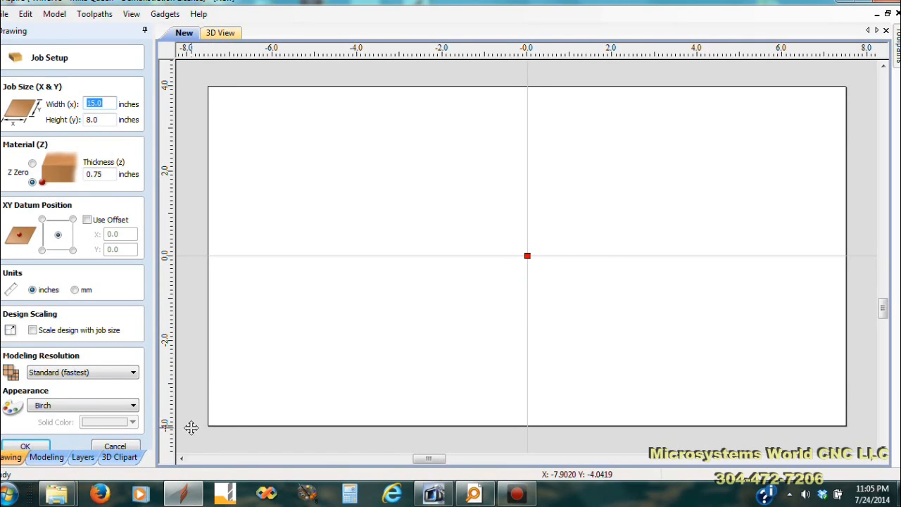
mouse_move(527, 256)
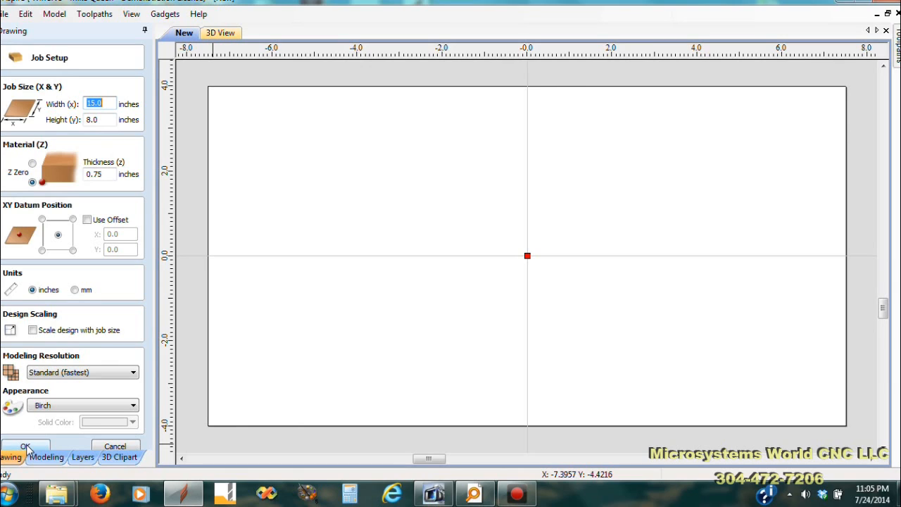
Accept the job settings and show the layer list with Main, In, Out, Clean In, Clean Out.
left_click(25, 445)
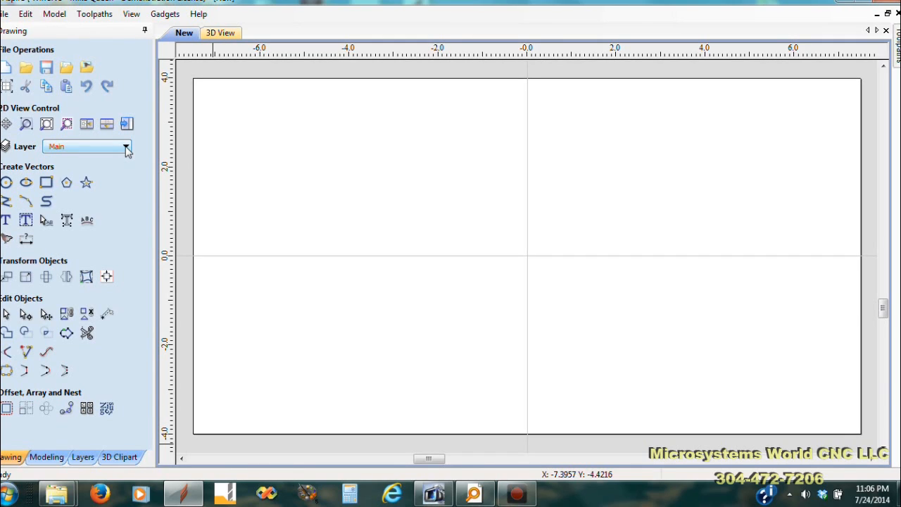
left_click(125, 146)
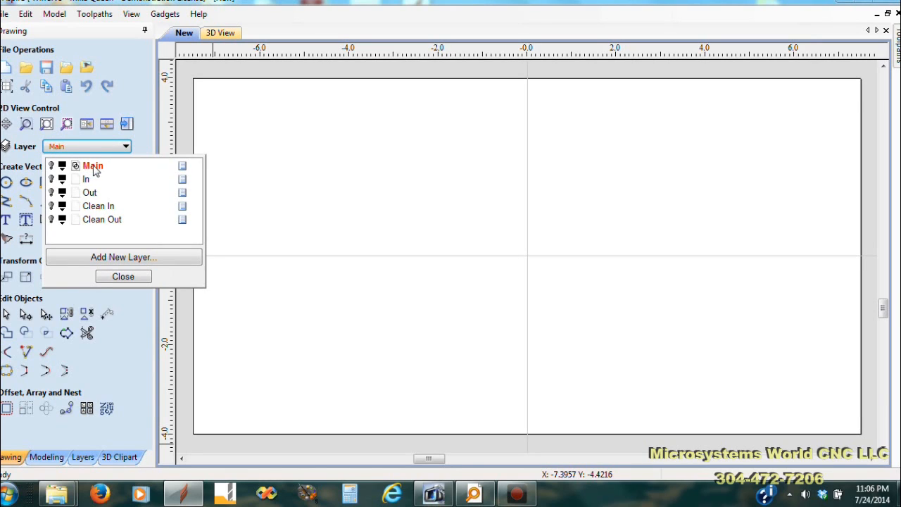
mouse_move(90, 184)
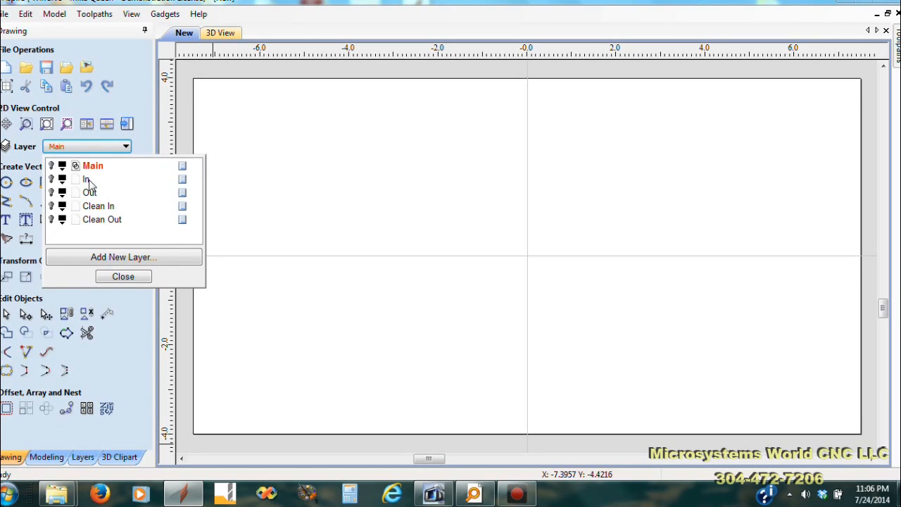
mouse_move(110, 224)
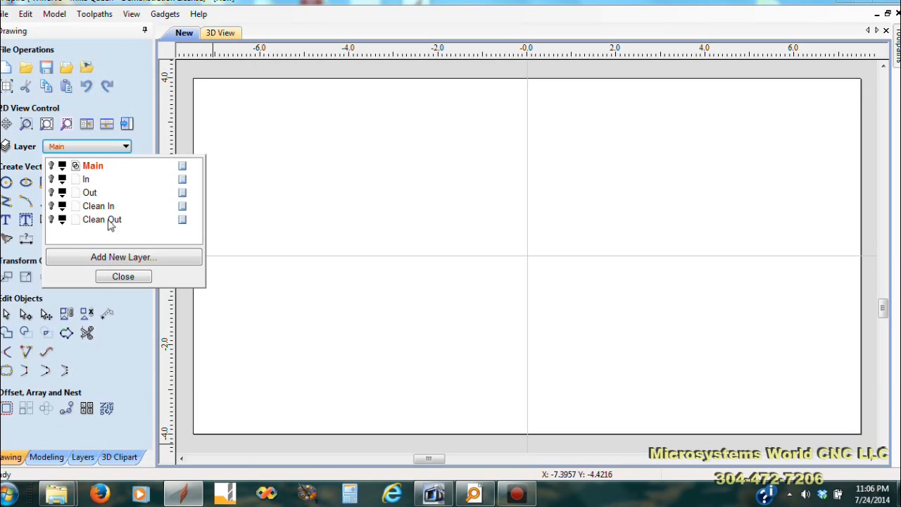
mouse_move(143, 229)
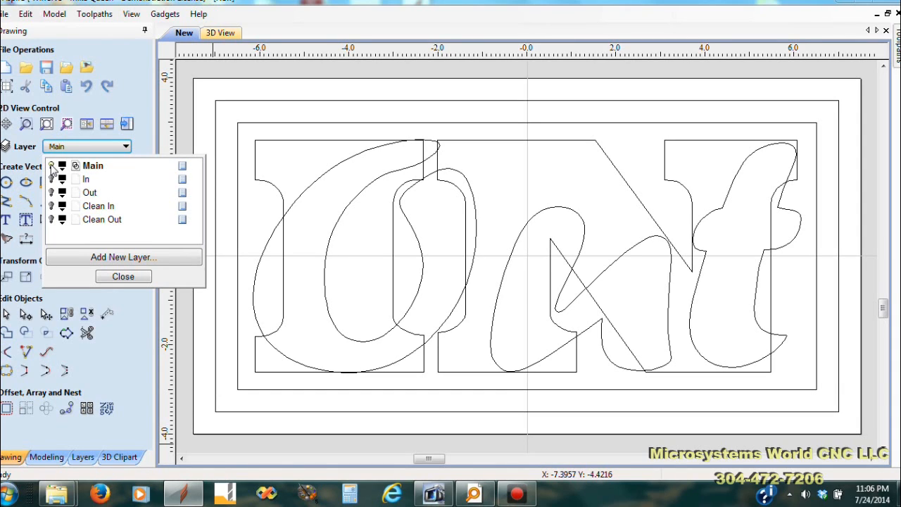
Close the layer list, leaving the Out letter and border outlines on the canvas.
left_click(123, 276)
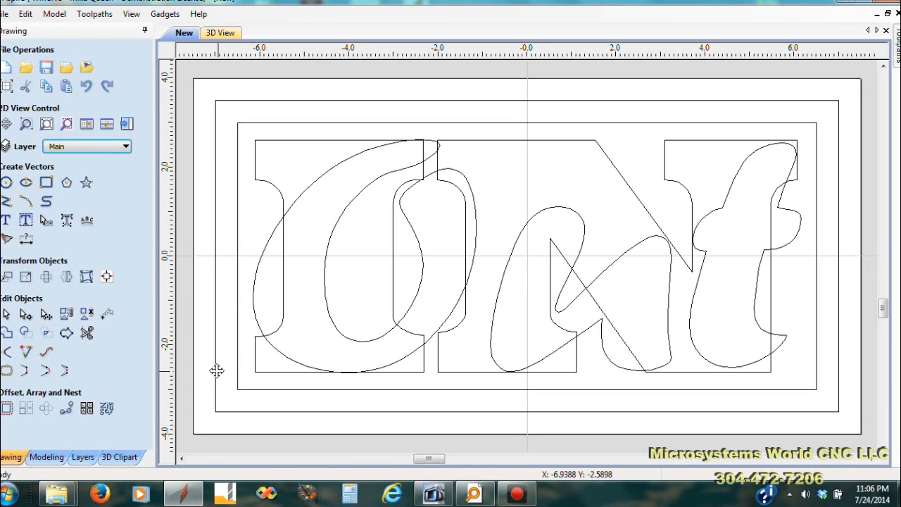
mouse_move(224, 377)
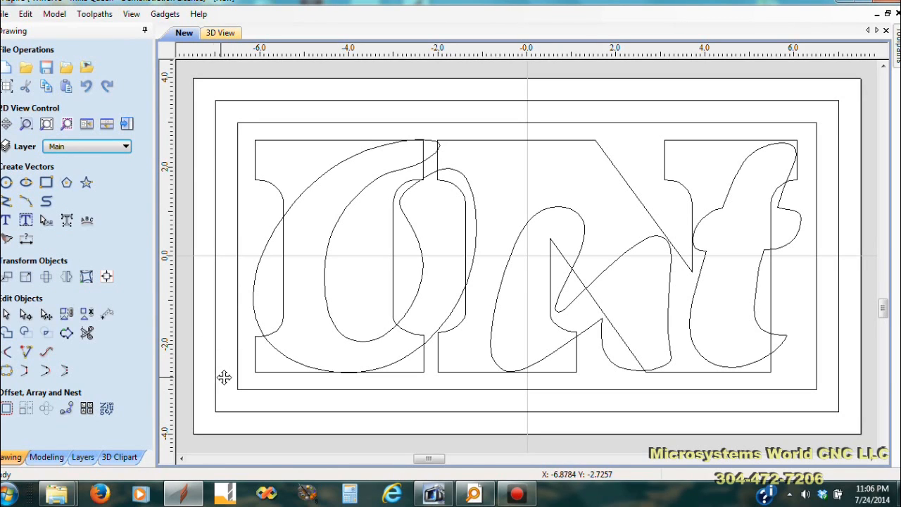
mouse_move(228, 311)
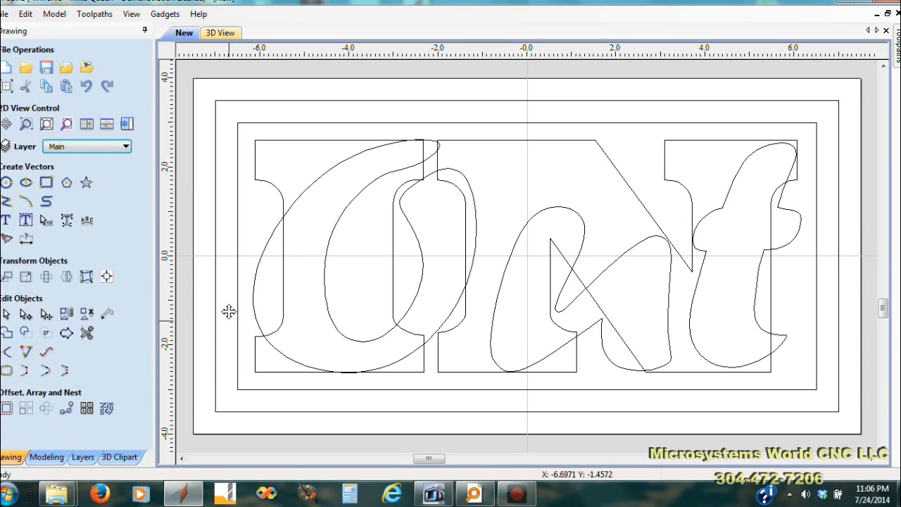
mouse_move(853, 132)
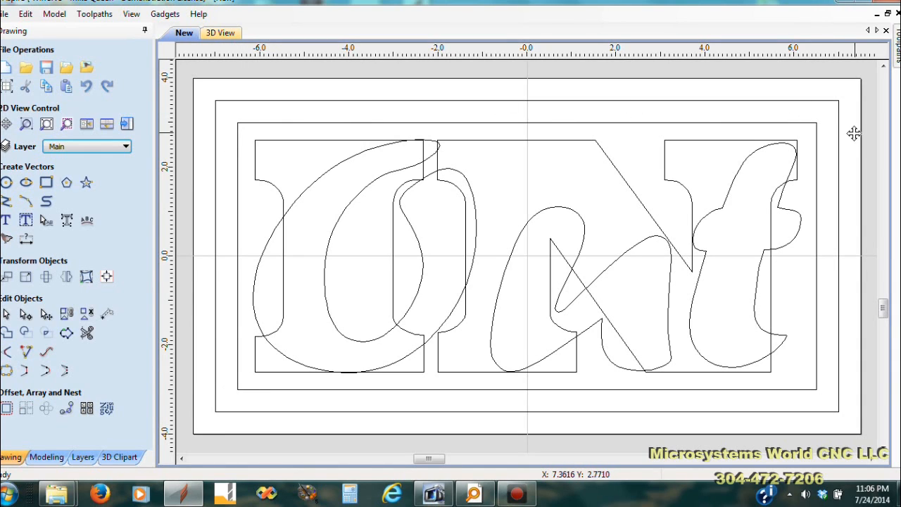
mouse_move(231, 415)
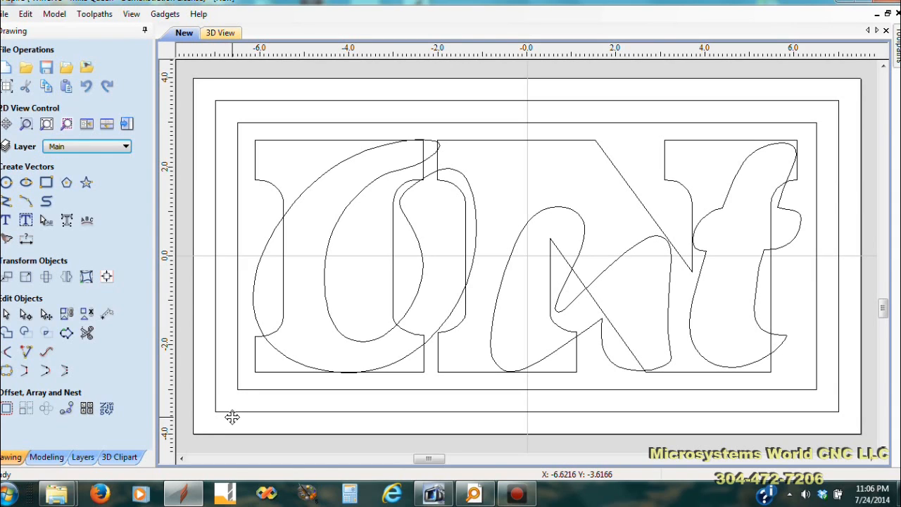
mouse_move(231, 411)
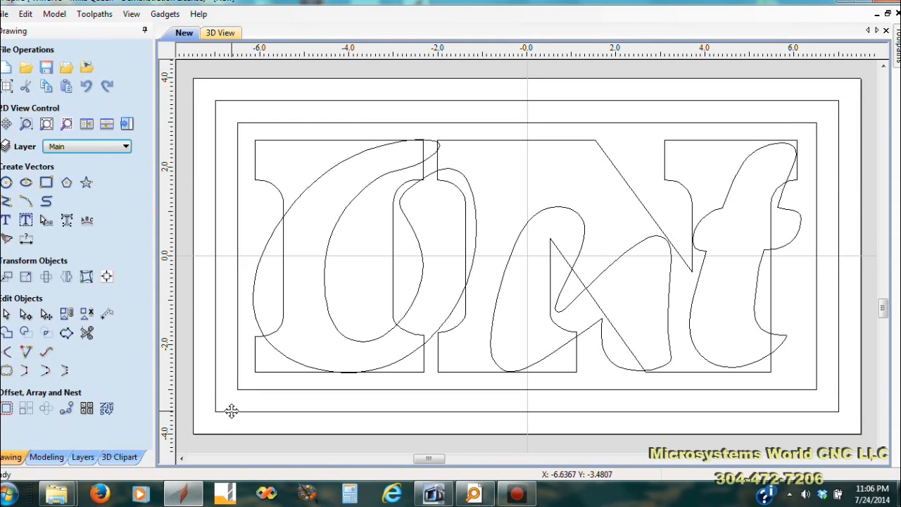
mouse_move(825, 303)
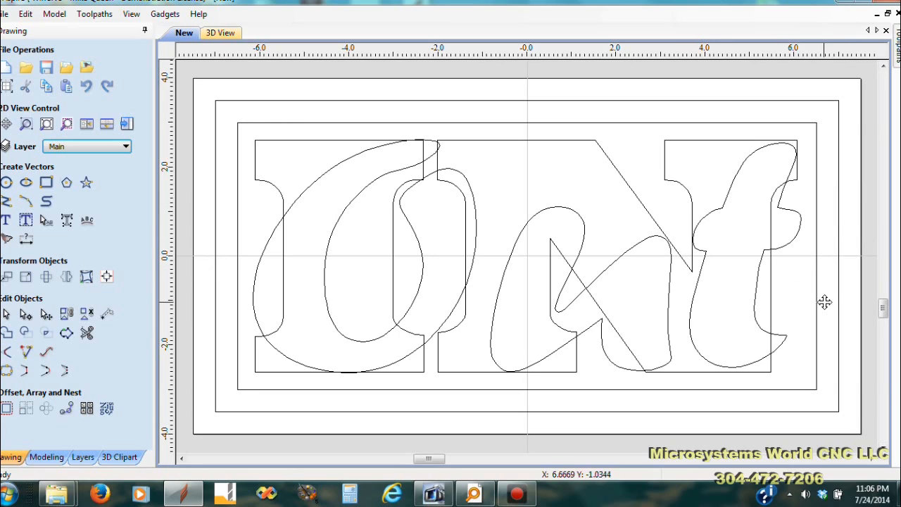
mouse_move(668, 157)
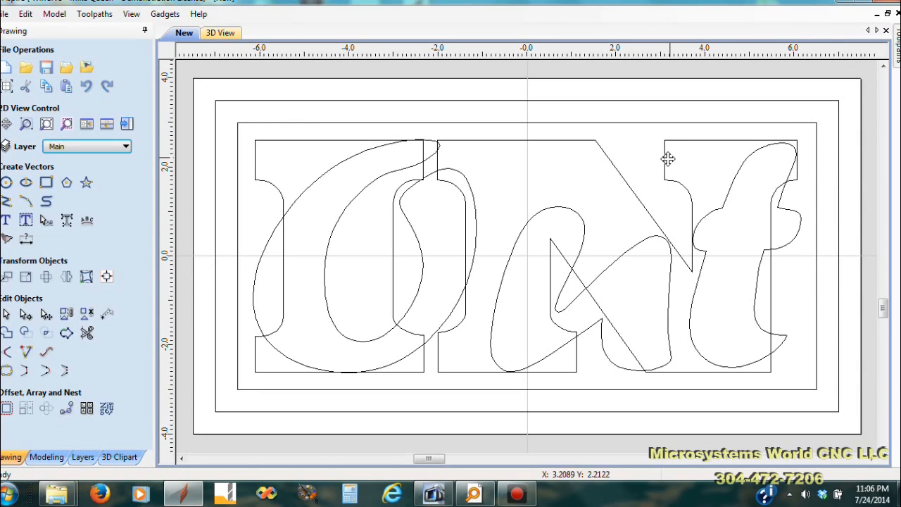
mouse_move(288, 247)
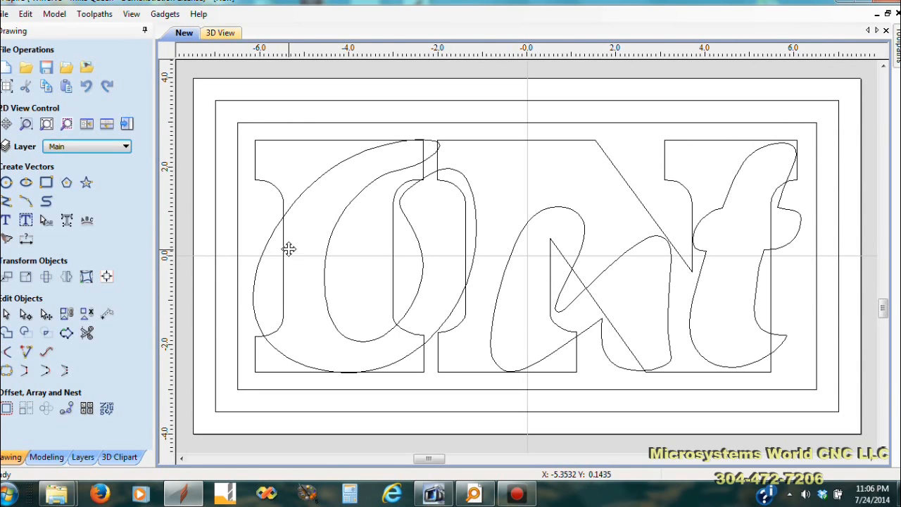
mouse_move(247, 369)
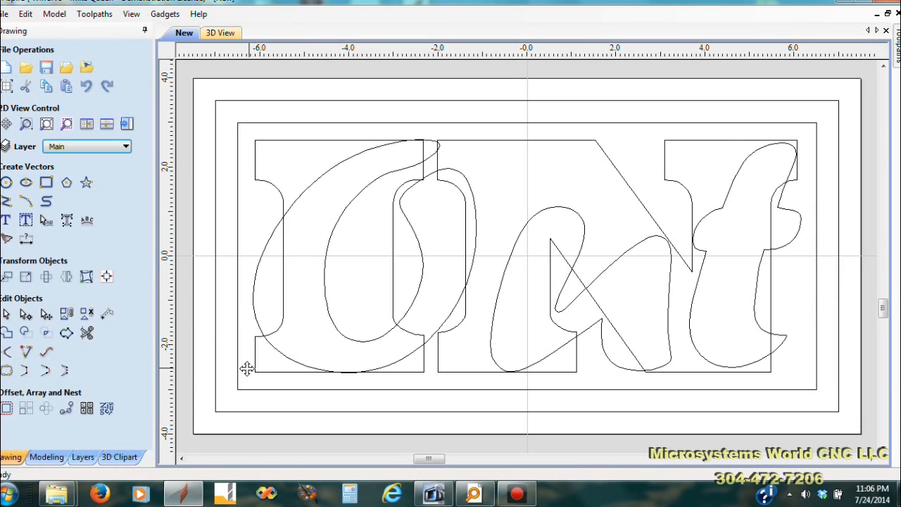
mouse_move(266, 338)
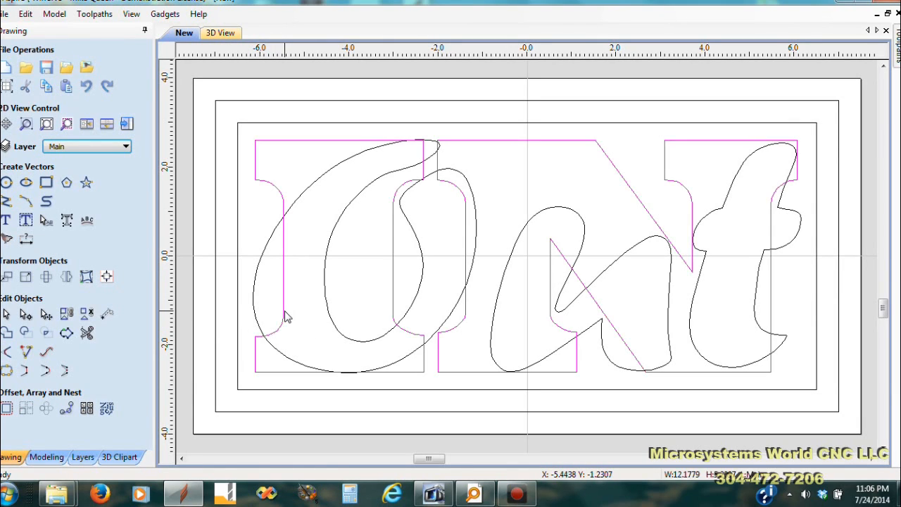
mouse_move(276, 371)
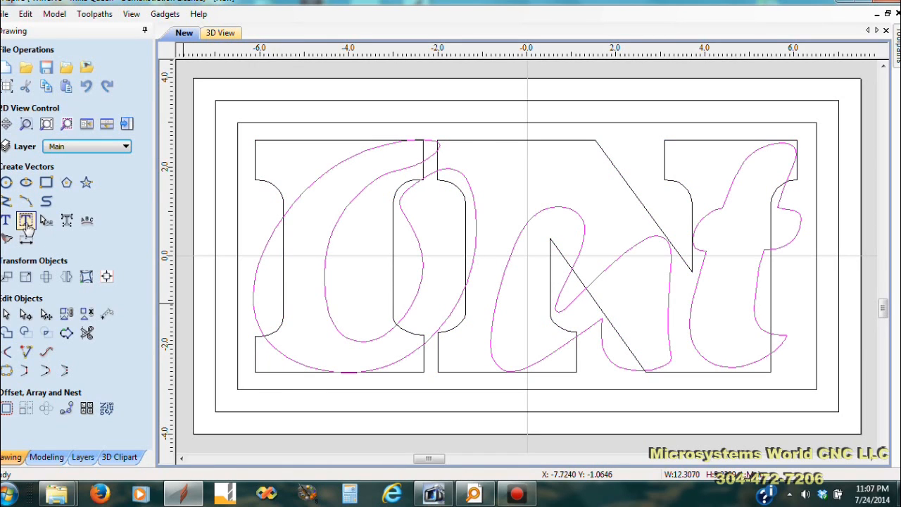
mouse_move(12, 222)
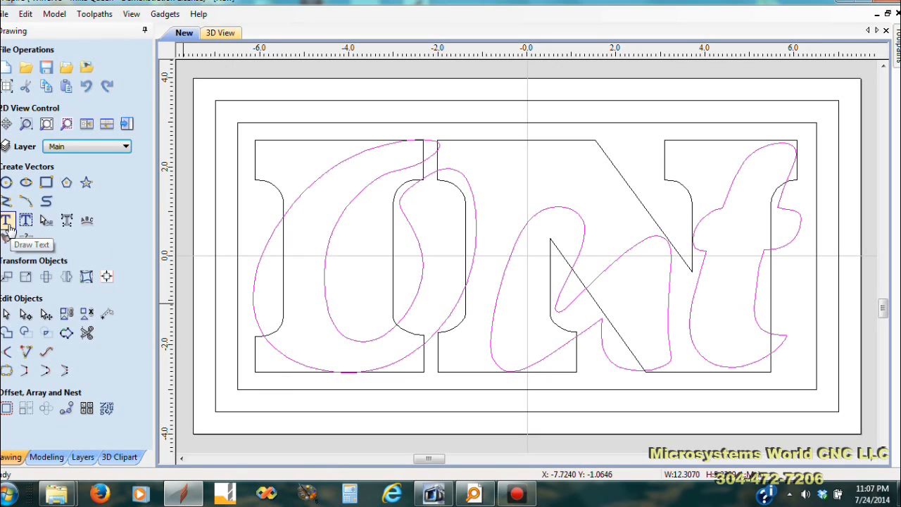
mouse_move(560, 323)
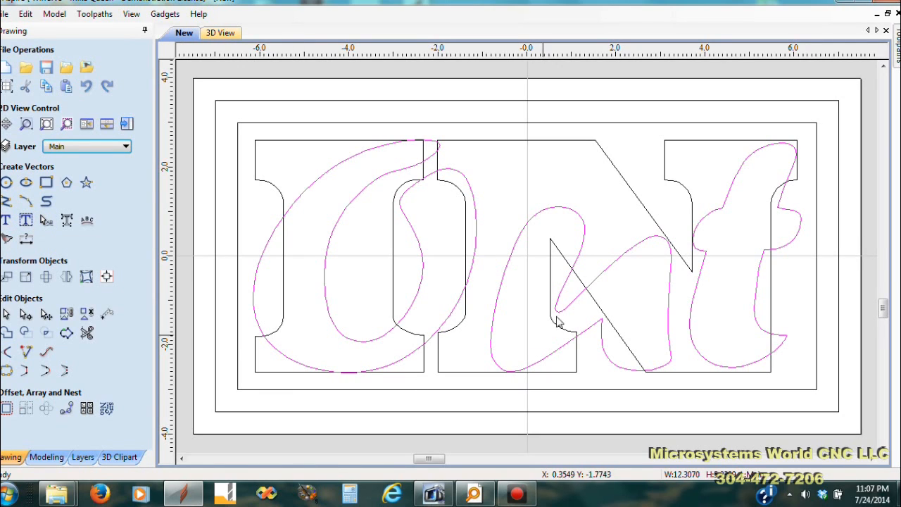
mouse_move(648, 330)
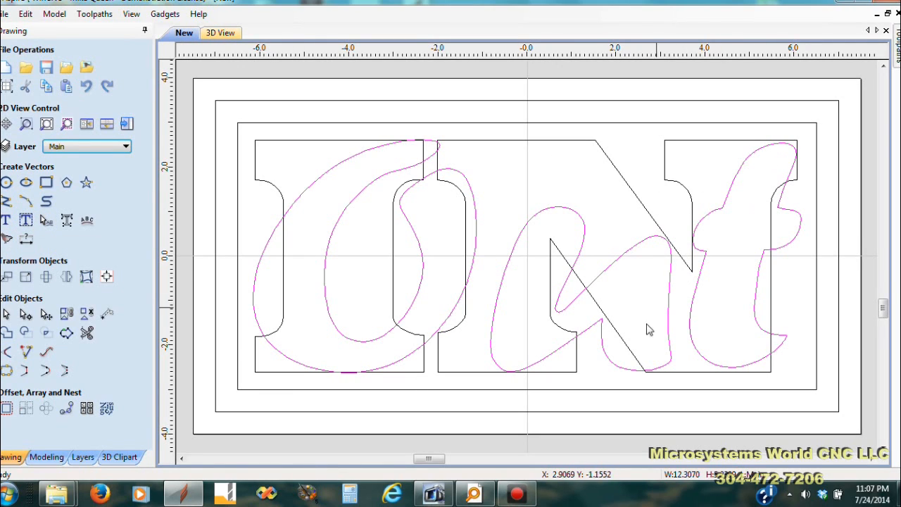
mouse_move(772, 219)
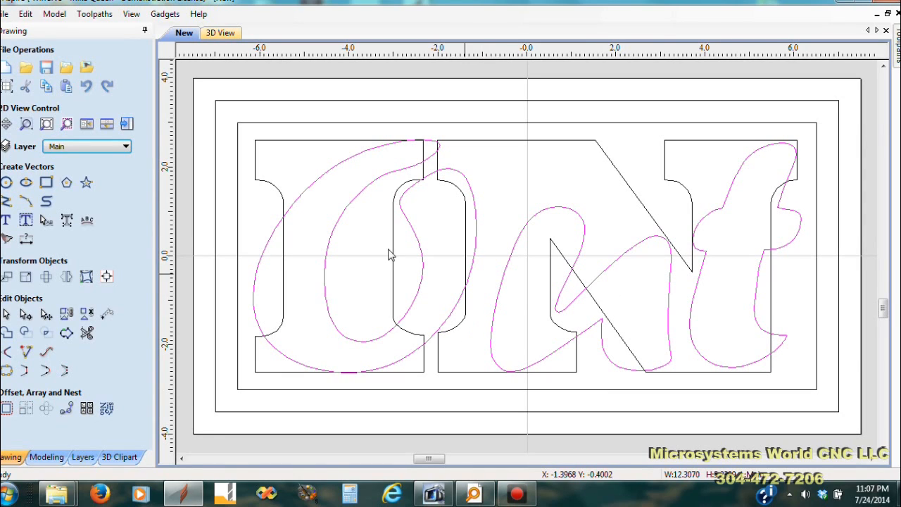
mouse_move(276, 214)
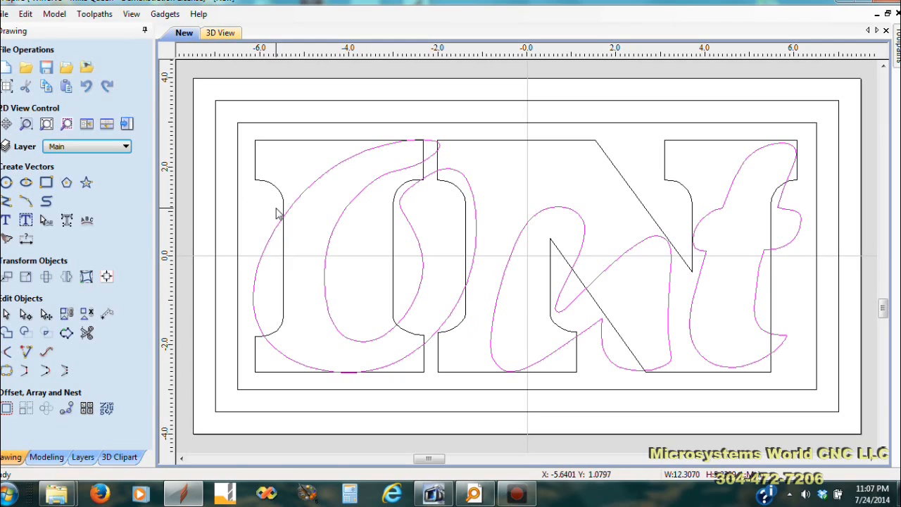
mouse_move(279, 194)
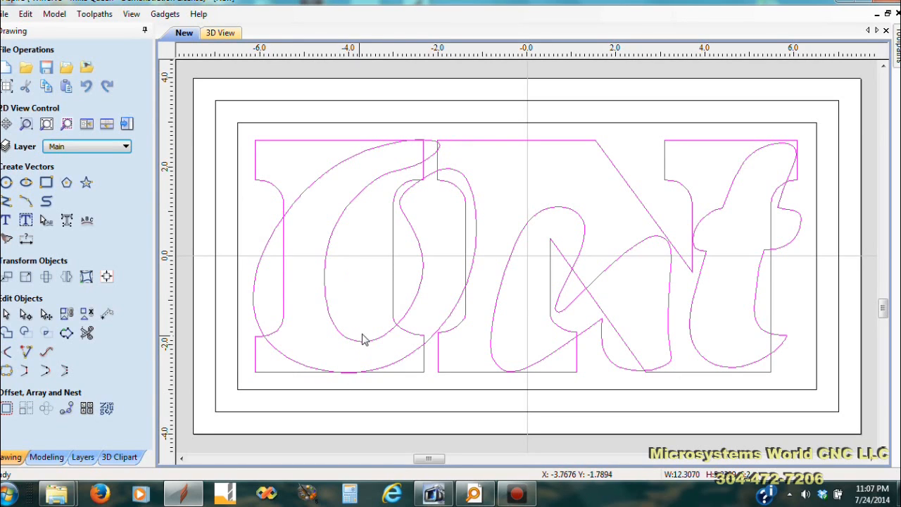
Copy the selected script Out letter outlines onto the Out layer via Copy to Layer.
right_click(365, 345)
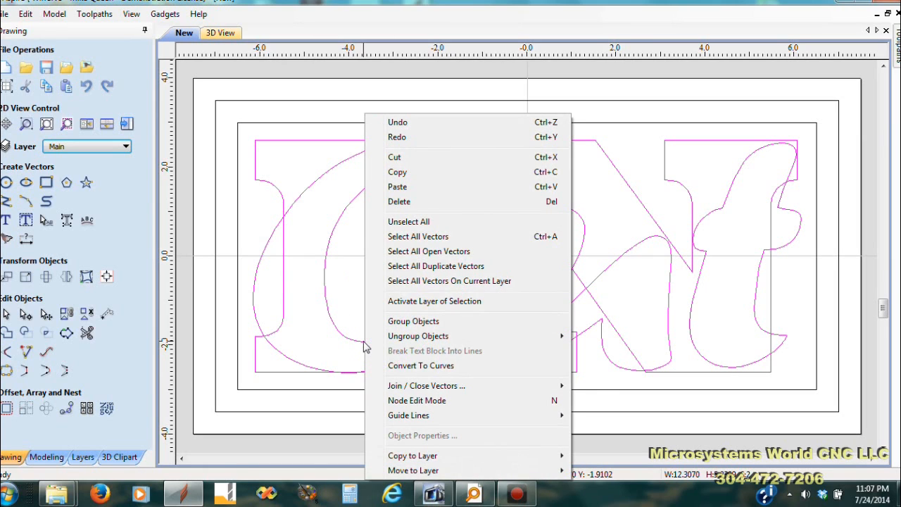
left_click(412, 456)
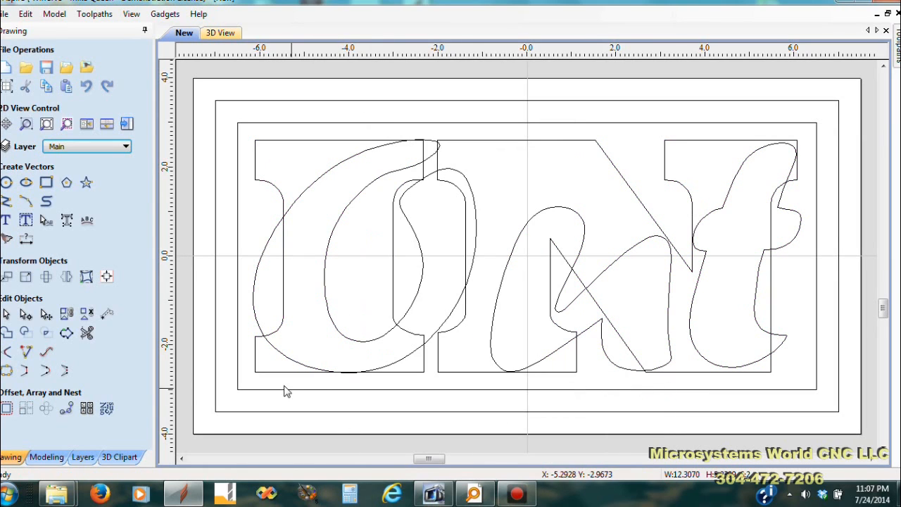
mouse_move(290, 397)
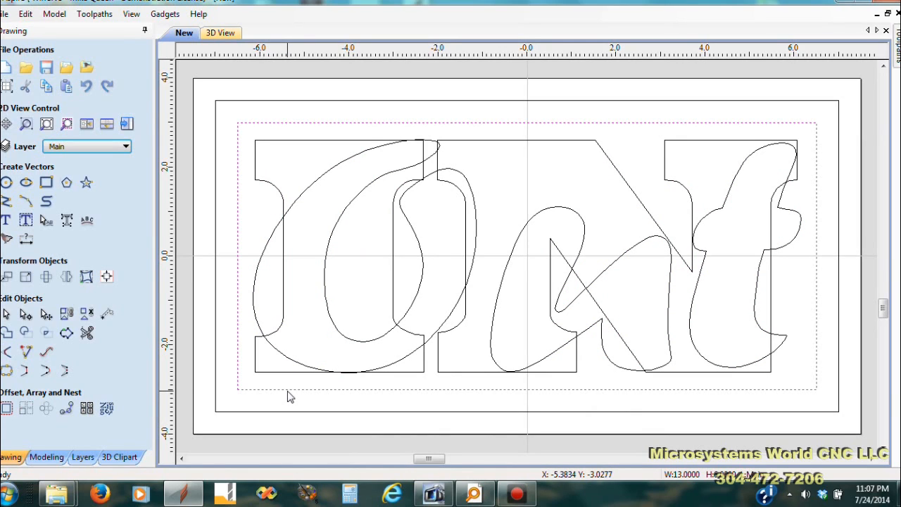
mouse_move(301, 372)
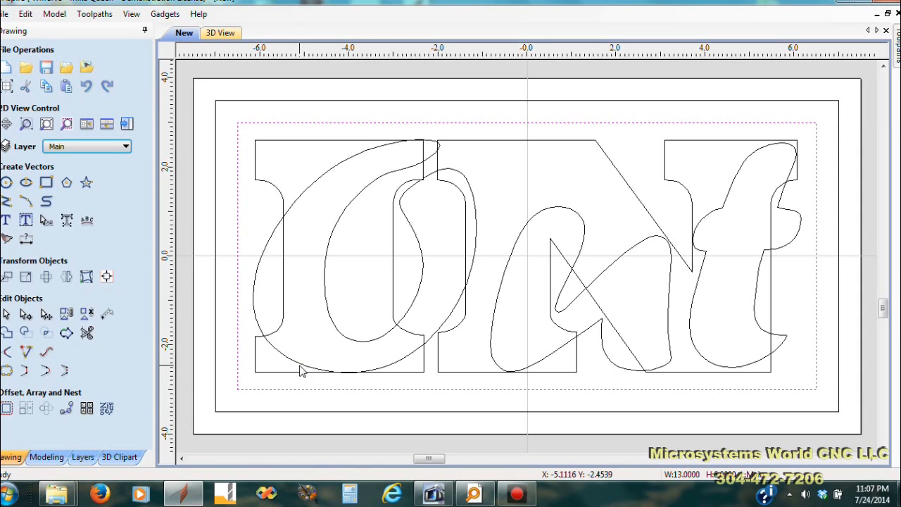
right_click(303, 369)
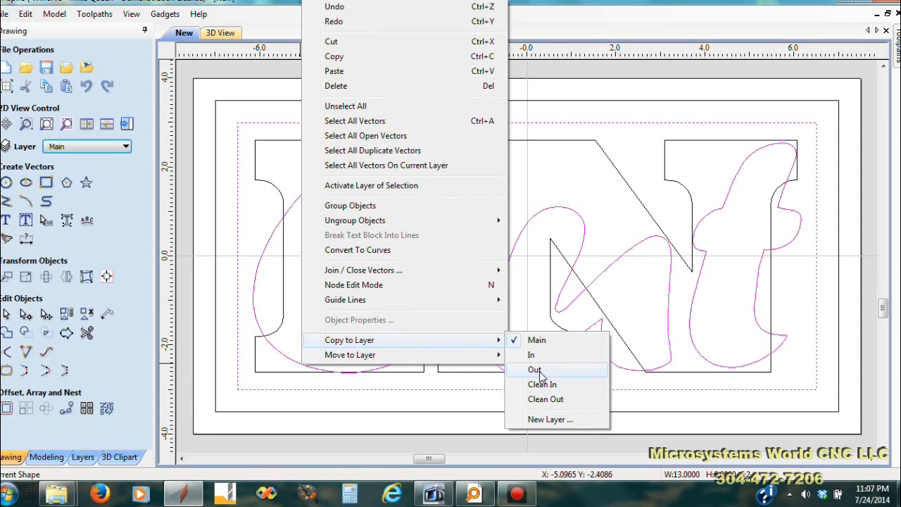
left_click(535, 369)
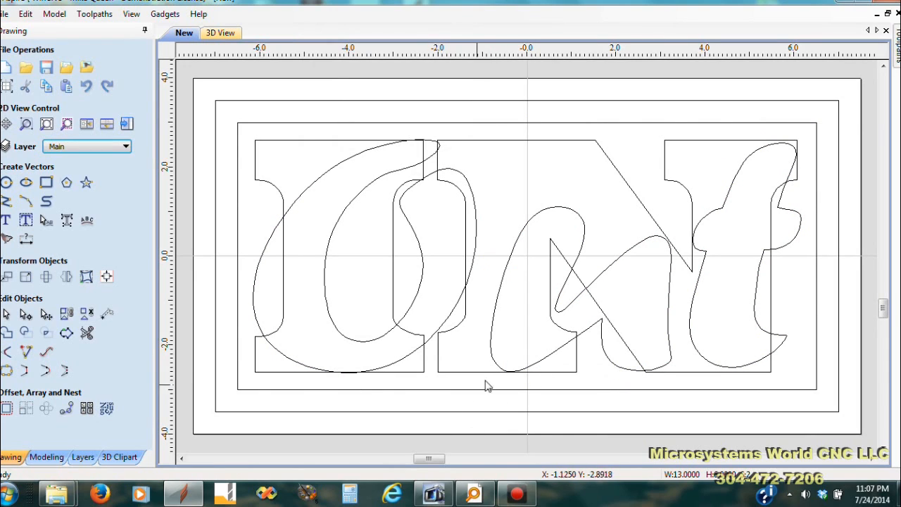
mouse_move(138, 152)
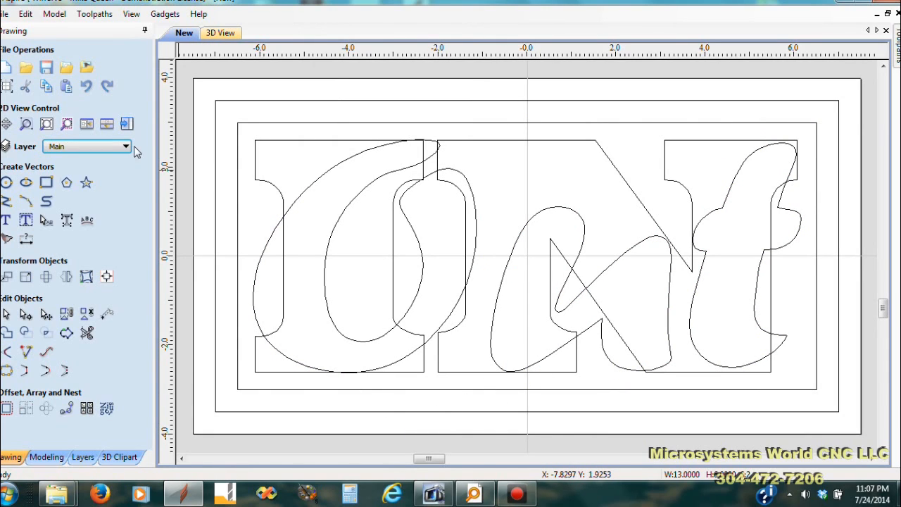
Hide Main, make In the active layer, and box-select all its letter outlines.
left_click(125, 146)
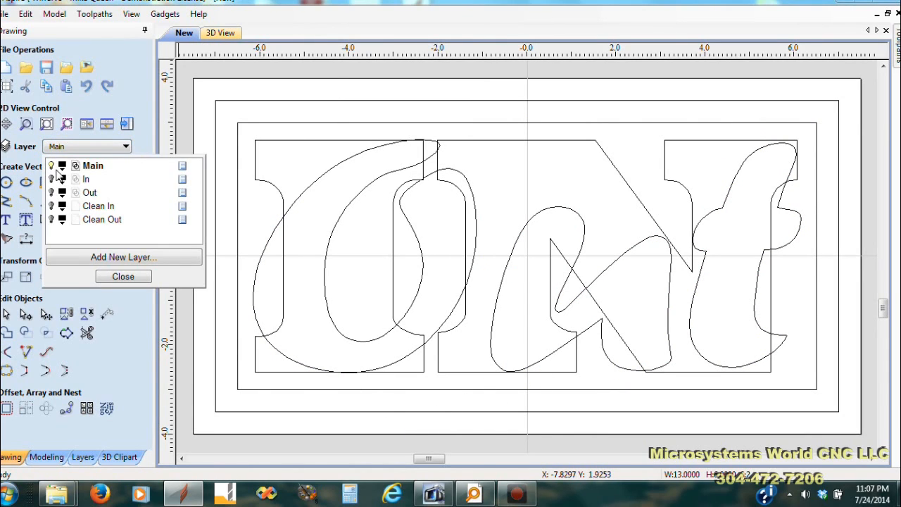
left_click(51, 167)
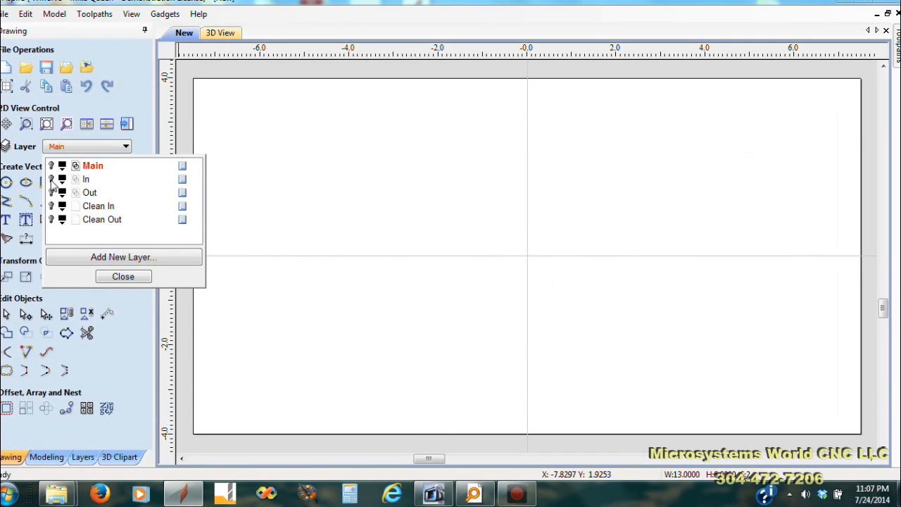
left_click(85, 179)
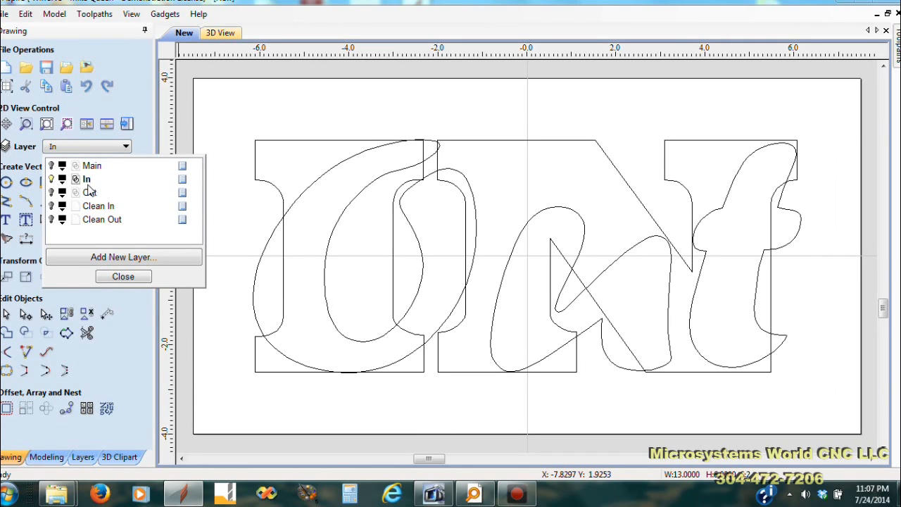
left_click(124, 276)
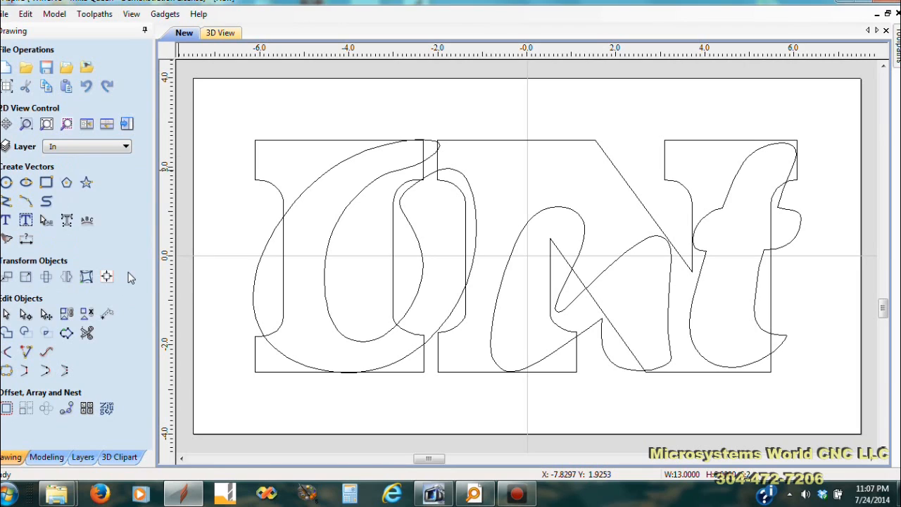
mouse_move(169, 380)
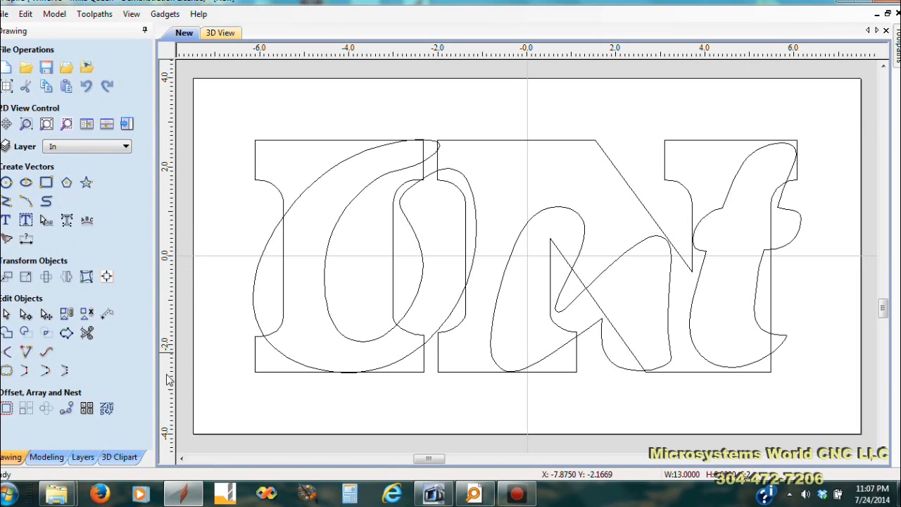
mouse_move(327, 270)
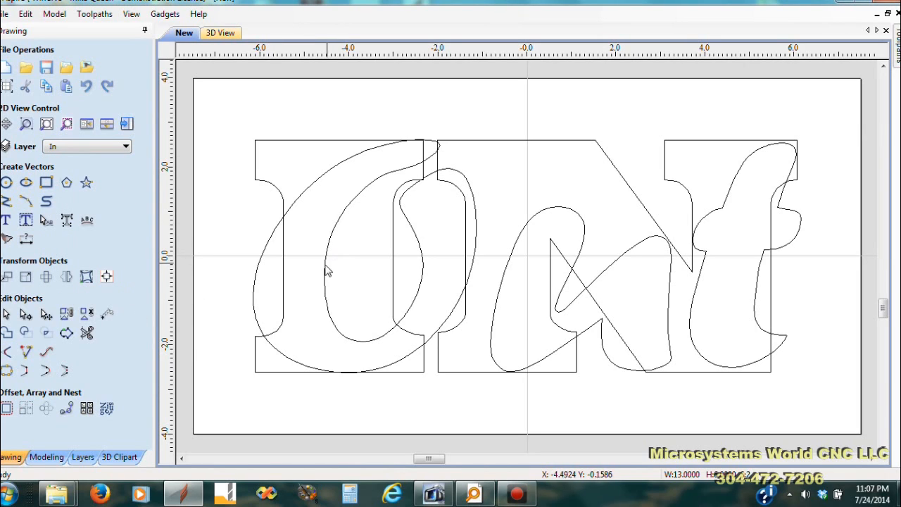
mouse_move(824, 140)
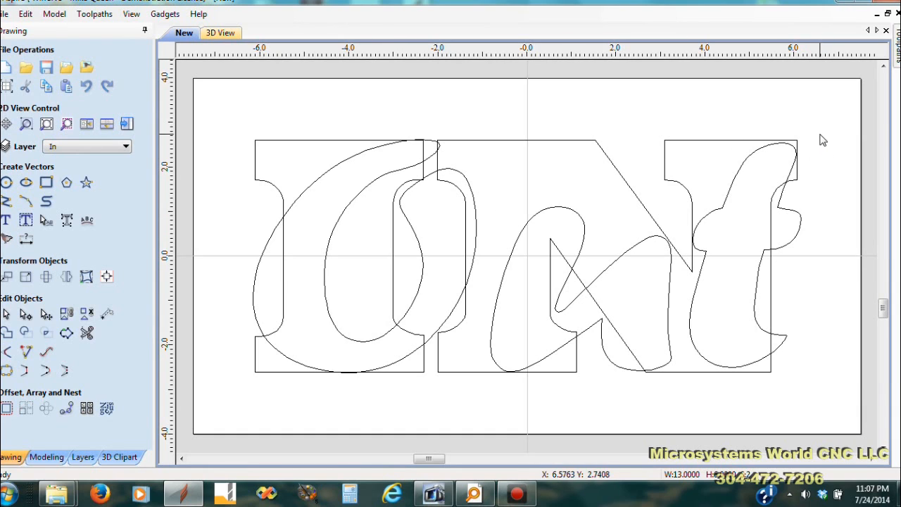
left_click_drag(246, 124, 444, 299)
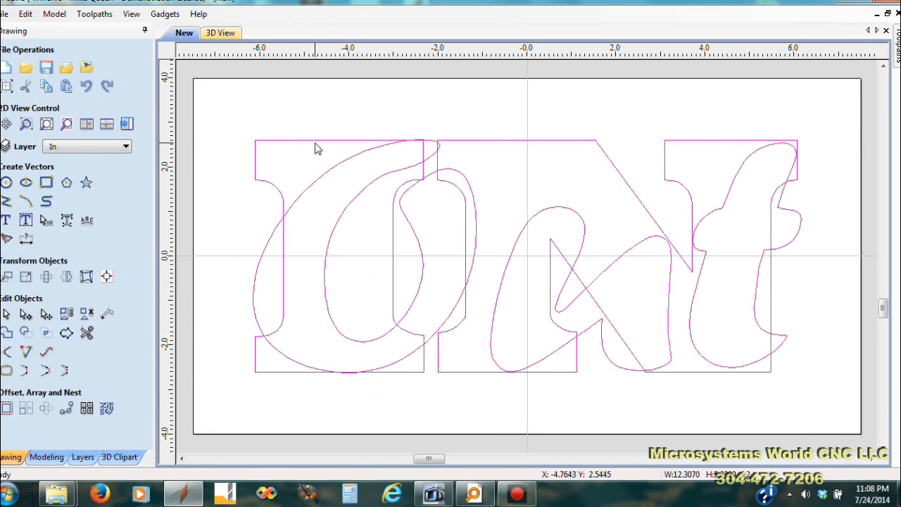
mouse_move(303, 153)
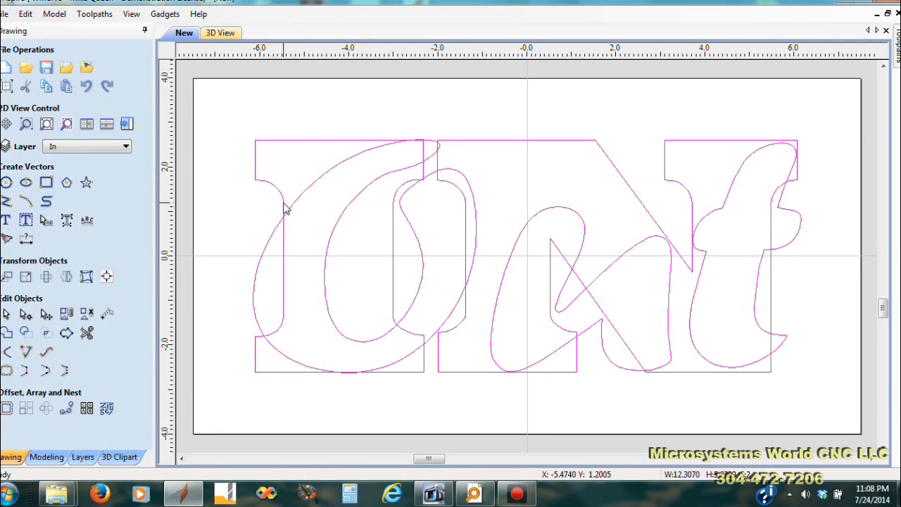
mouse_move(67, 221)
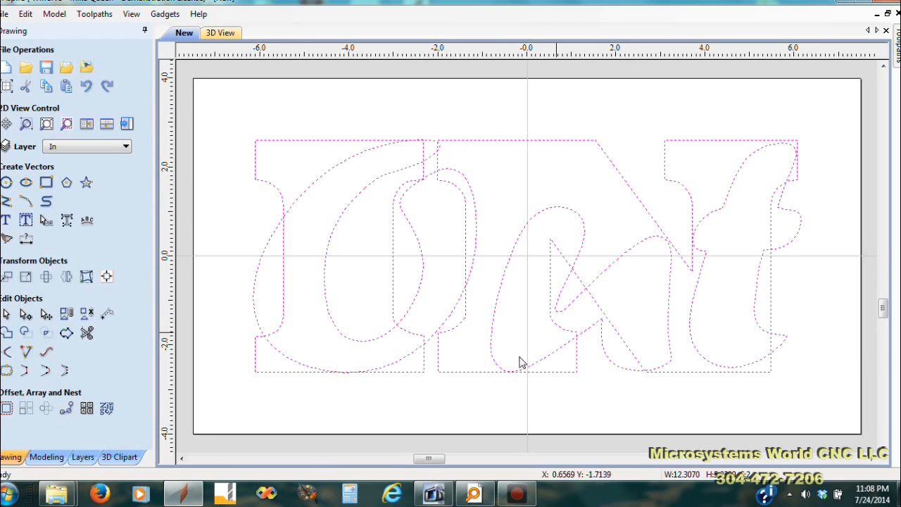
mouse_move(88, 333)
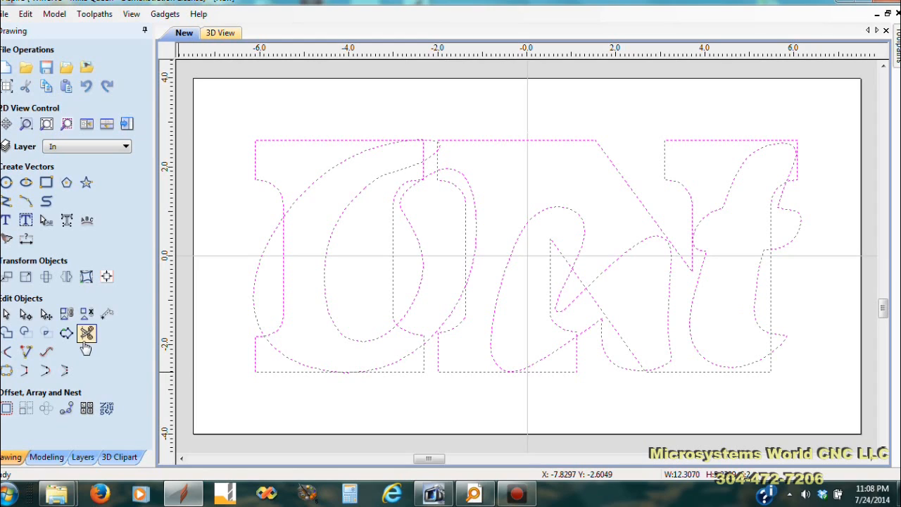
mouse_move(87, 333)
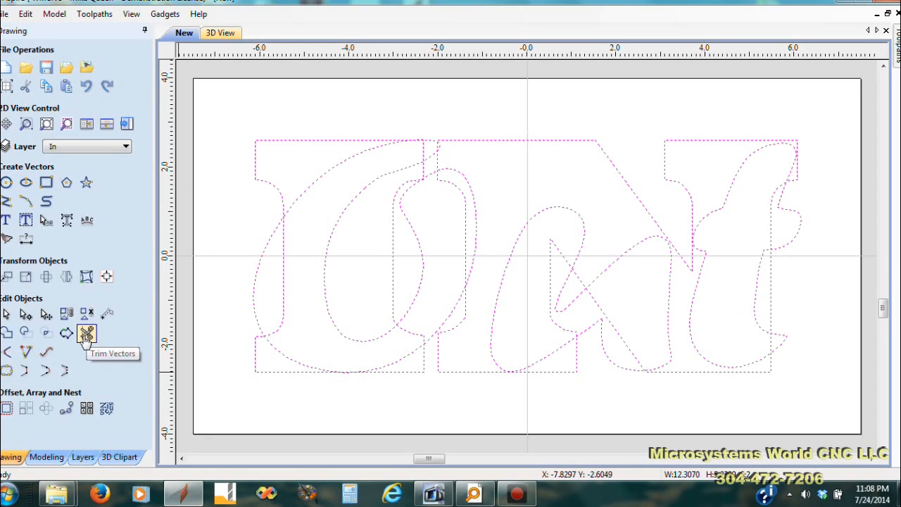
Trim away the overlapping segments where the block and script O outlines cross.
left_click(88, 332)
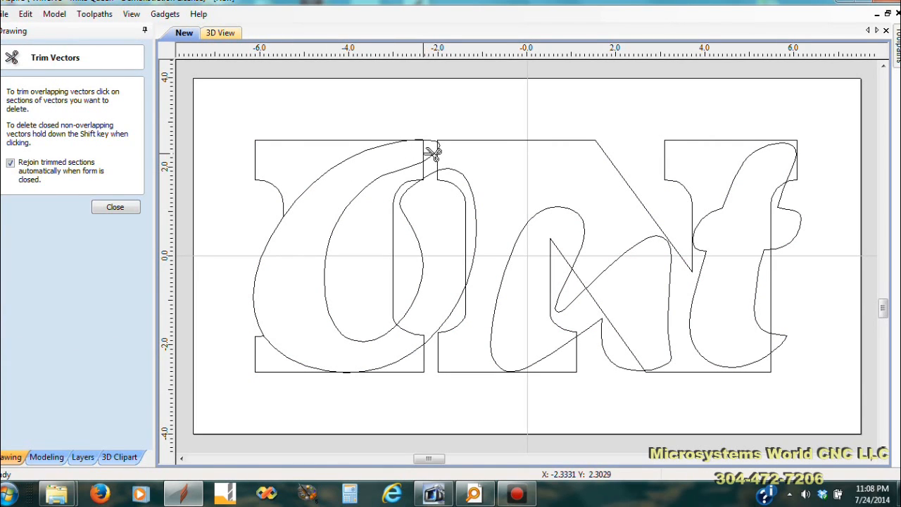
left_click(435, 153)
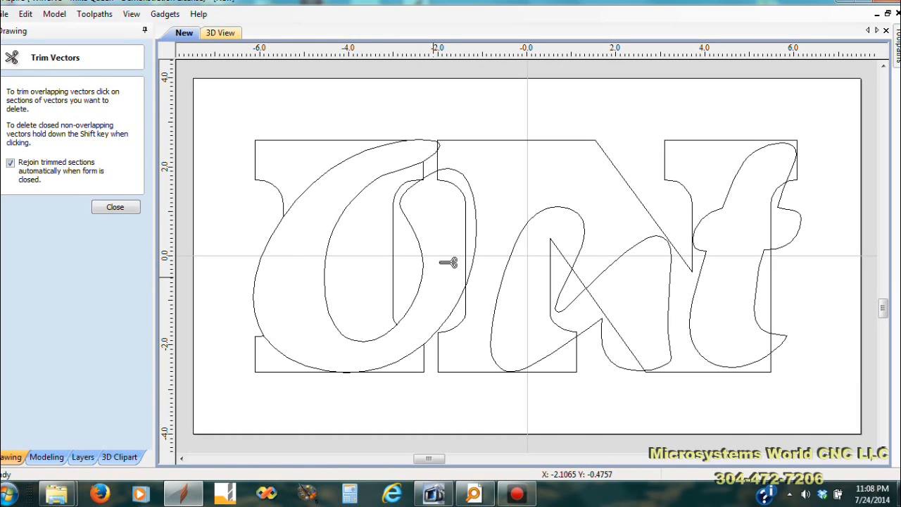
mouse_move(471, 206)
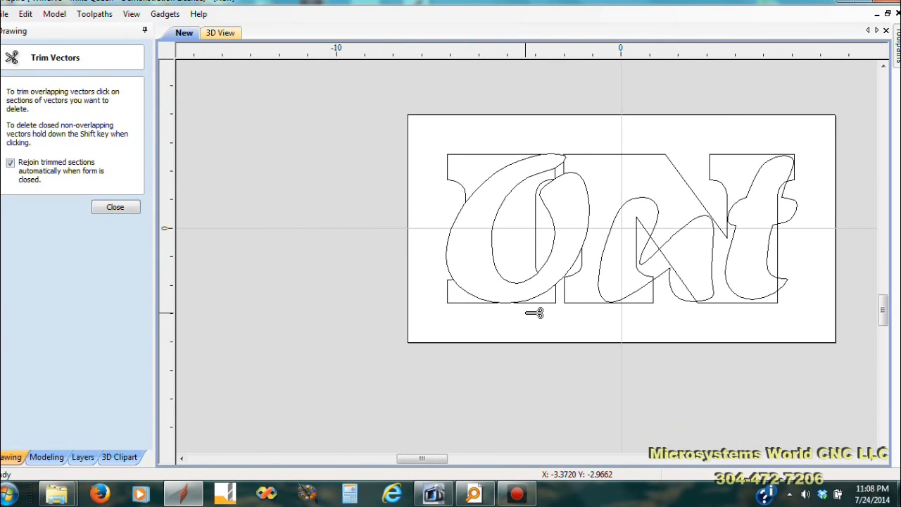
mouse_move(433, 262)
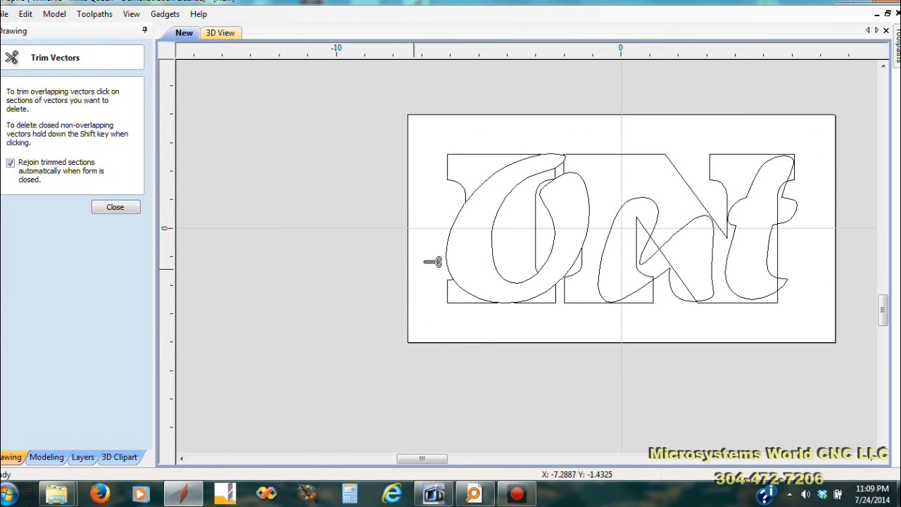
mouse_move(456, 246)
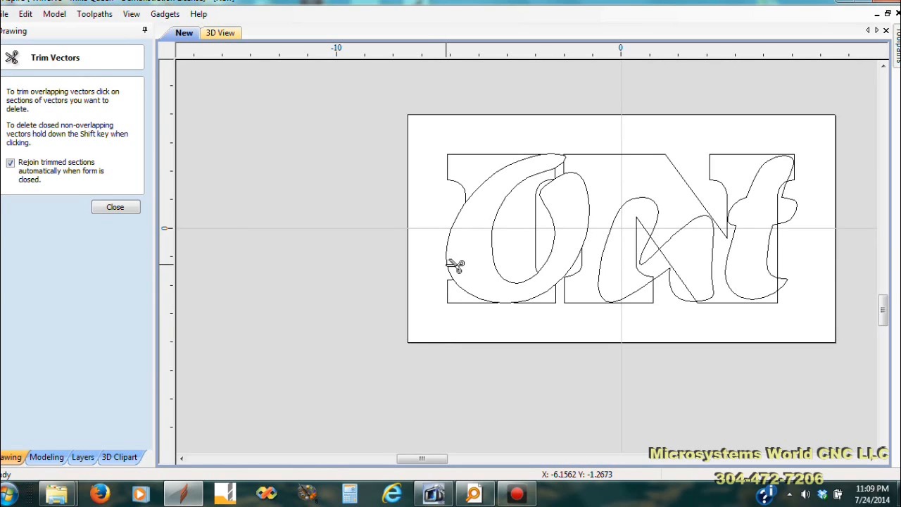
left_click(456, 266)
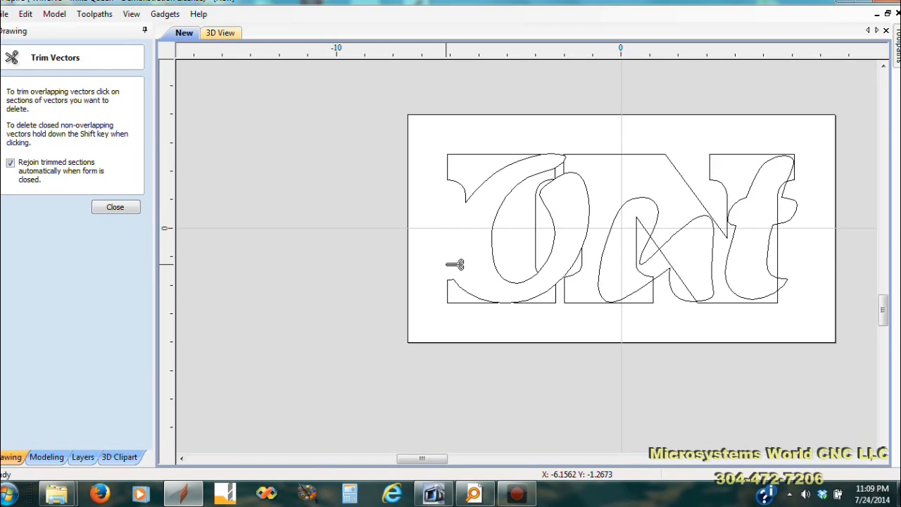
mouse_move(509, 248)
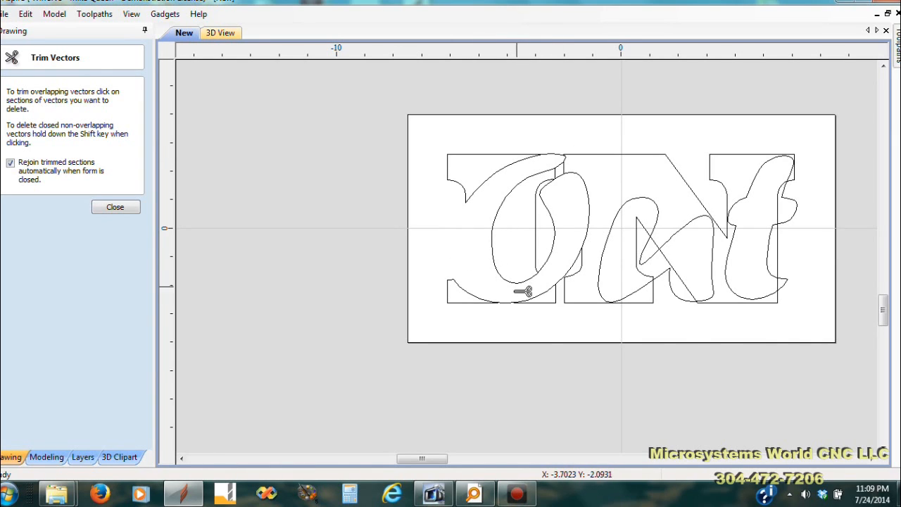
mouse_move(512, 314)
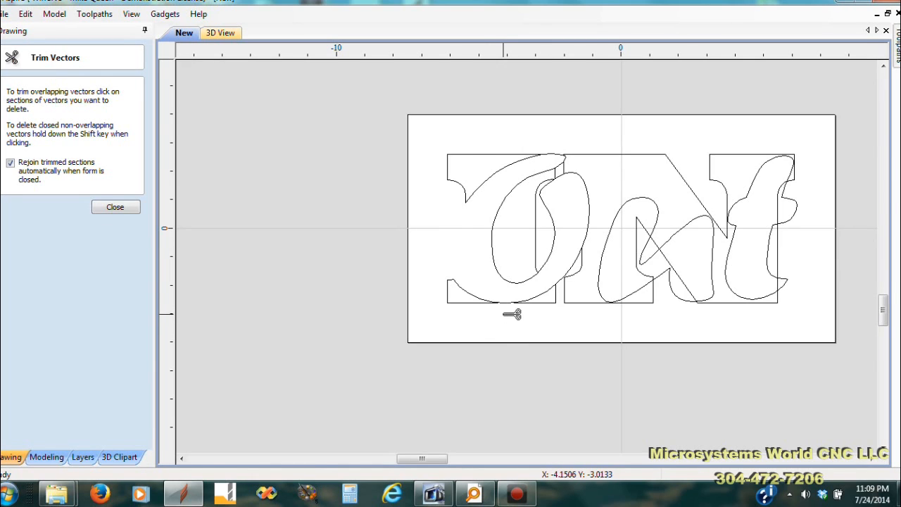
scroll("up", 3)
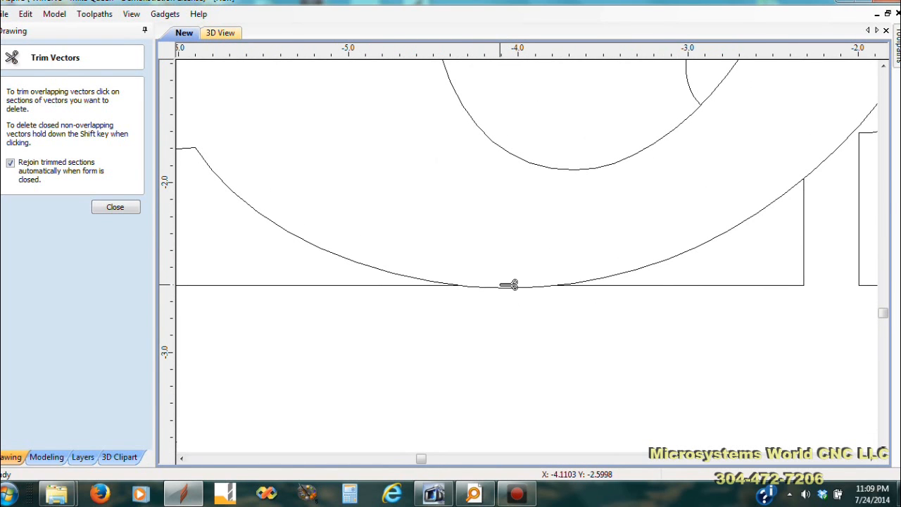
left_click(510, 284)
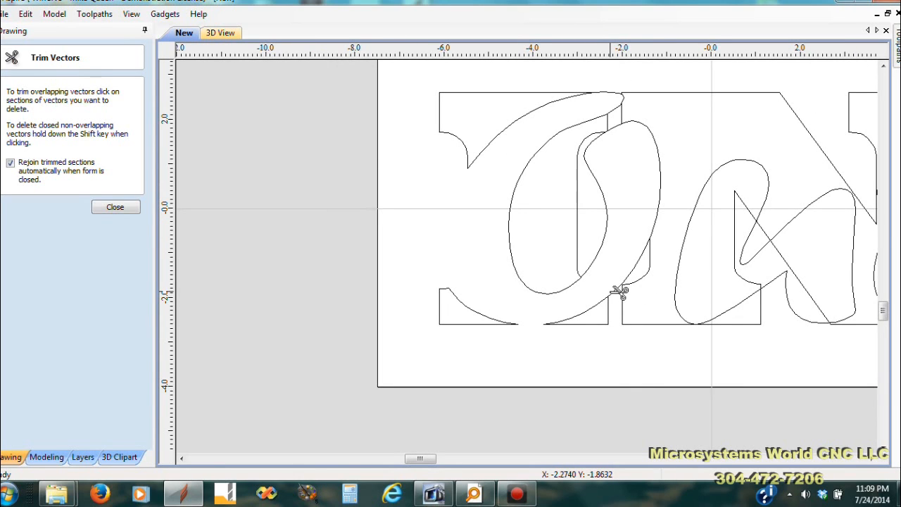
left_click(619, 291)
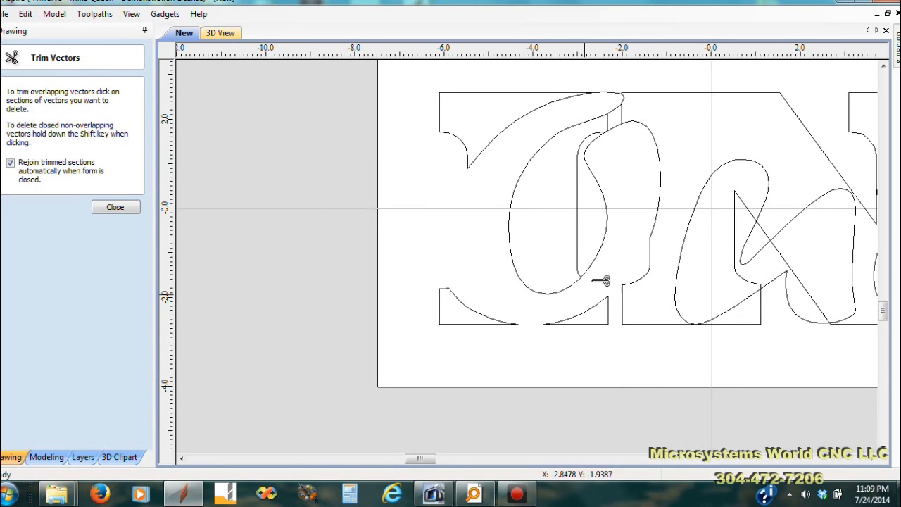
left_click(600, 280)
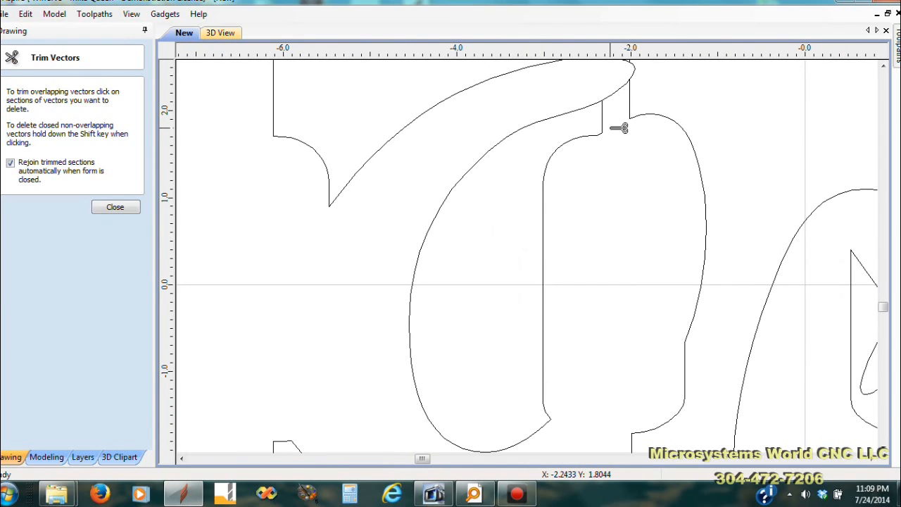
left_click(619, 126)
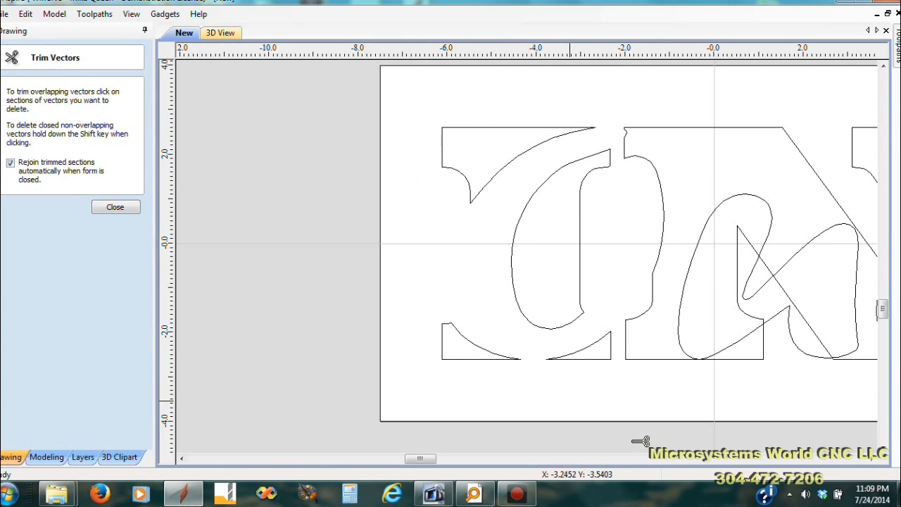
mouse_move(586, 116)
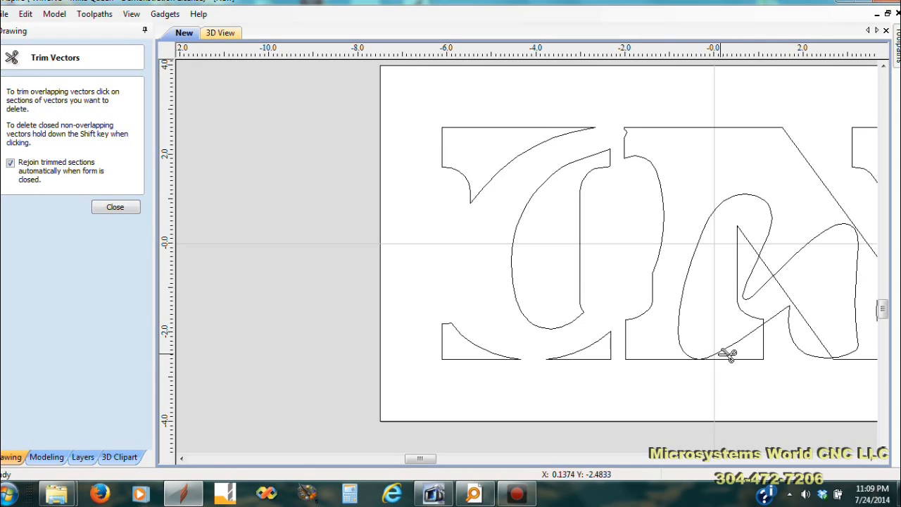
Trim the crossing segments inside the u and at the bottom of the t.
left_click(729, 355)
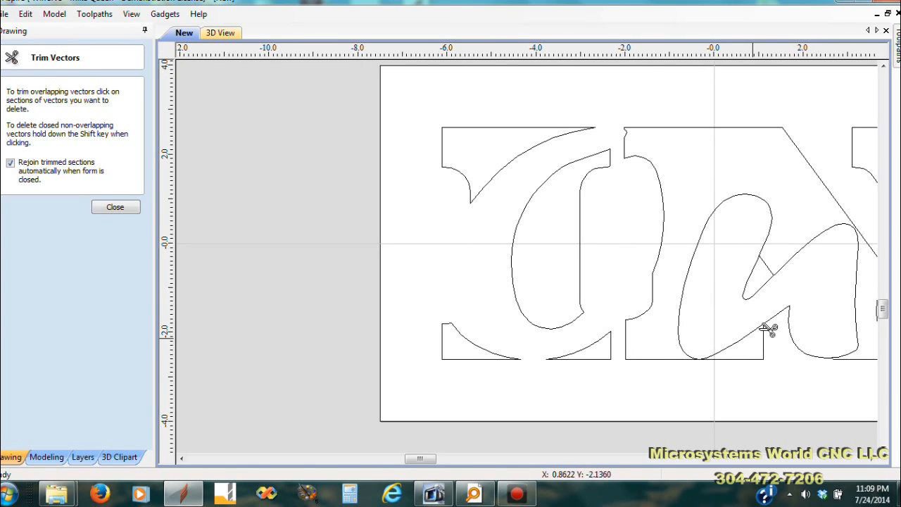
mouse_move(781, 317)
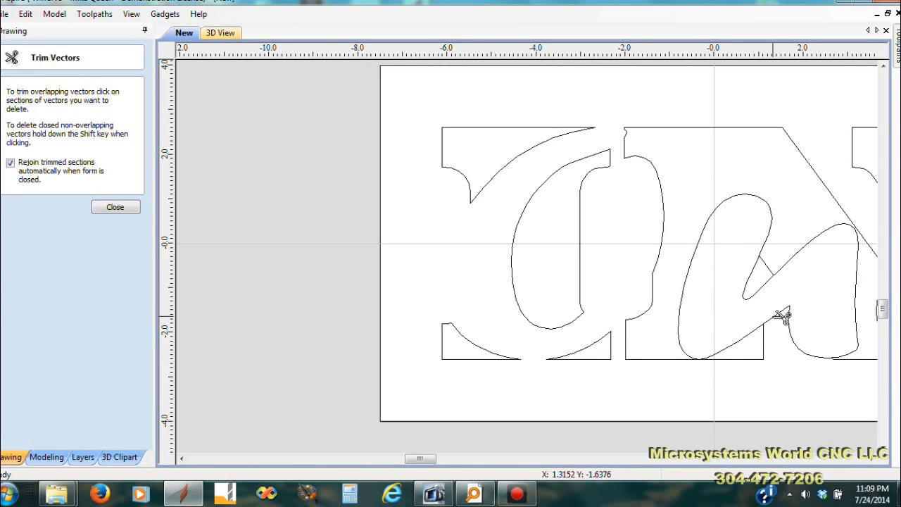
left_click(783, 317)
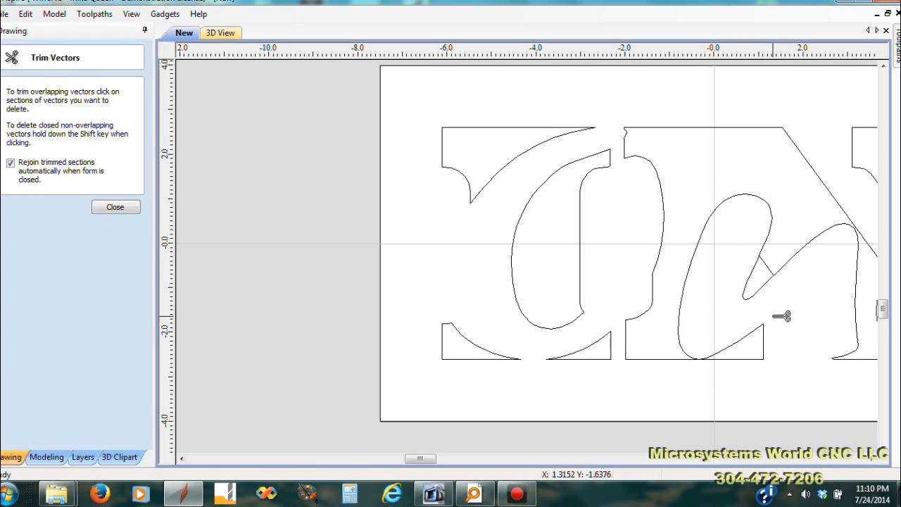
mouse_move(770, 292)
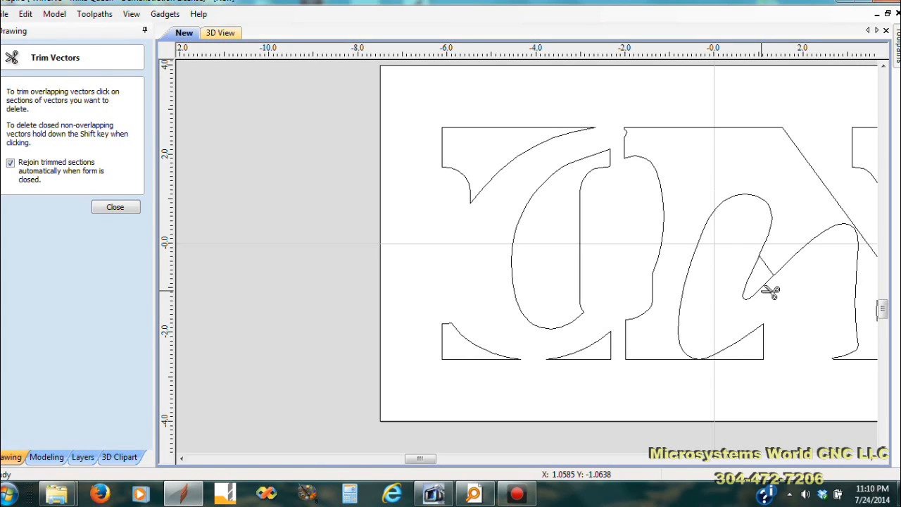
left_click(763, 290)
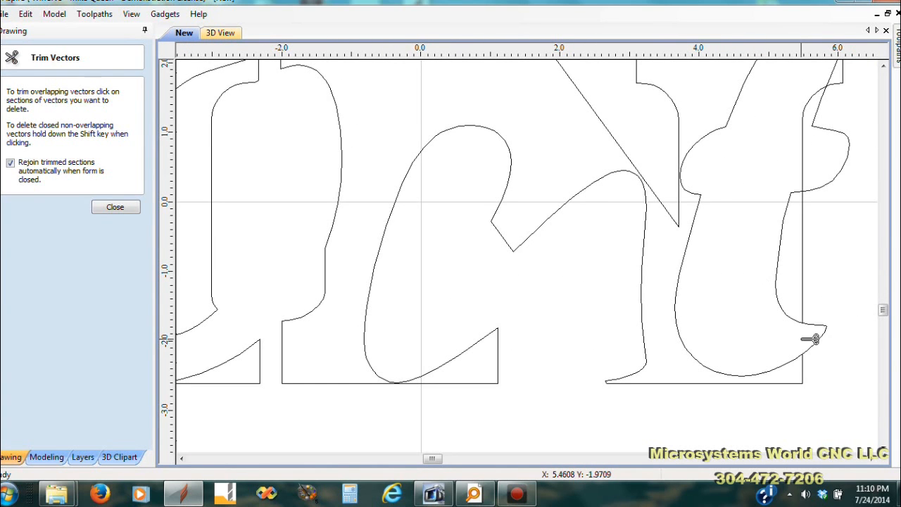
left_click(809, 338)
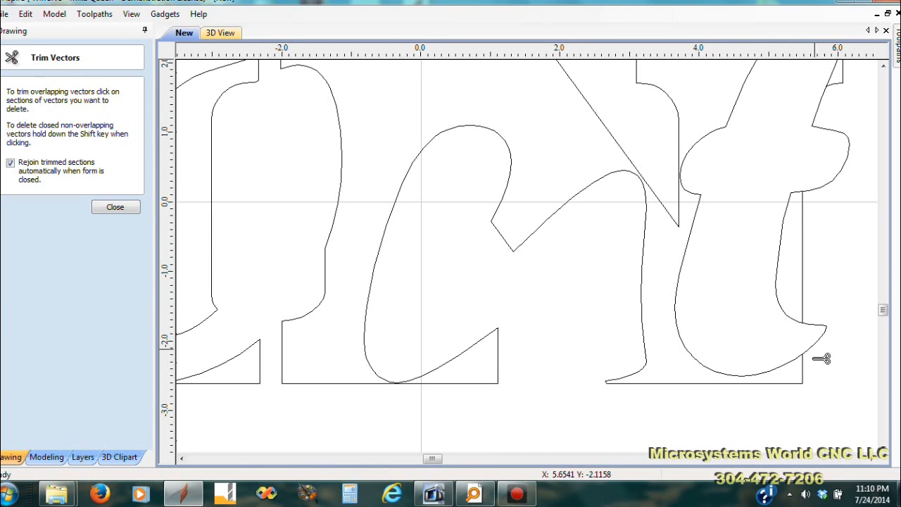
mouse_move(823, 345)
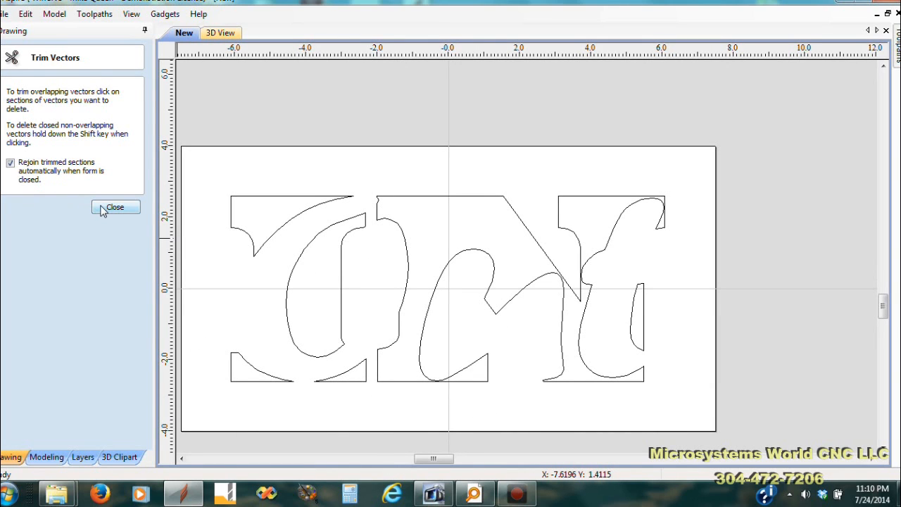
Close the Trim Vectors tool, leaving the cleaned combined Out outline.
left_click(116, 206)
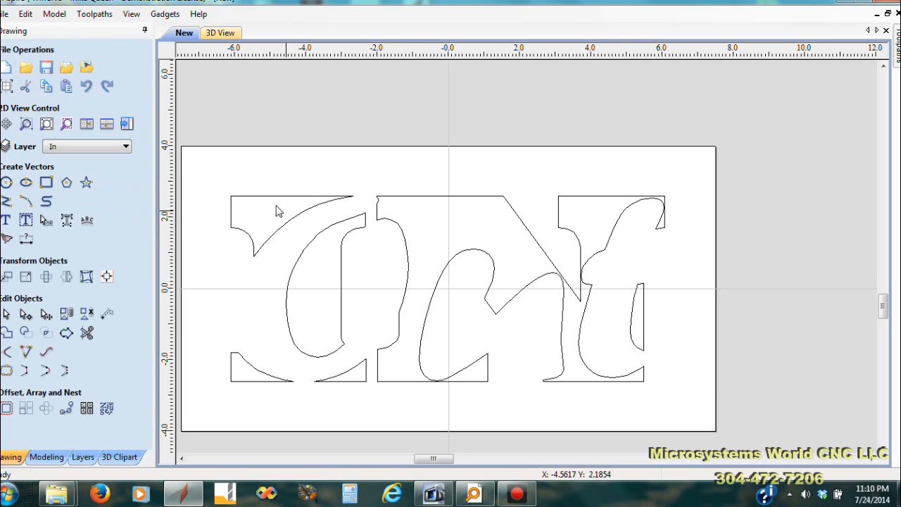
mouse_move(208, 167)
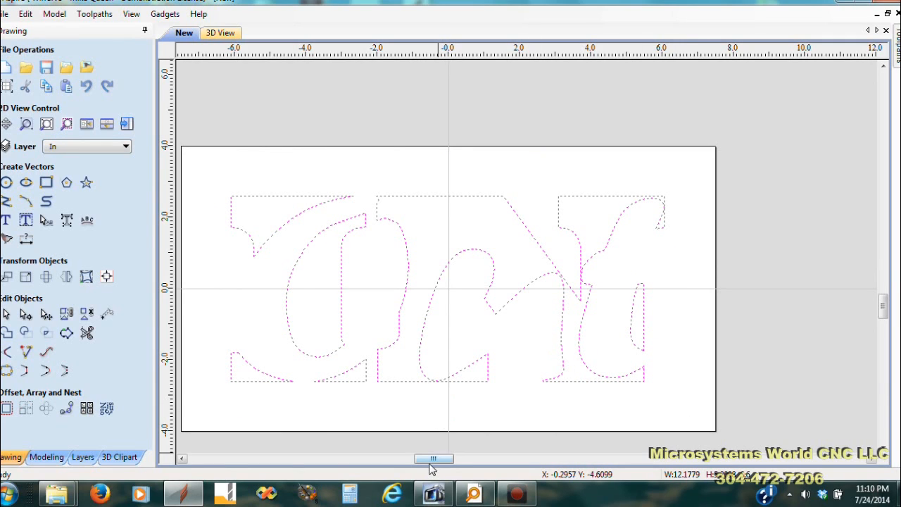
mouse_move(645, 411)
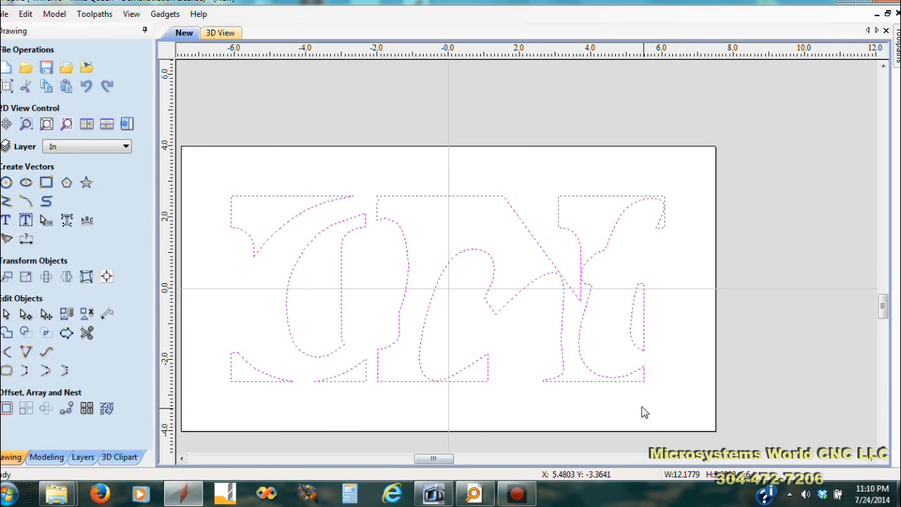
mouse_move(639, 403)
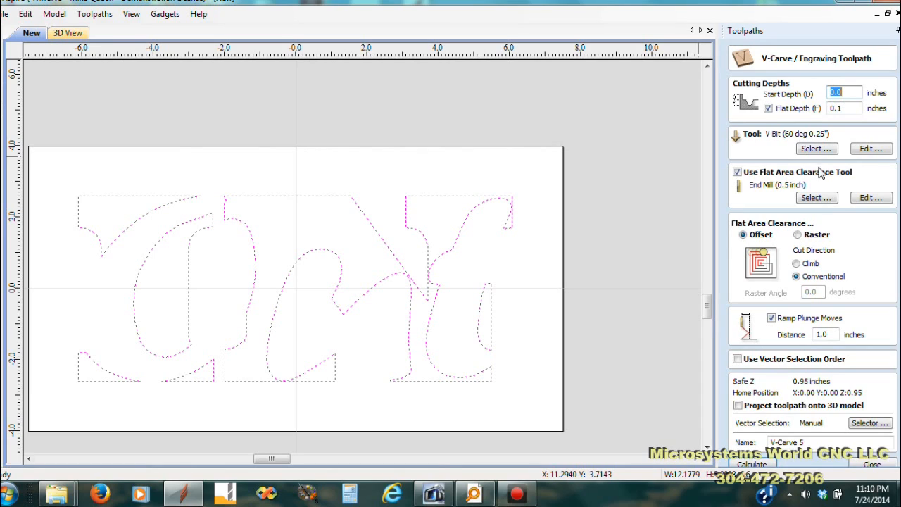
Set flat depth to 0.2 inch and choose the 0.125 inch end mill for flat area clearance.
left_click(842, 107)
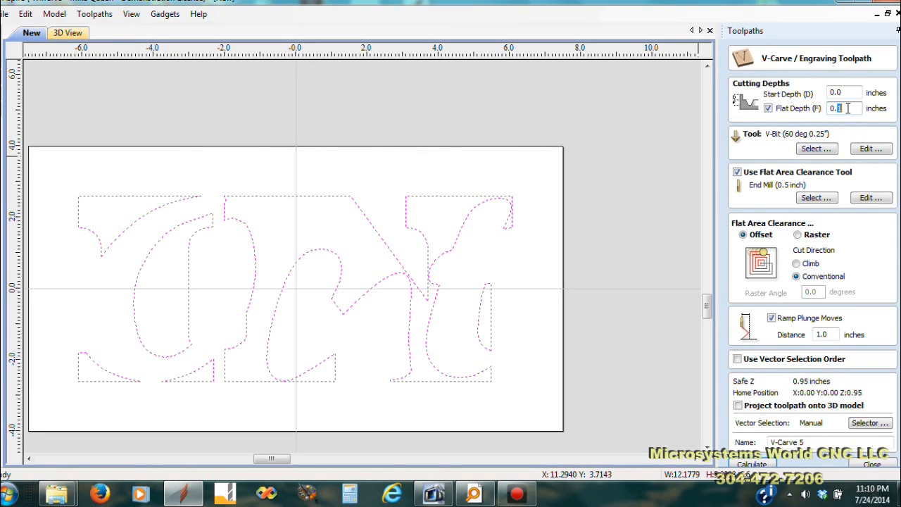
type("0.2")
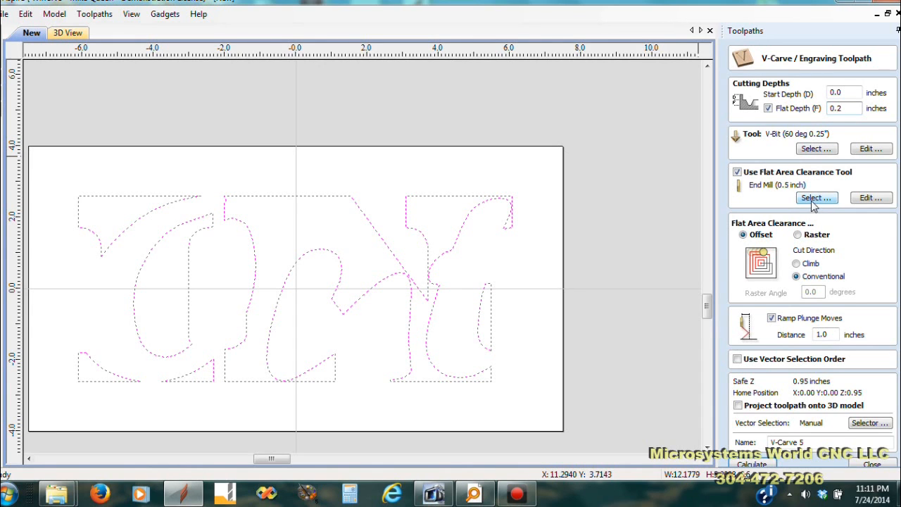
left_click(816, 197)
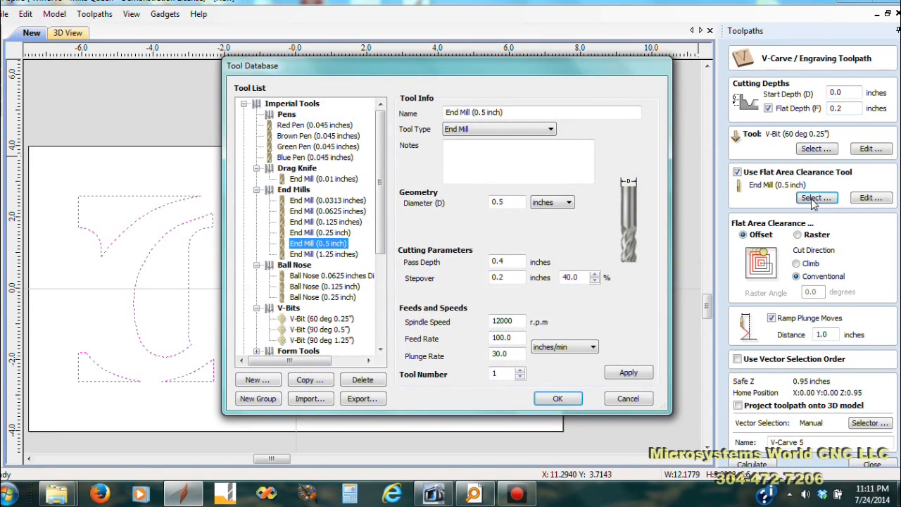
left_click(325, 222)
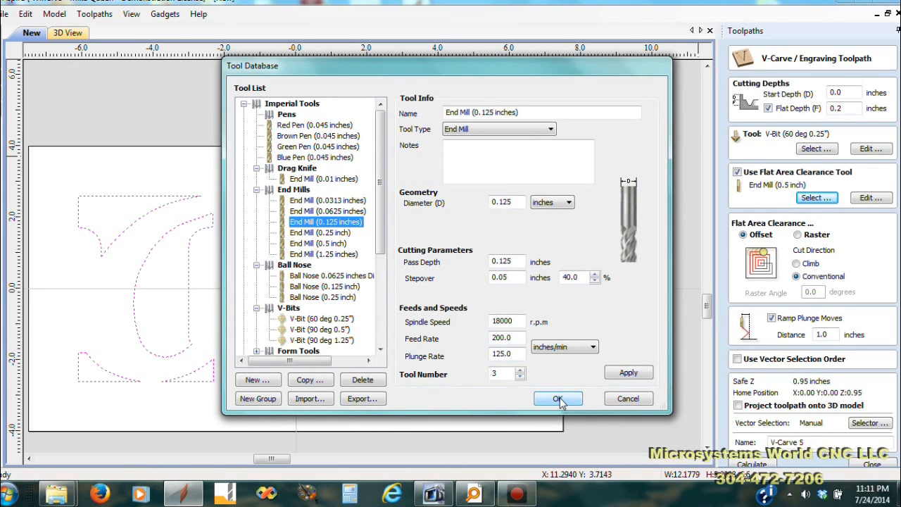
left_click(558, 399)
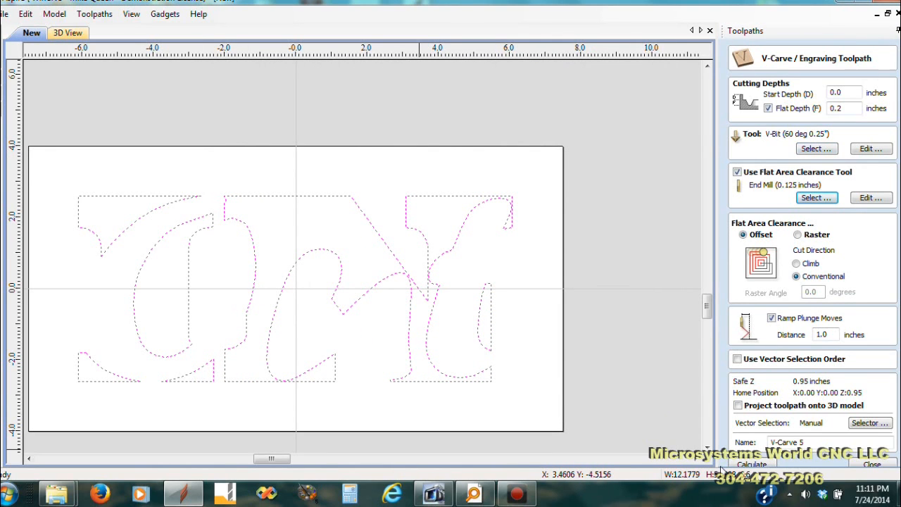
Calculate the V-carve toolpath, inspect the 3D preview corners, and close the preview.
left_click(752, 464)
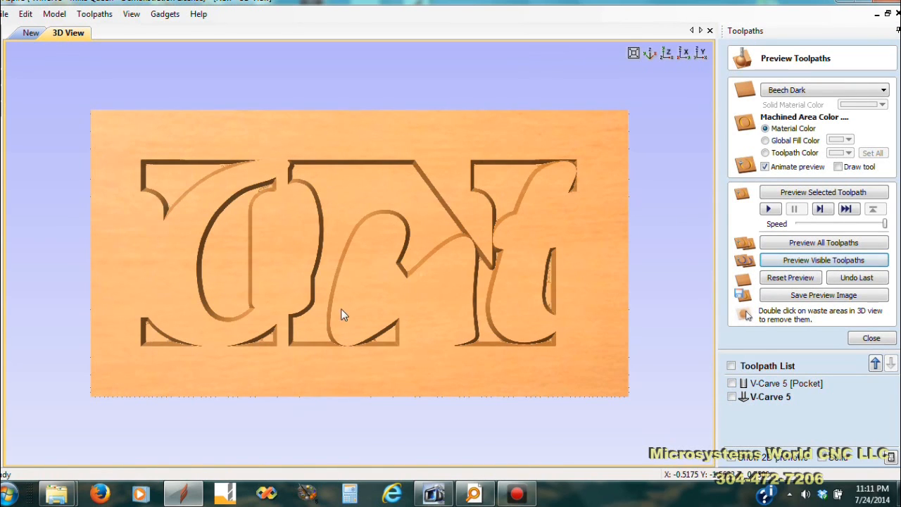
mouse_move(186, 221)
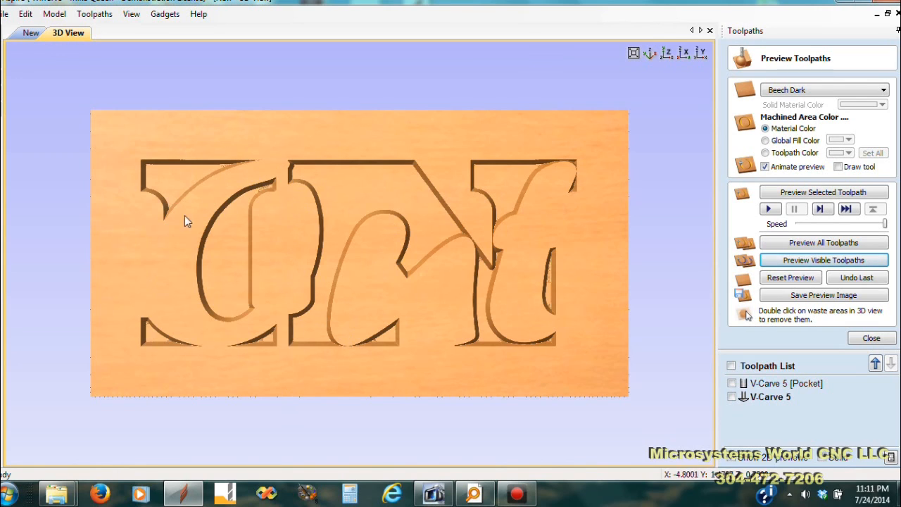
mouse_move(470, 343)
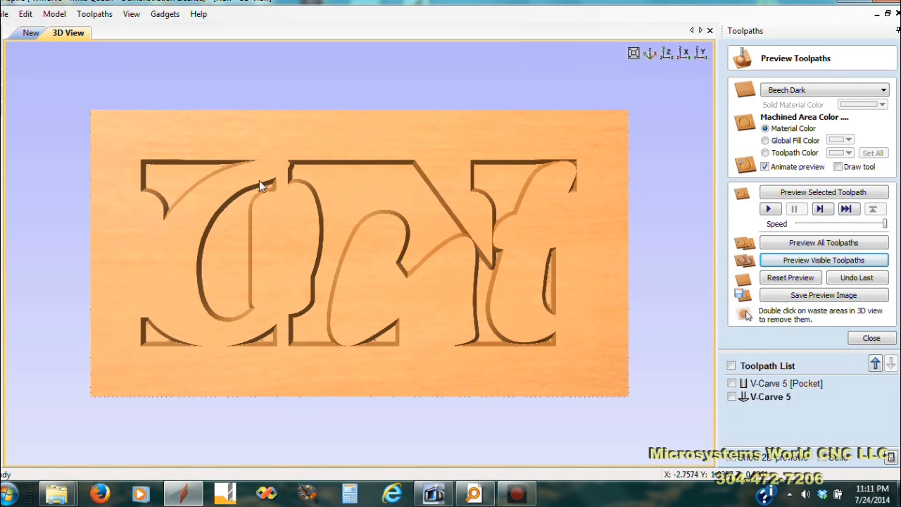
mouse_move(265, 223)
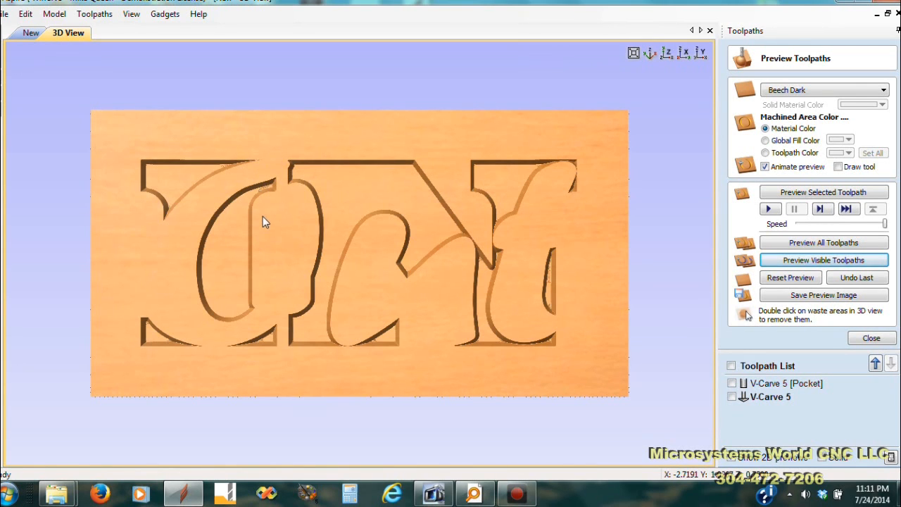
scroll("up", 3)
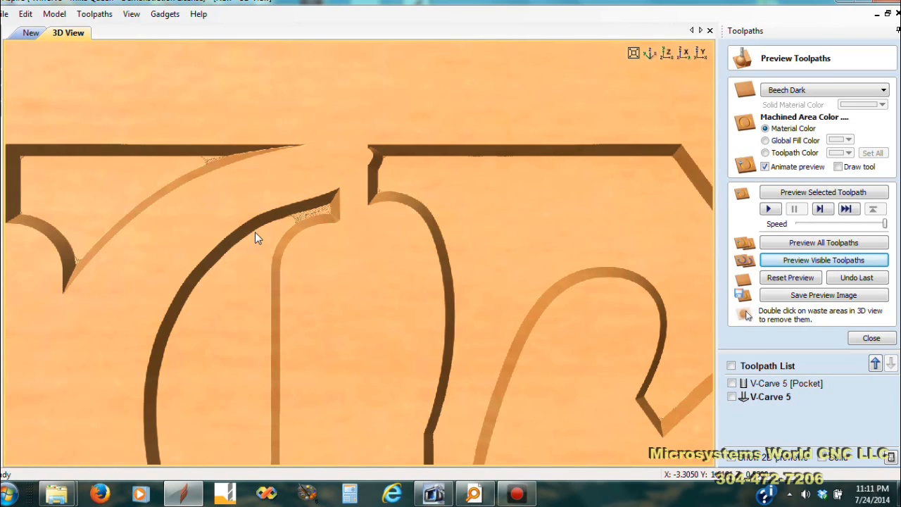
mouse_move(295, 225)
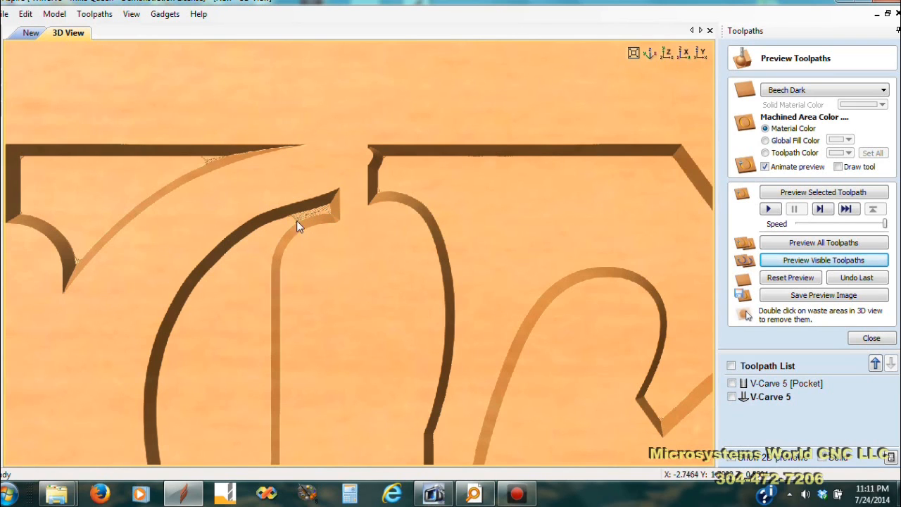
mouse_move(217, 163)
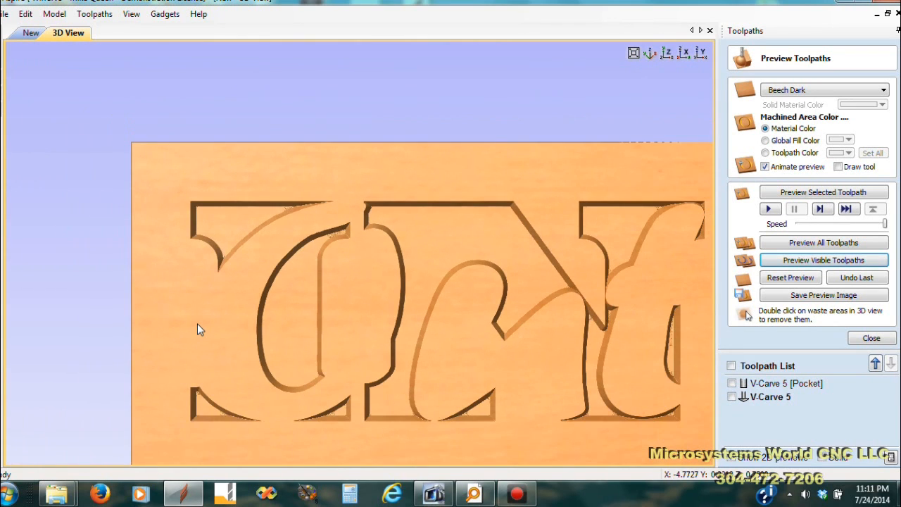
mouse_move(472, 431)
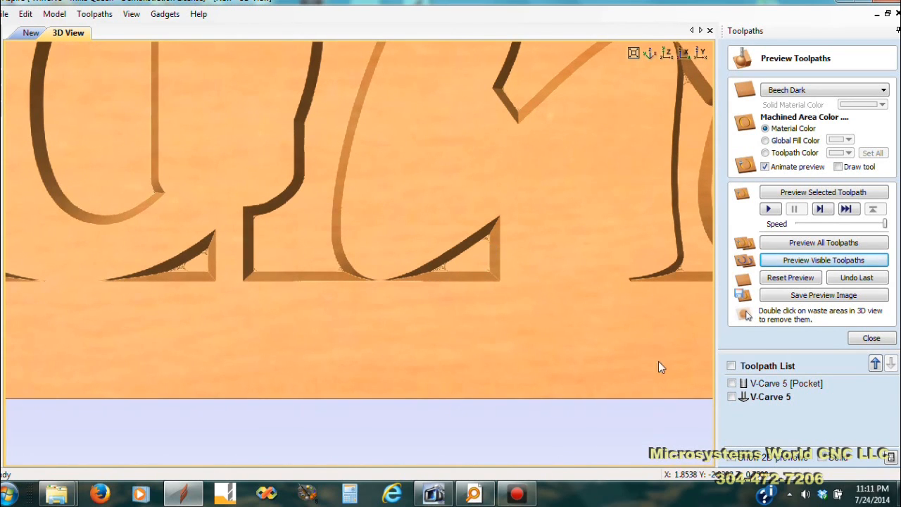
mouse_move(580, 191)
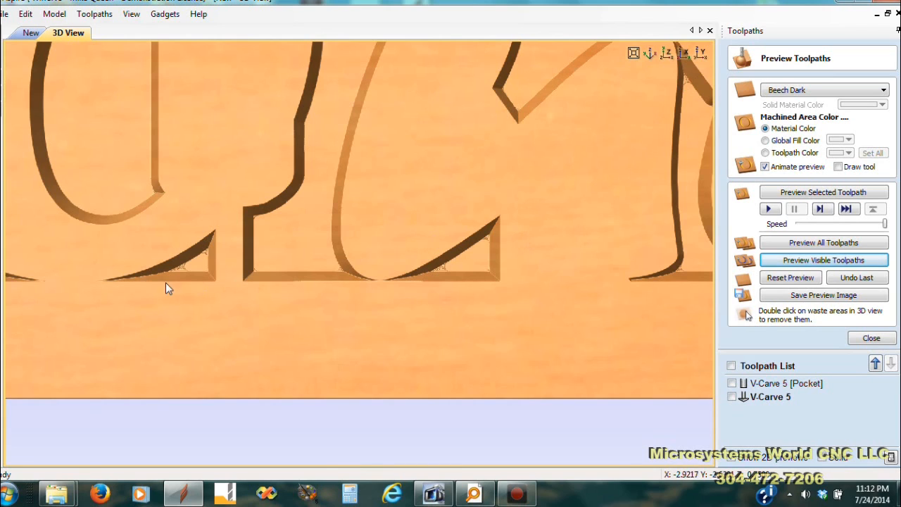
mouse_move(206, 262)
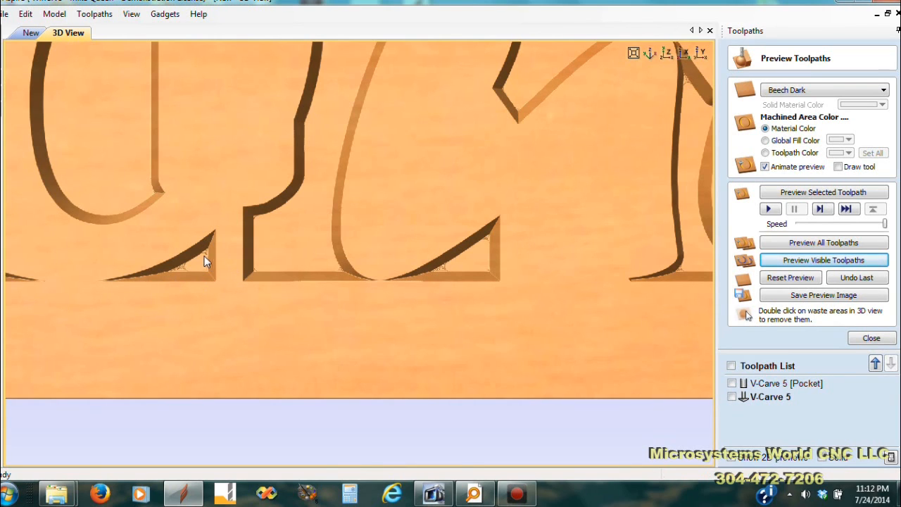
mouse_move(352, 223)
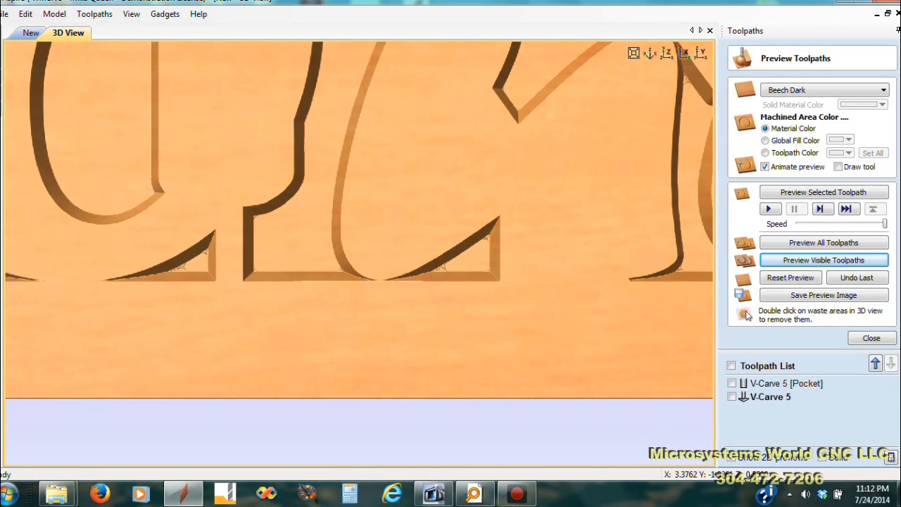
mouse_move(281, 263)
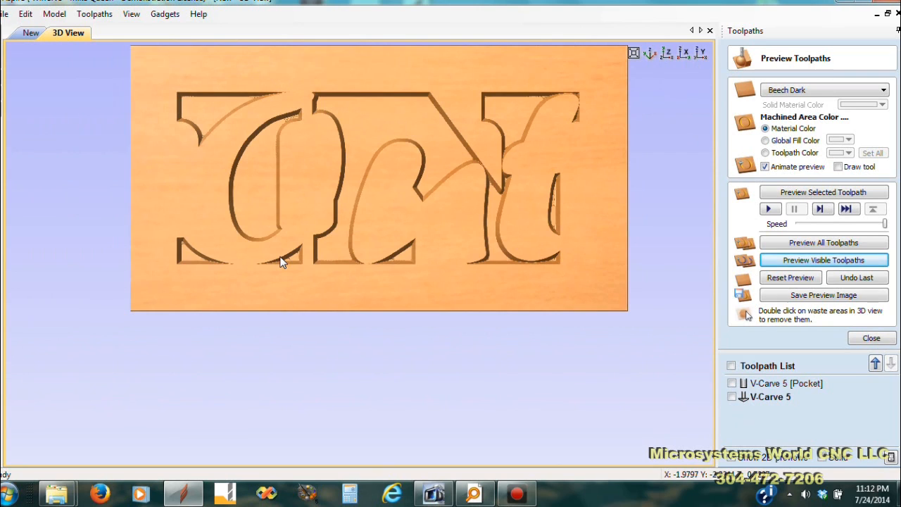
mouse_move(298, 121)
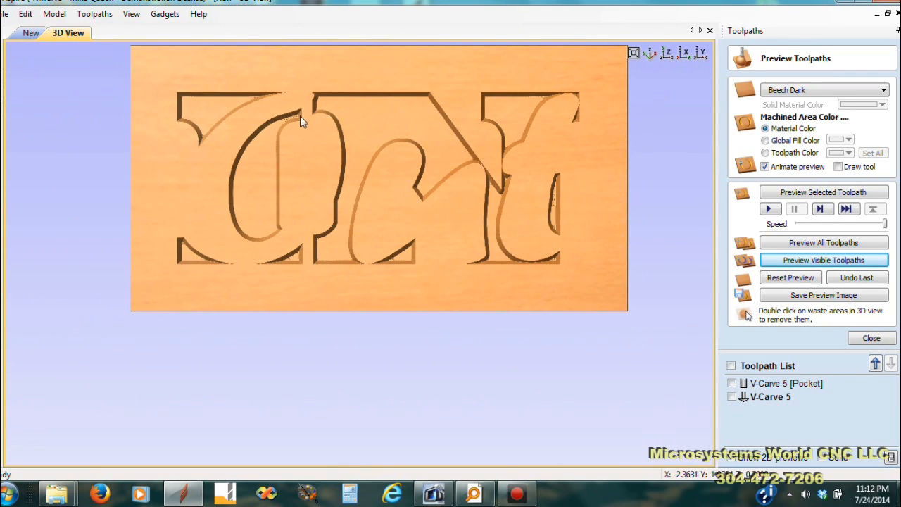
mouse_move(222, 245)
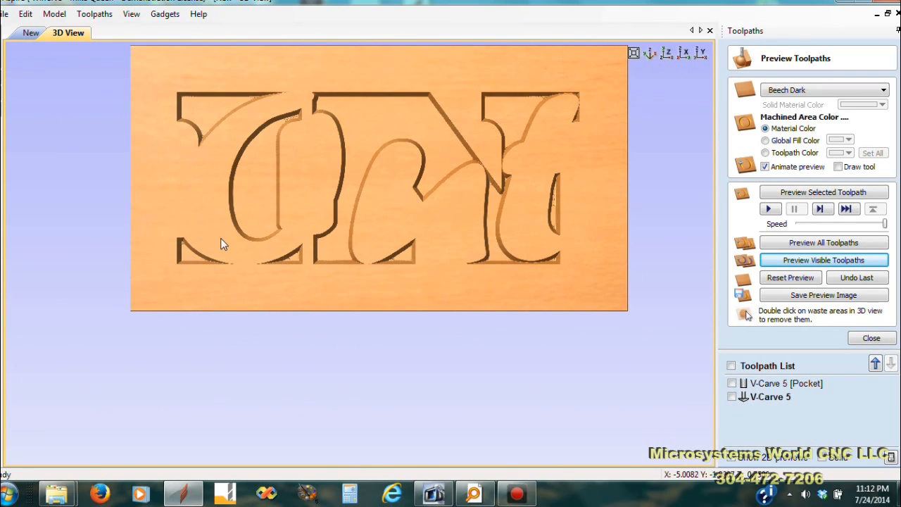
mouse_move(296, 129)
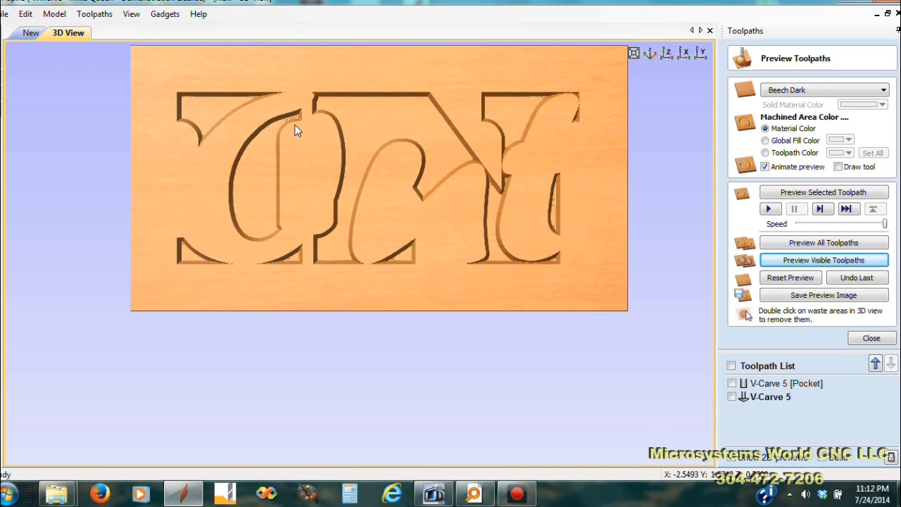
mouse_move(287, 275)
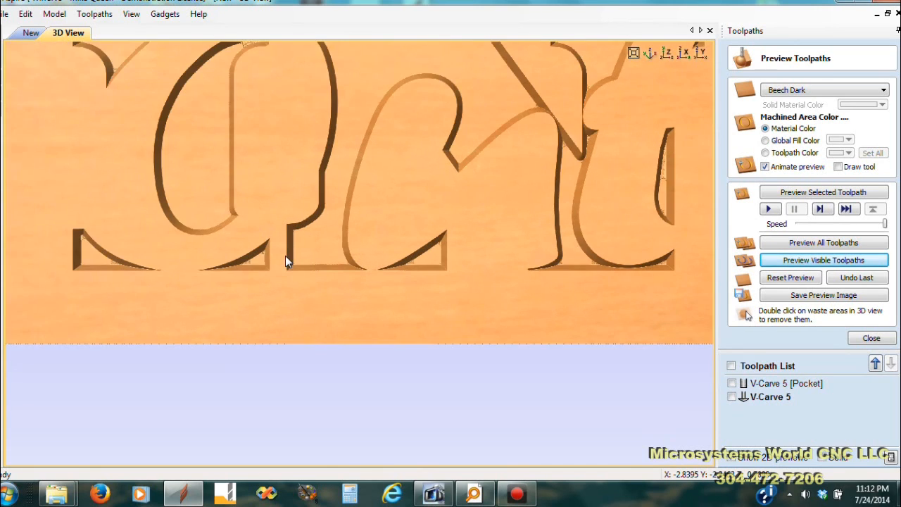
mouse_move(354, 268)
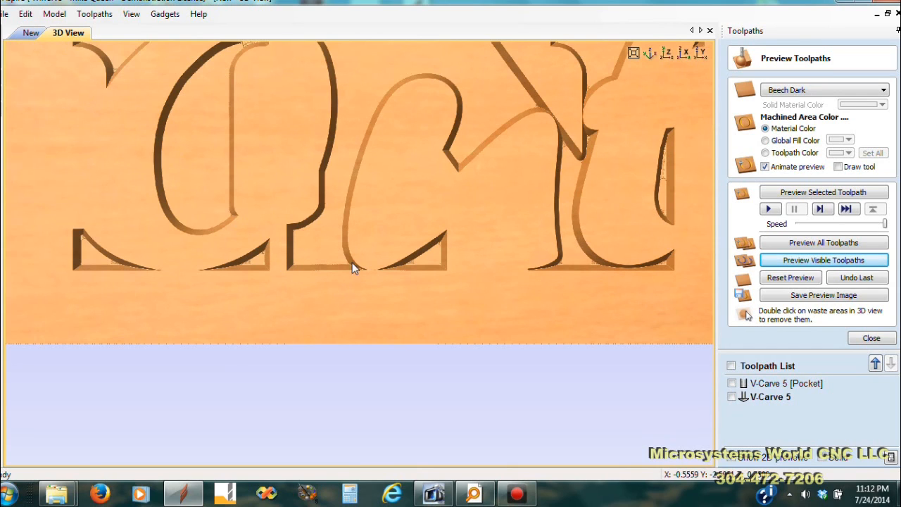
mouse_move(31, 33)
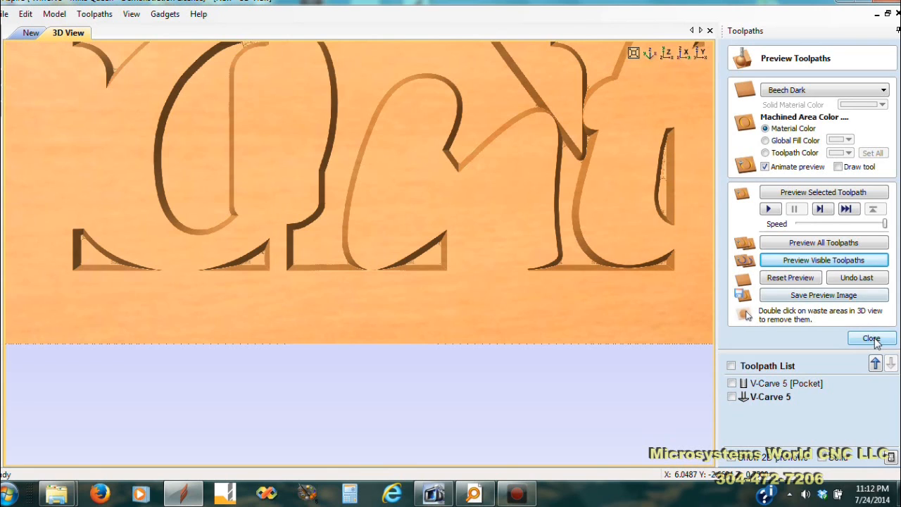
left_click(871, 338)
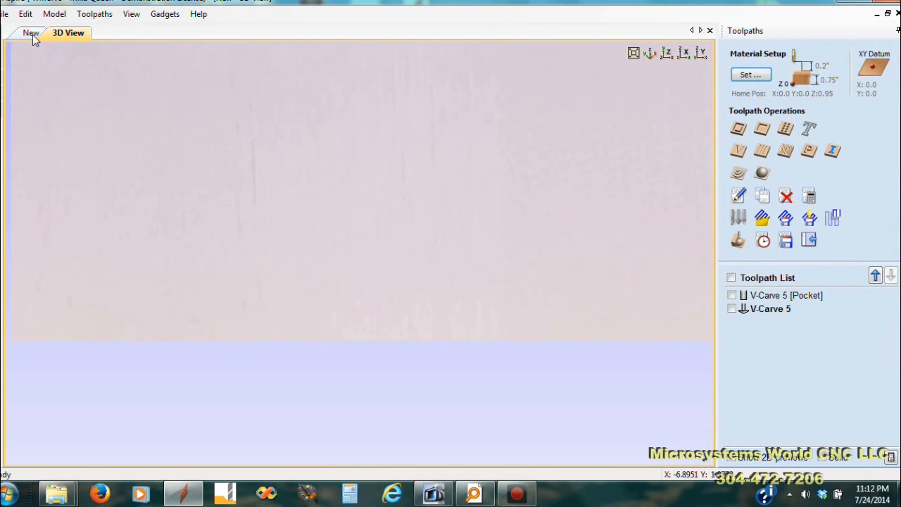
Back in the 2D view, make Clean In the active layer.
left_click(31, 32)
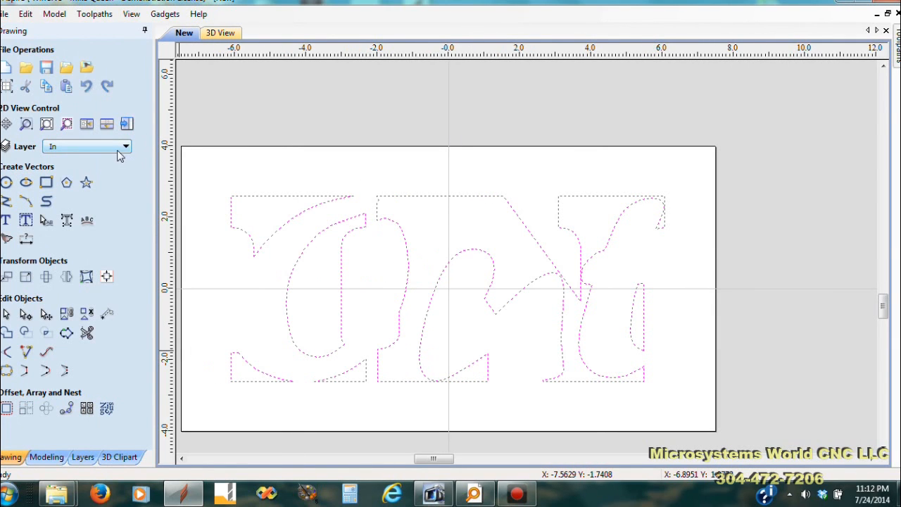
left_click(126, 146)
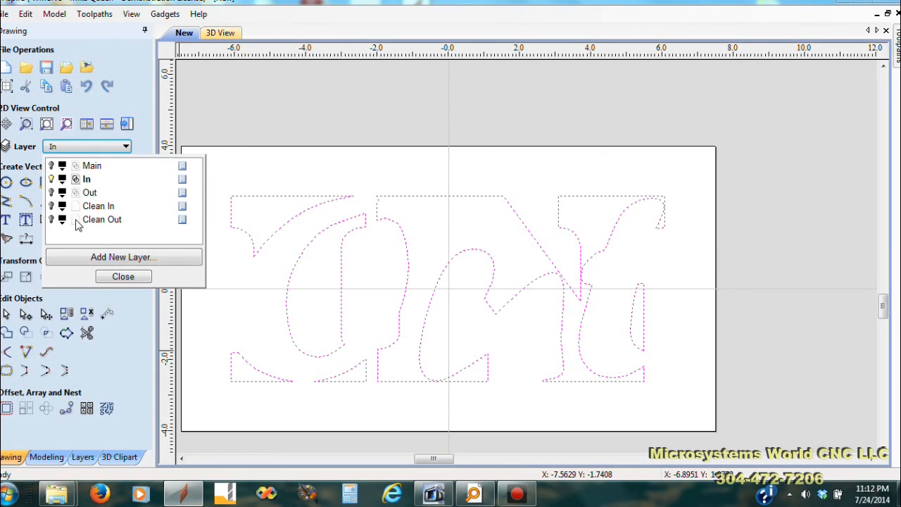
left_click(100, 206)
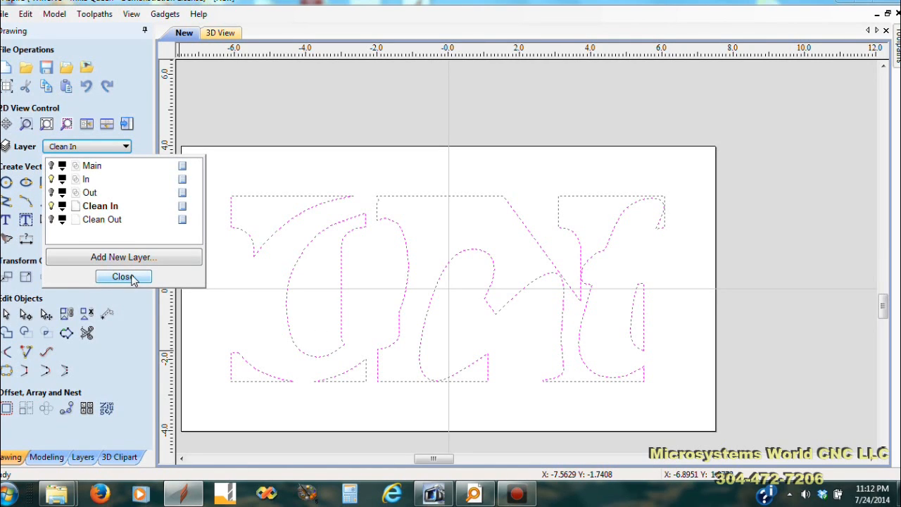
left_click(124, 276)
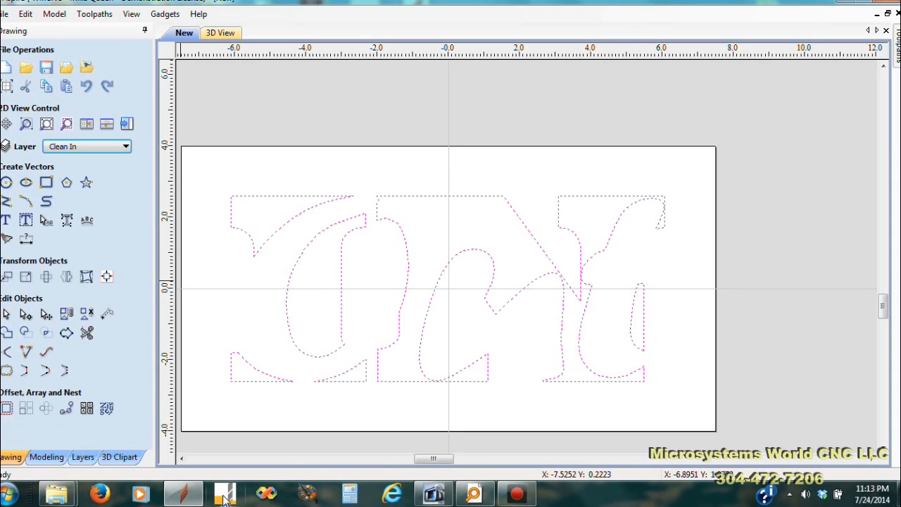
mouse_move(225, 491)
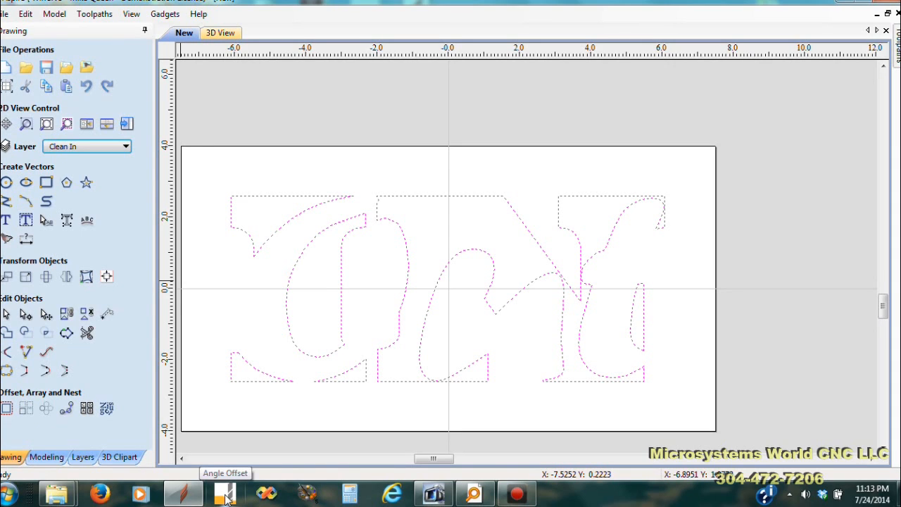
Calculate offsets 0.115 and 0.0625 for a 60° V-tool, .125 clearance tool and cut depth 2.
left_click(225, 493)
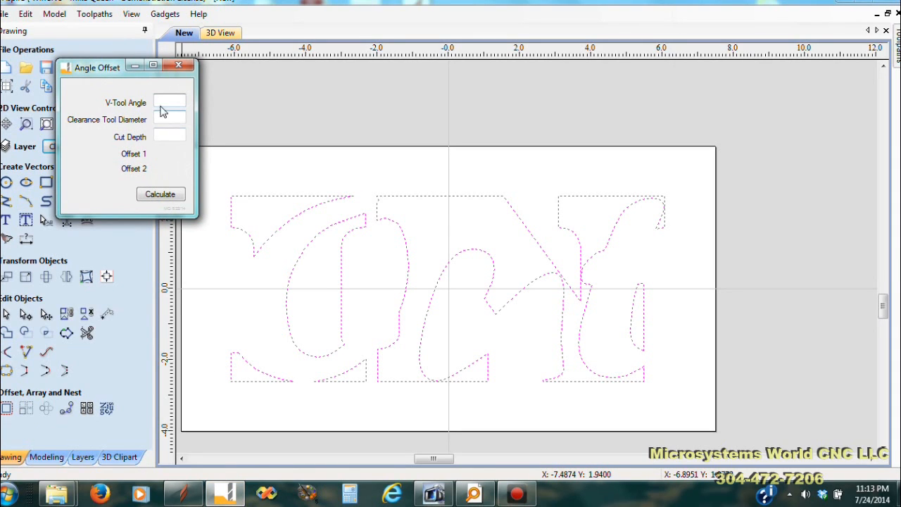
left_click(169, 102)
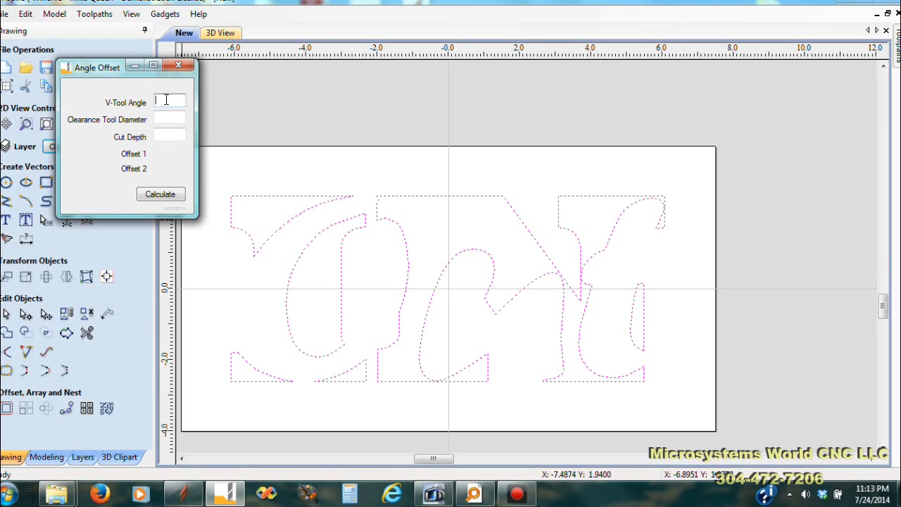
type("60")
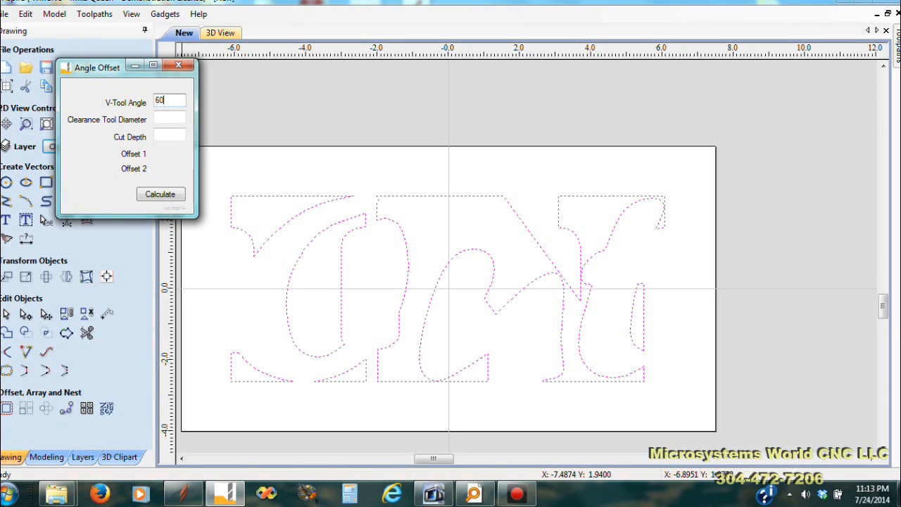
left_click(169, 118)
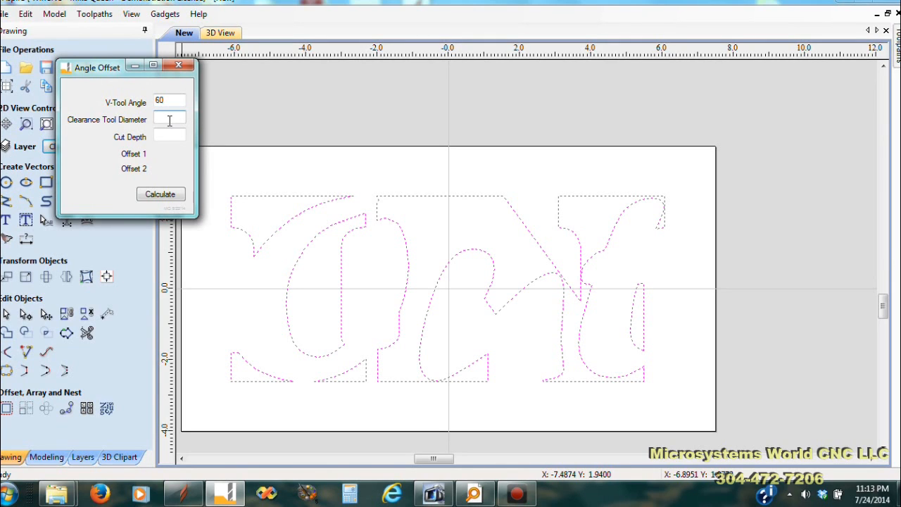
left_click(169, 119)
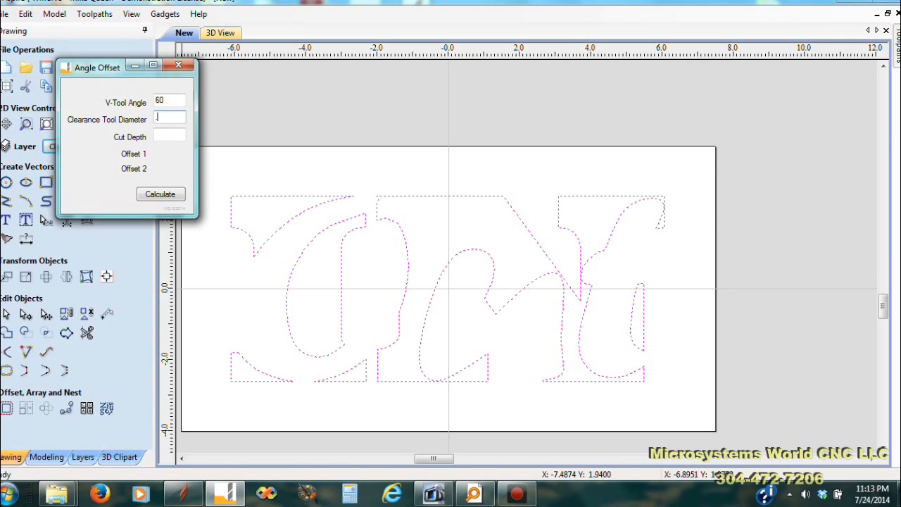
type(".125")
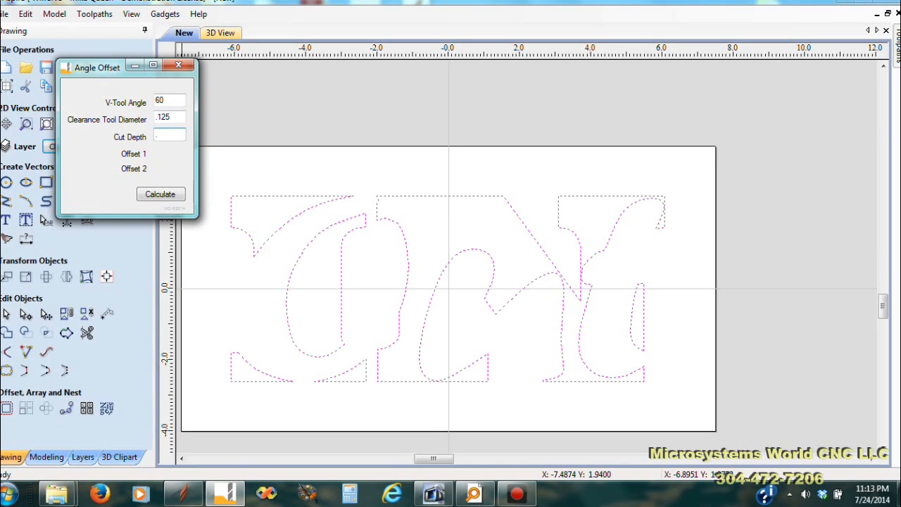
left_click(160, 195)
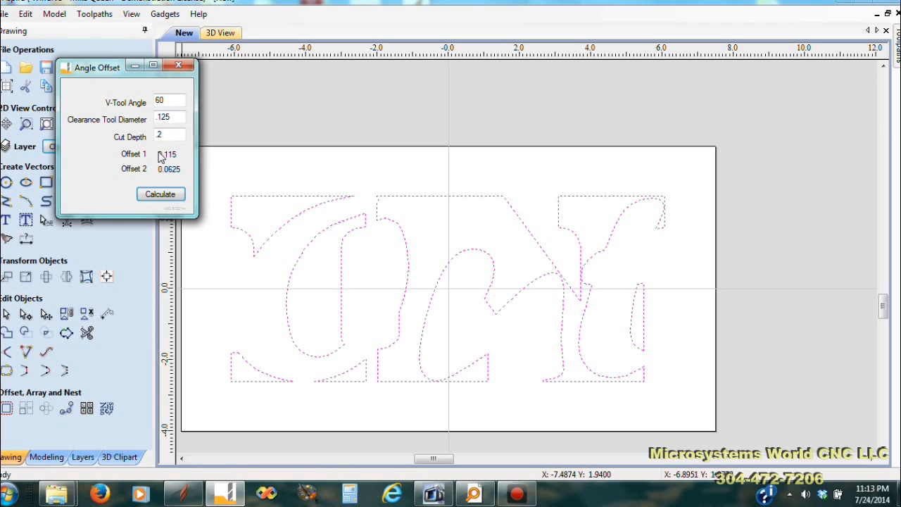
left_click(166, 153)
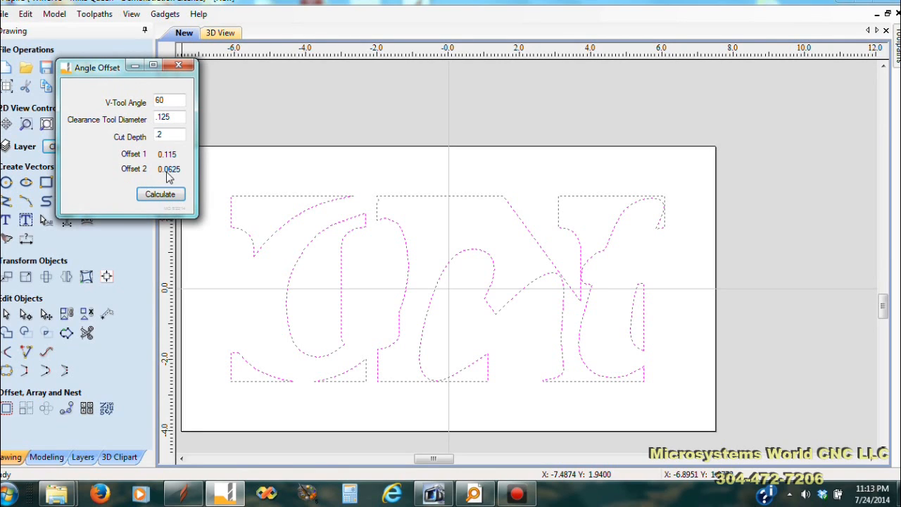
mouse_move(129, 171)
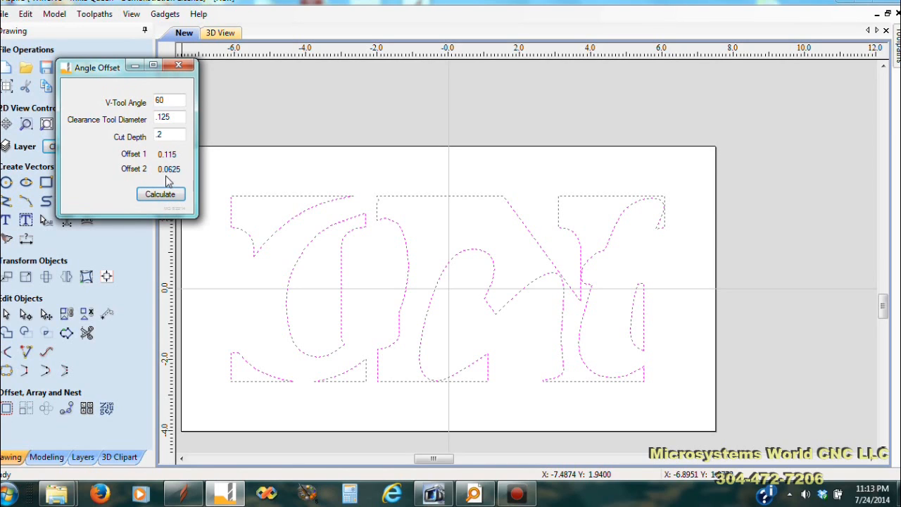
mouse_move(180, 67)
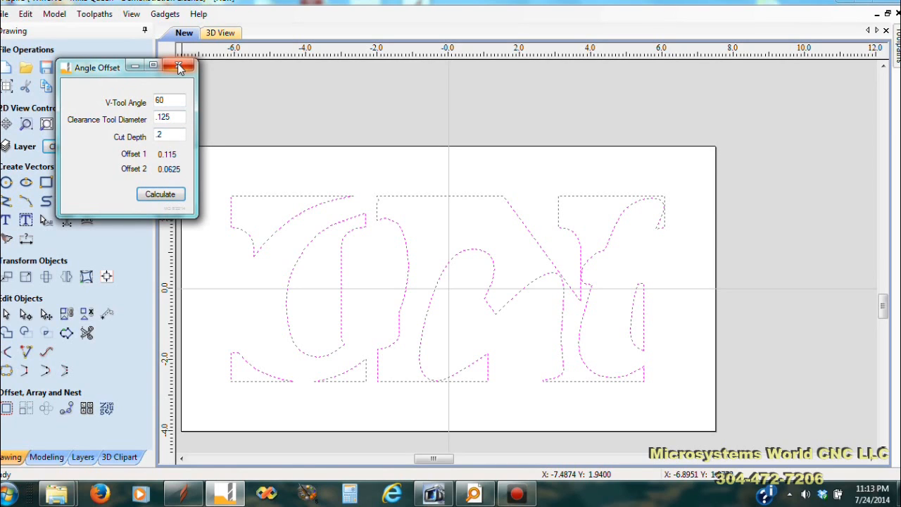
mouse_move(181, 68)
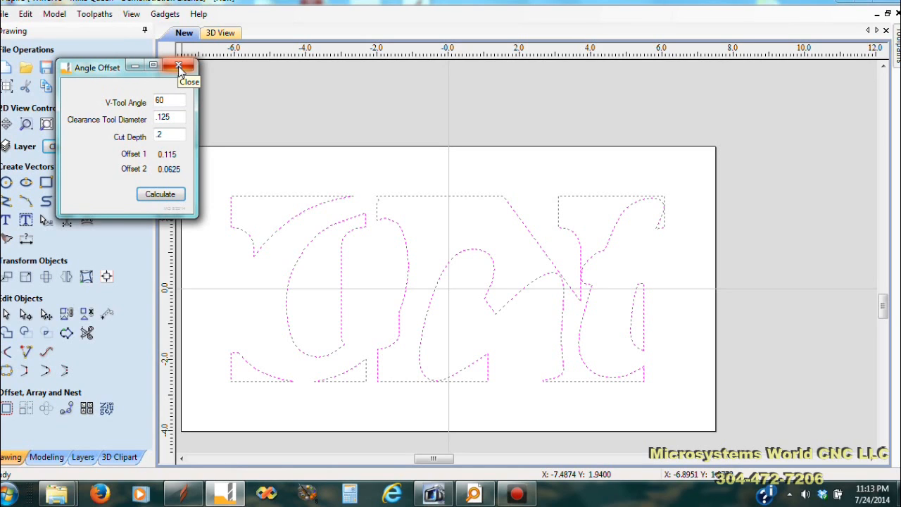
left_click(179, 66)
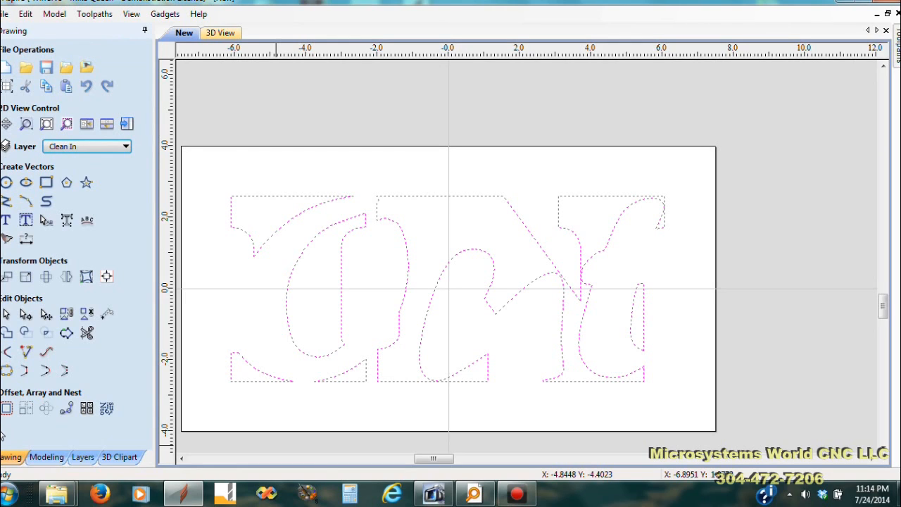
Offset the Out letter outlines inward by 0.115 and 0.062 inch onto the Clean In layer.
left_click(7, 408)
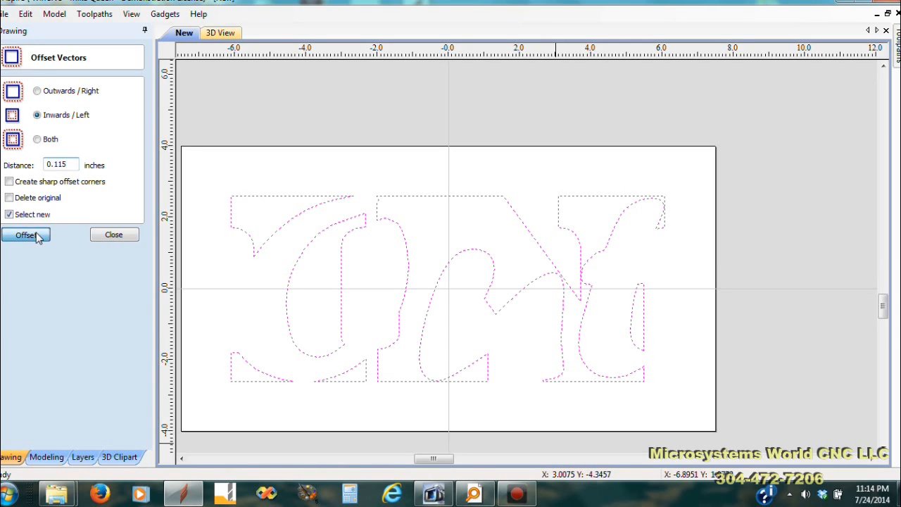
left_click(25, 234)
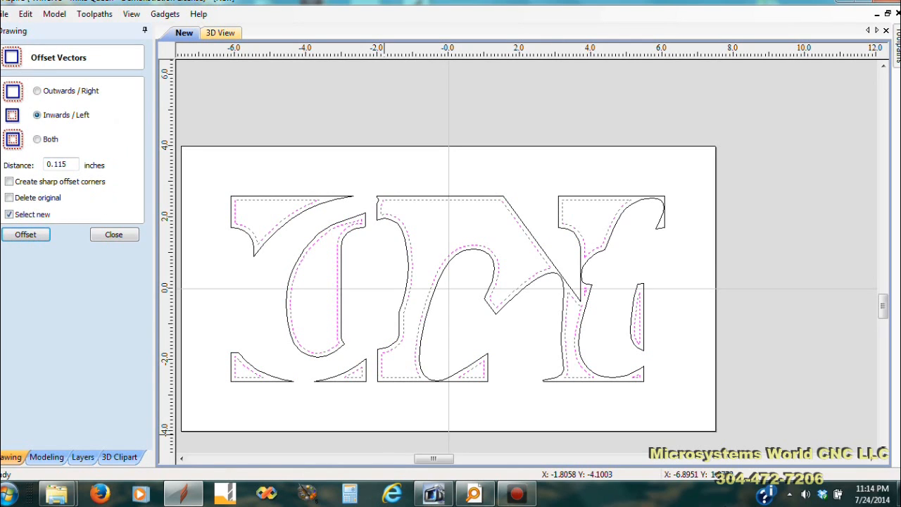
mouse_move(900, 493)
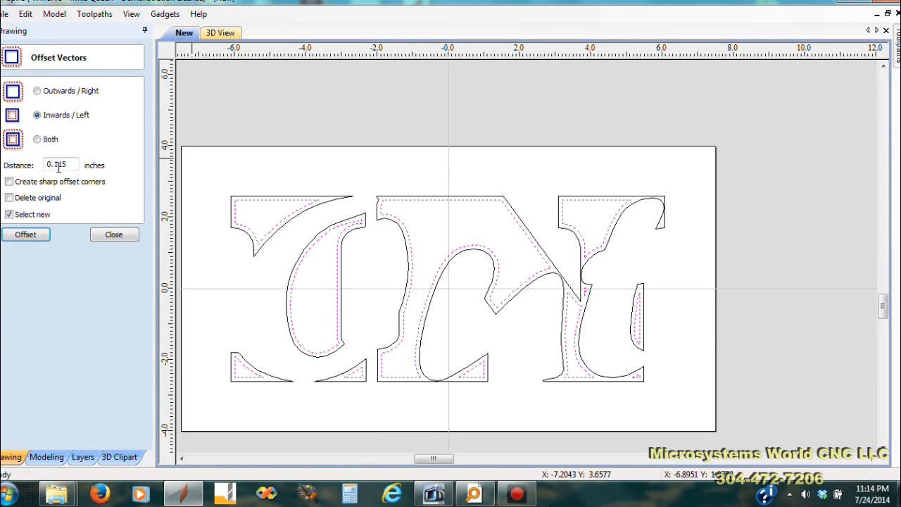
triple_click(61, 164)
type("0.062")
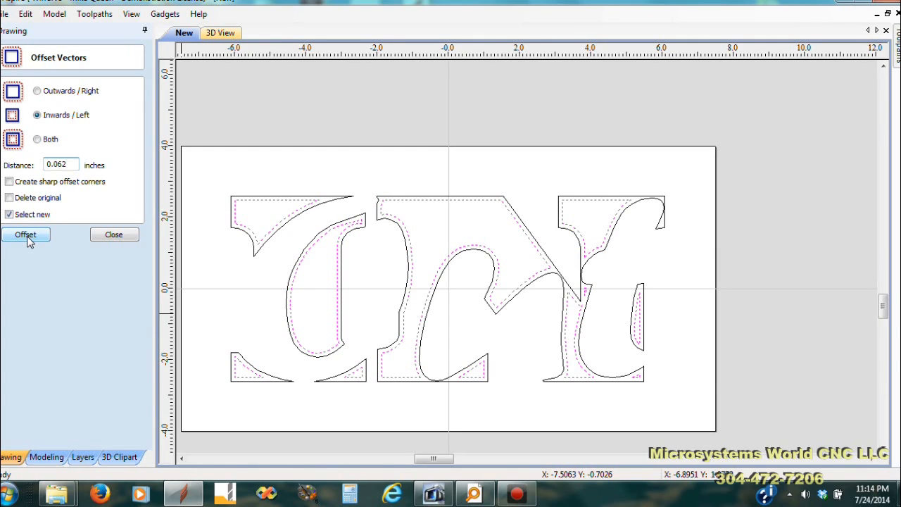
left_click(25, 234)
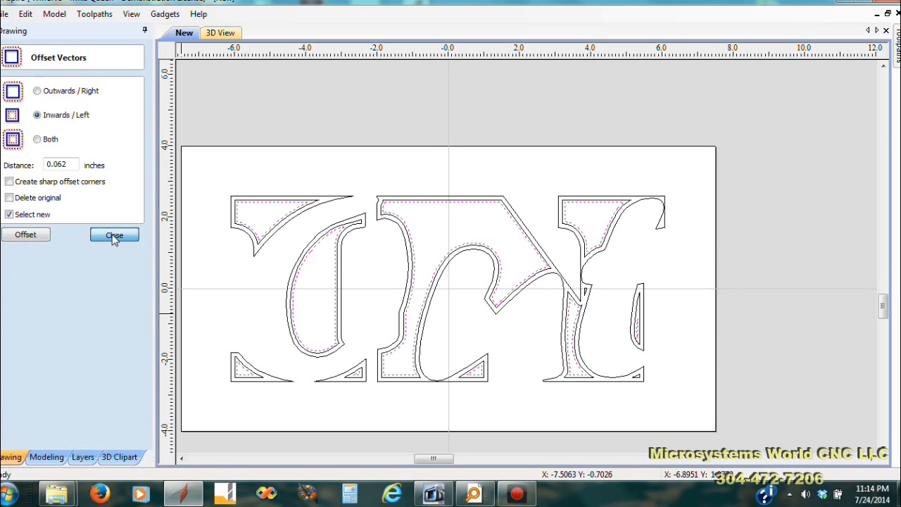
left_click(113, 234)
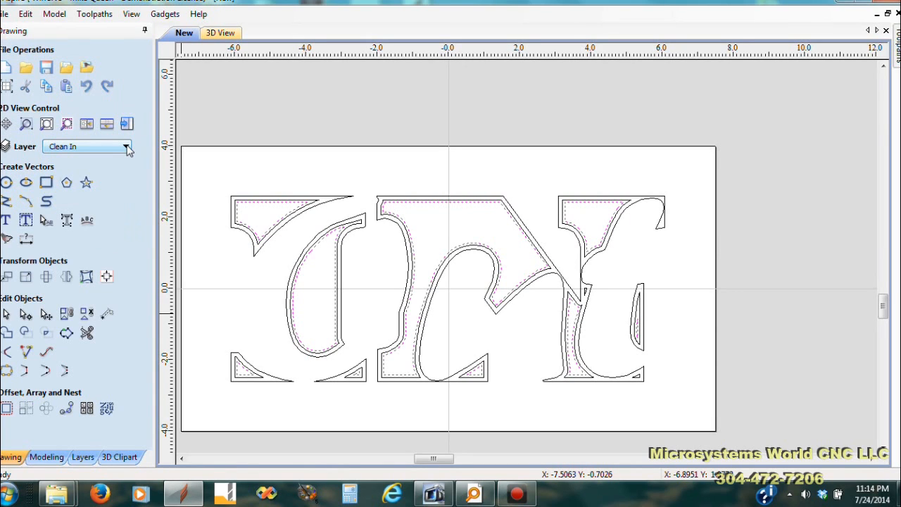
Hide the letter outline layer so only the Clean In offset vectors show.
left_click(127, 145)
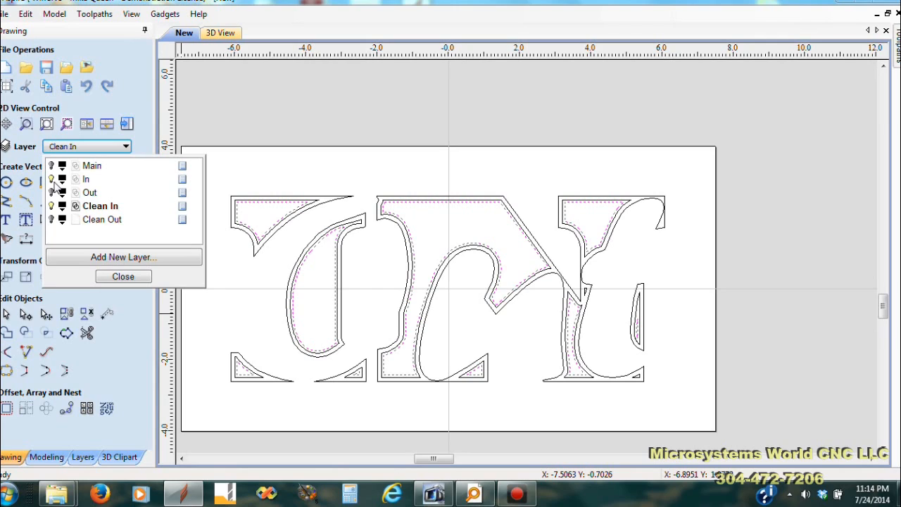
mouse_move(76, 186)
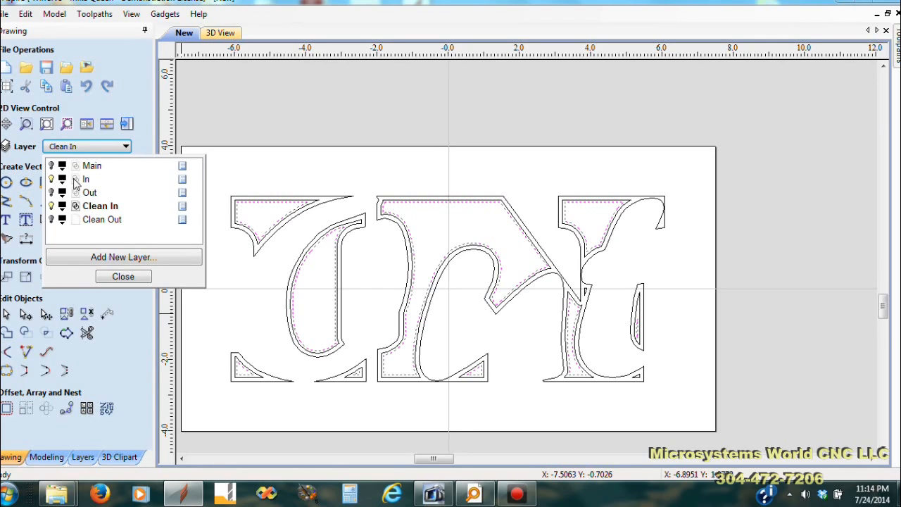
mouse_move(53, 214)
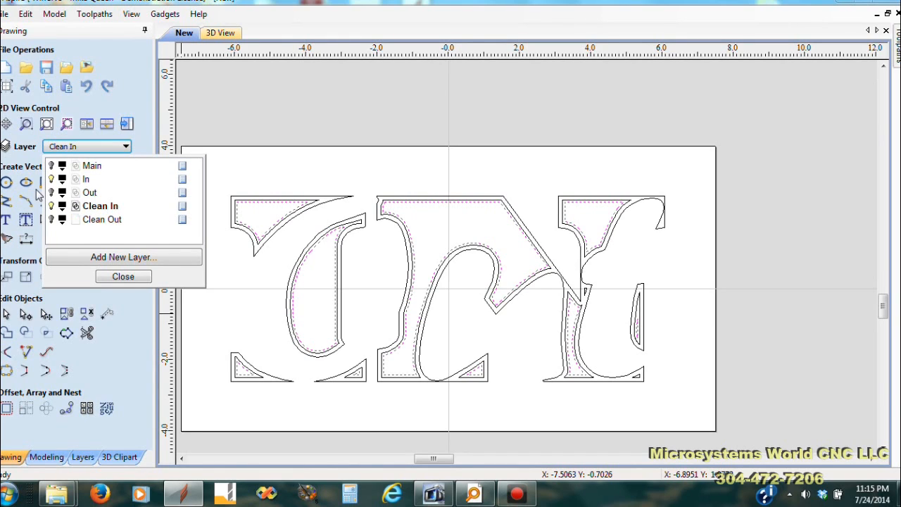
left_click(51, 179)
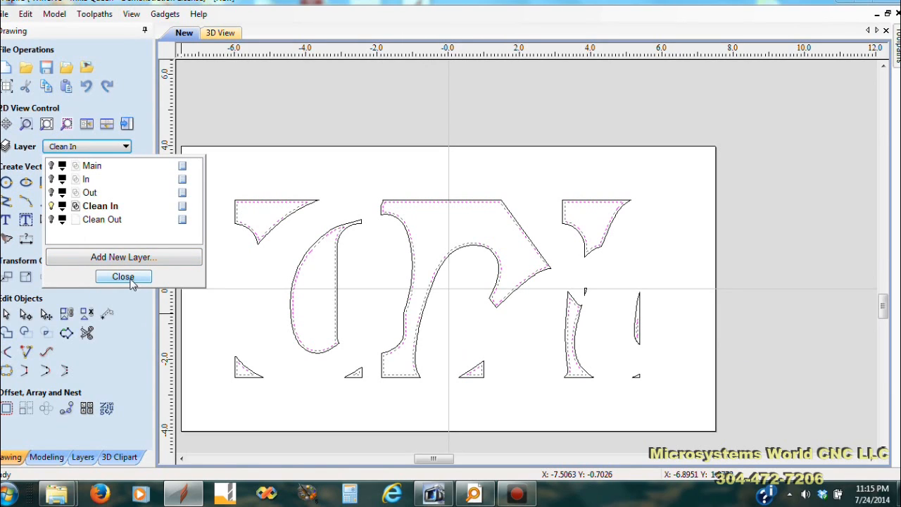
left_click(124, 276)
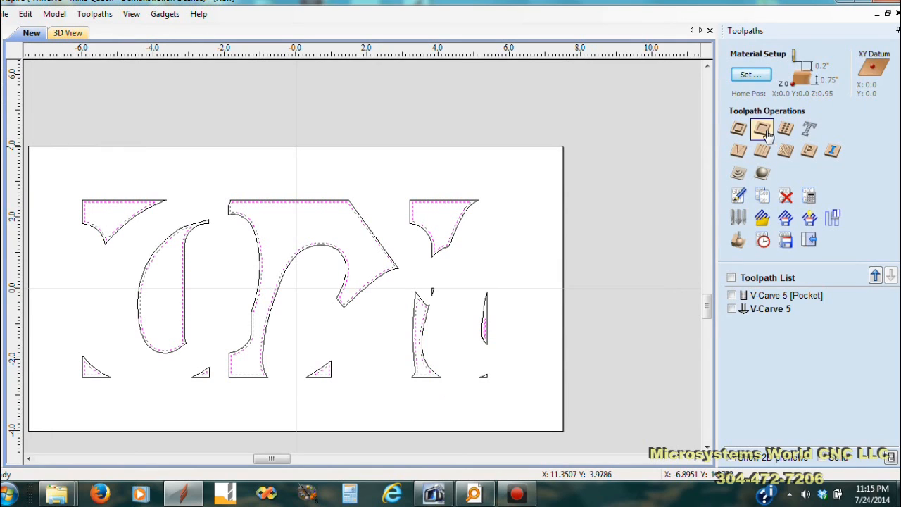
Create a pocket toolpath on the clean-out vectors using the 0.0625-inch end mill.
left_click(761, 129)
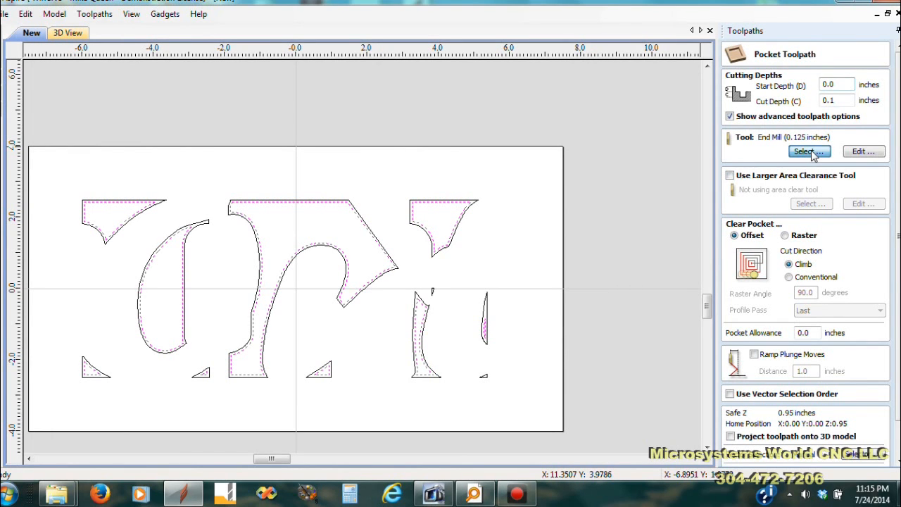
left_click(808, 152)
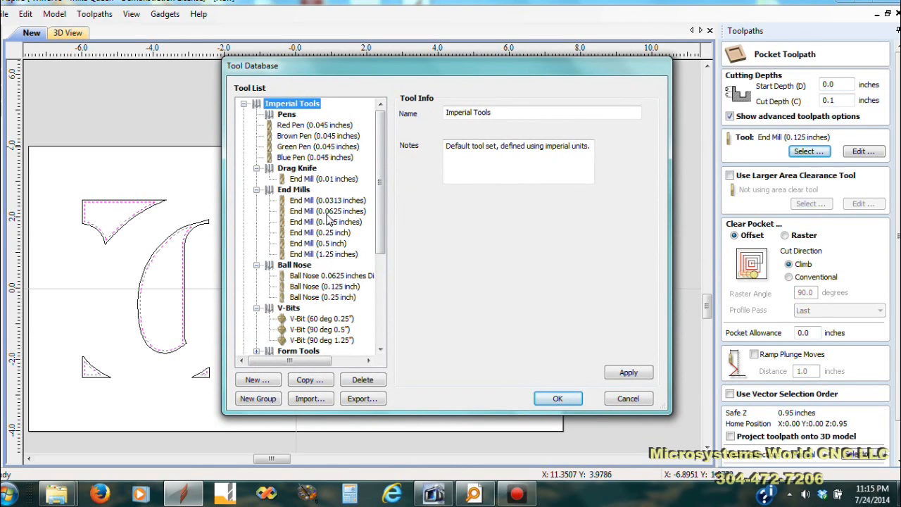
left_click(326, 211)
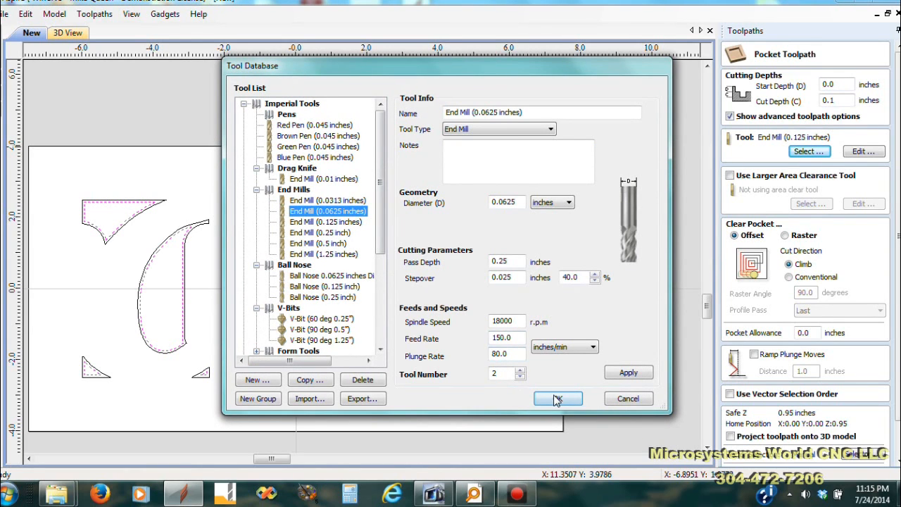
left_click(557, 398)
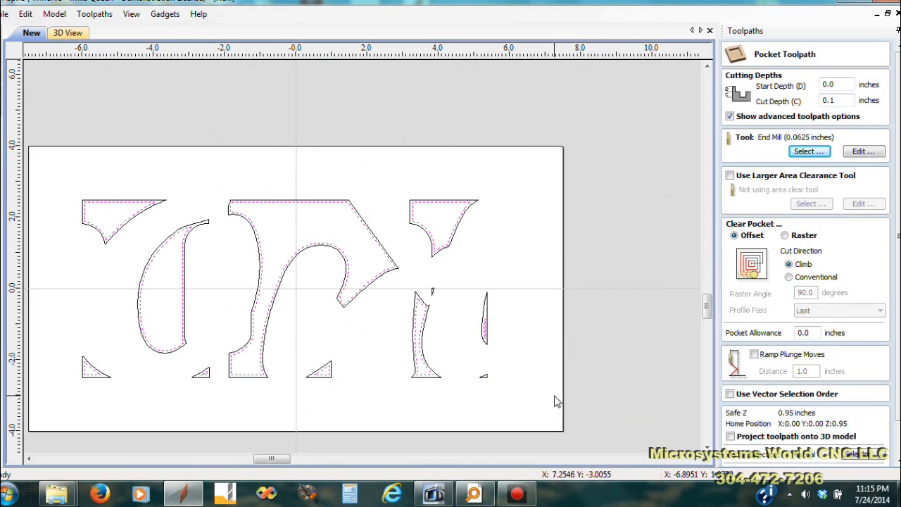
mouse_move(157, 200)
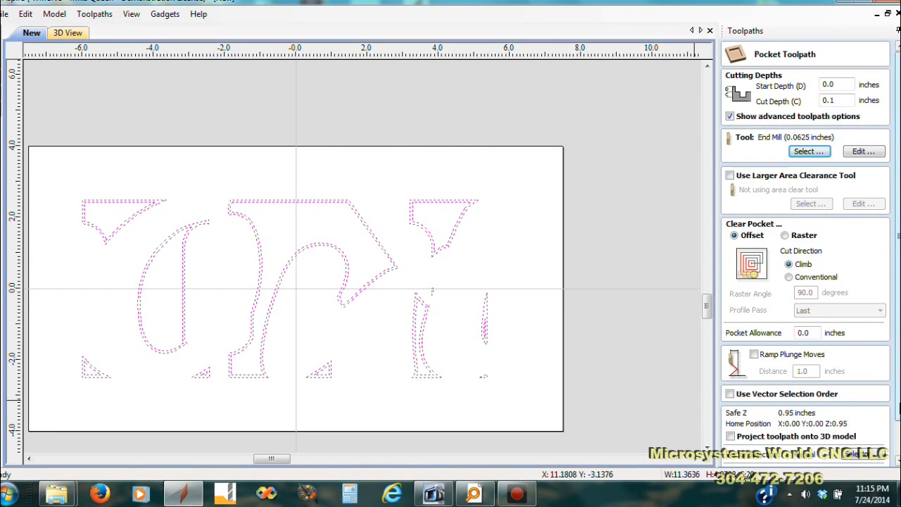
scroll("down", 3)
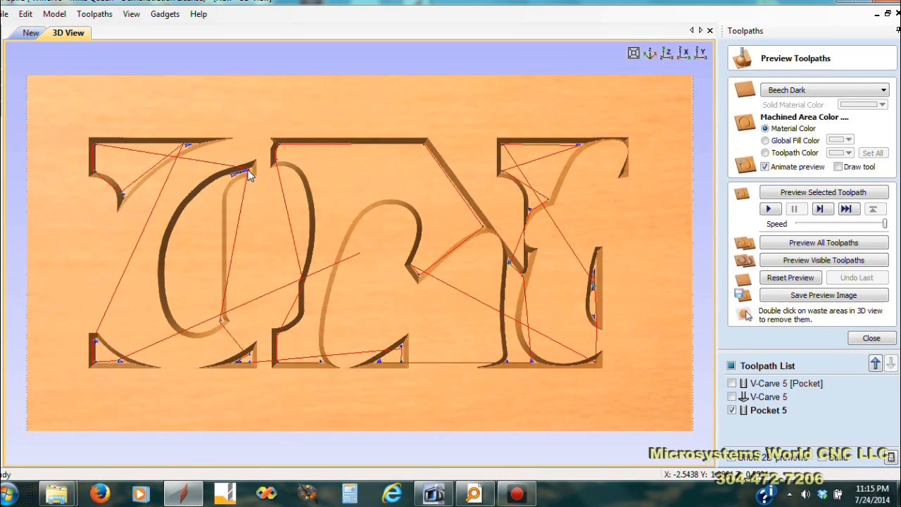
mouse_move(234, 178)
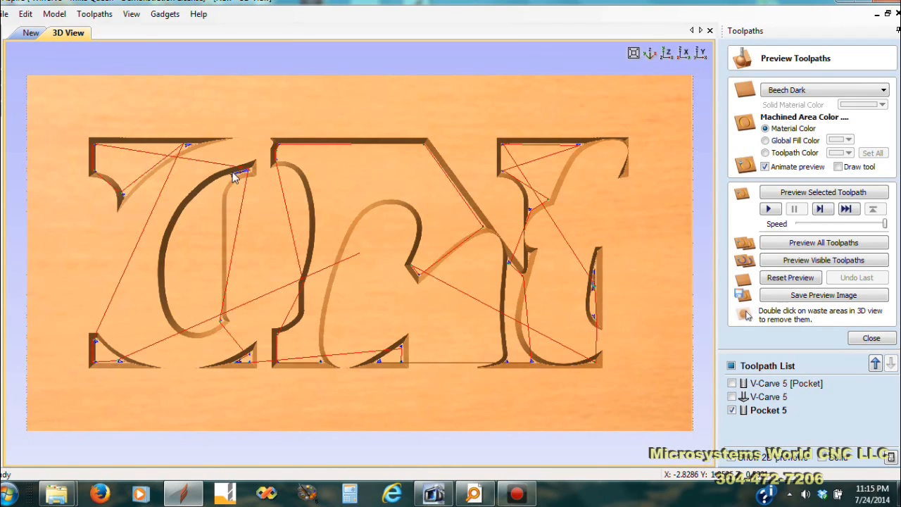
mouse_move(191, 152)
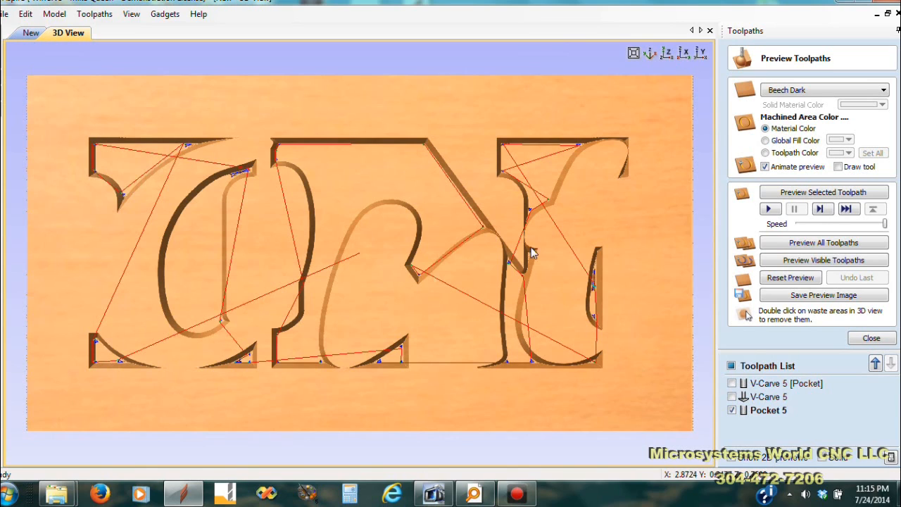
mouse_move(594, 295)
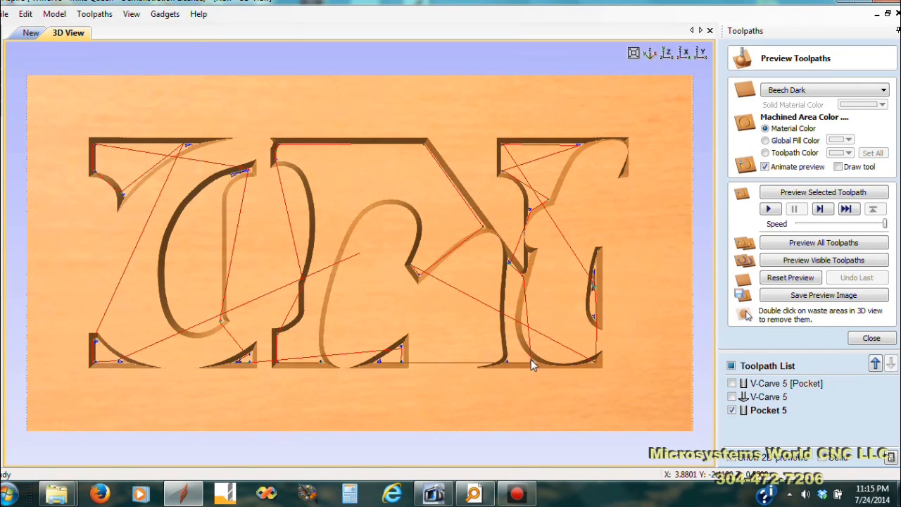
mouse_move(200, 366)
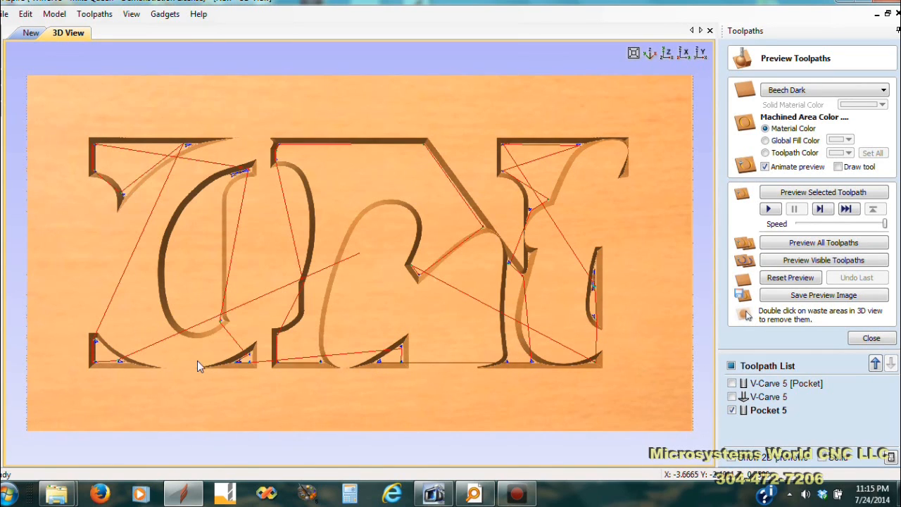
mouse_move(113, 318)
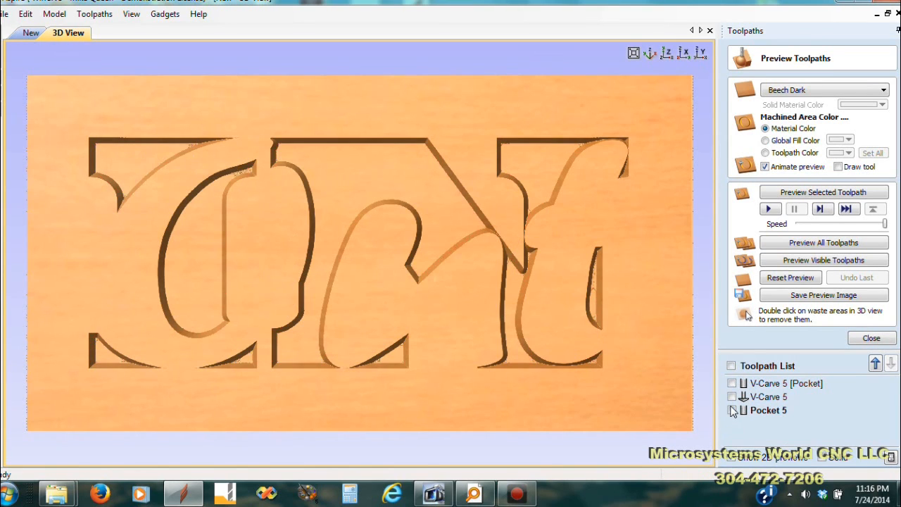
mouse_move(594, 265)
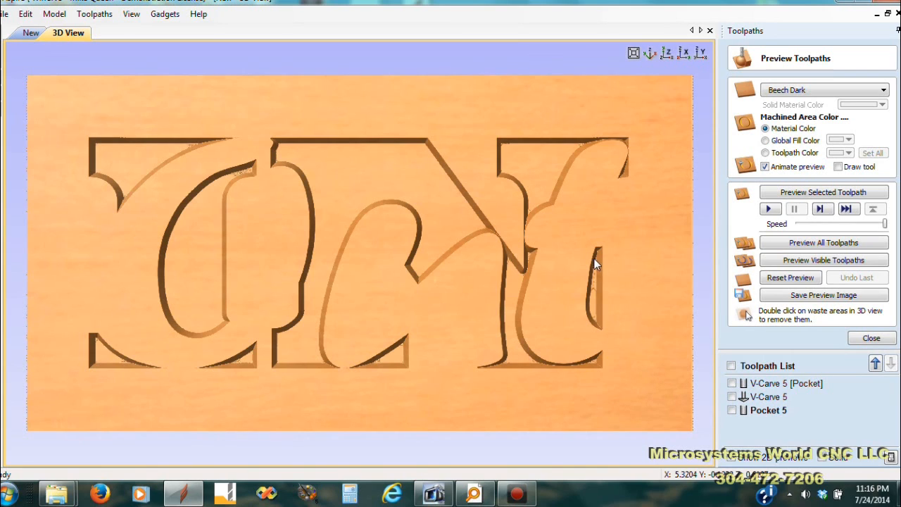
mouse_move(223, 141)
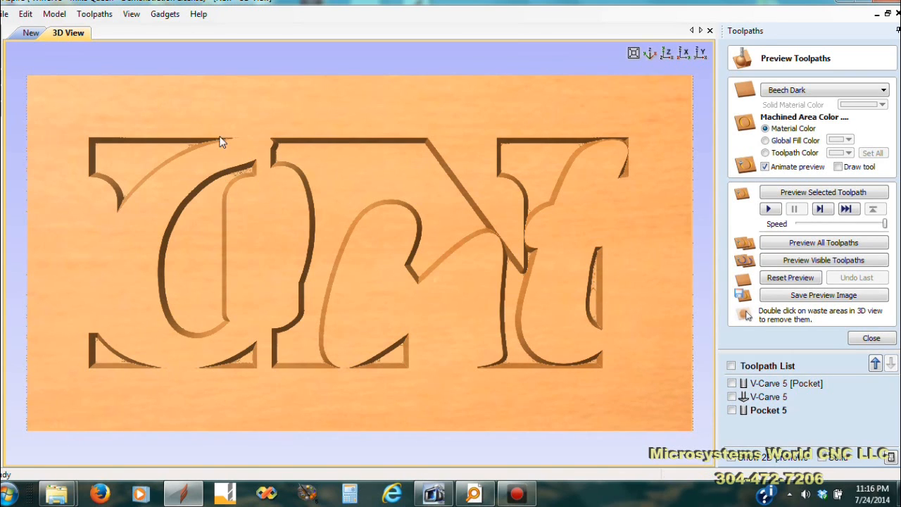
mouse_move(735, 414)
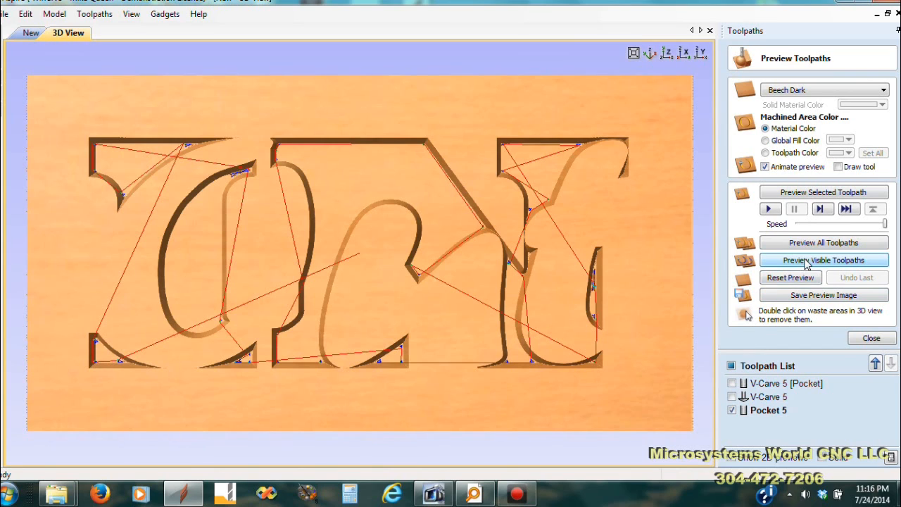
Reopen the Pocket 5 clean-out settings after previewing it with the V-carve.
left_click(824, 259)
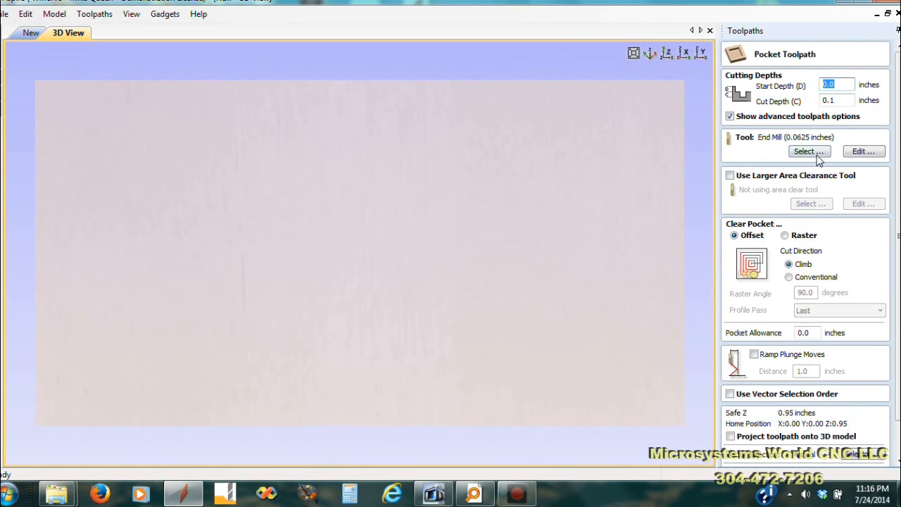
Deepen the clean-out pocket to 0.2 inch and re-preview all visible toolpaths.
left_click(837, 100)
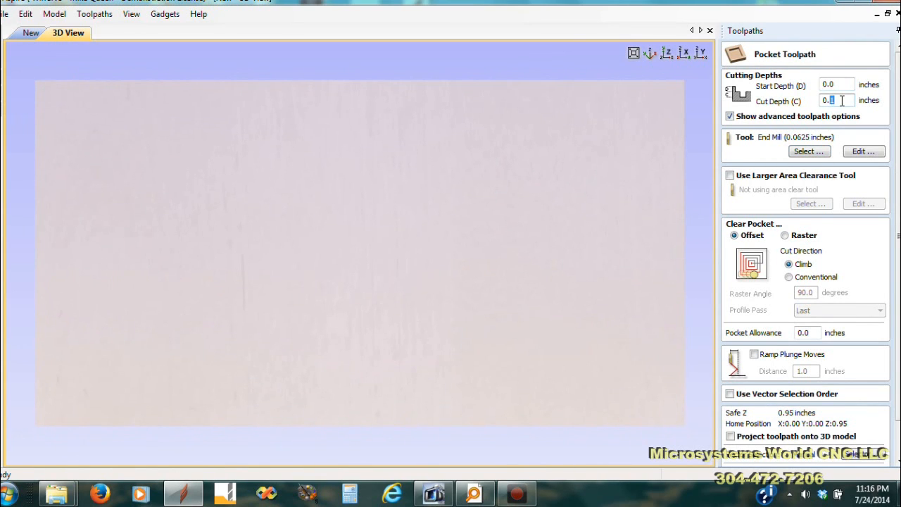
type("0.2")
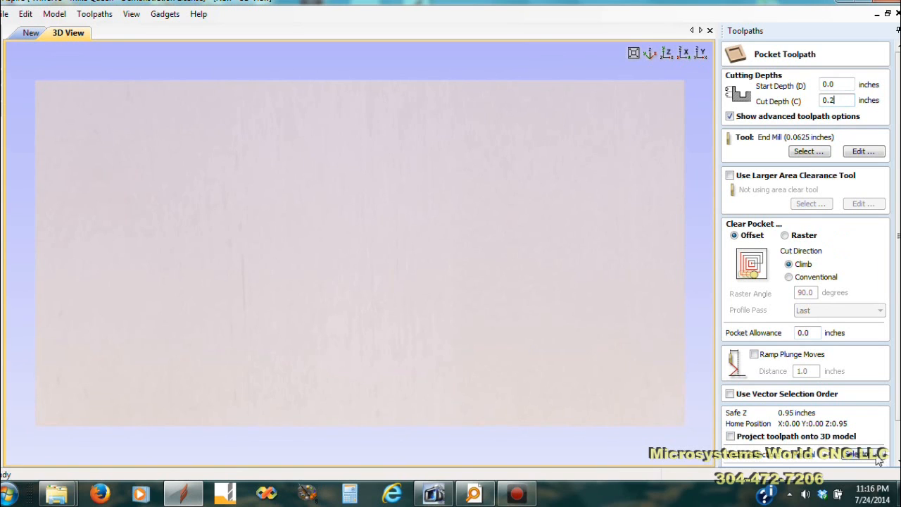
scroll("down", 3)
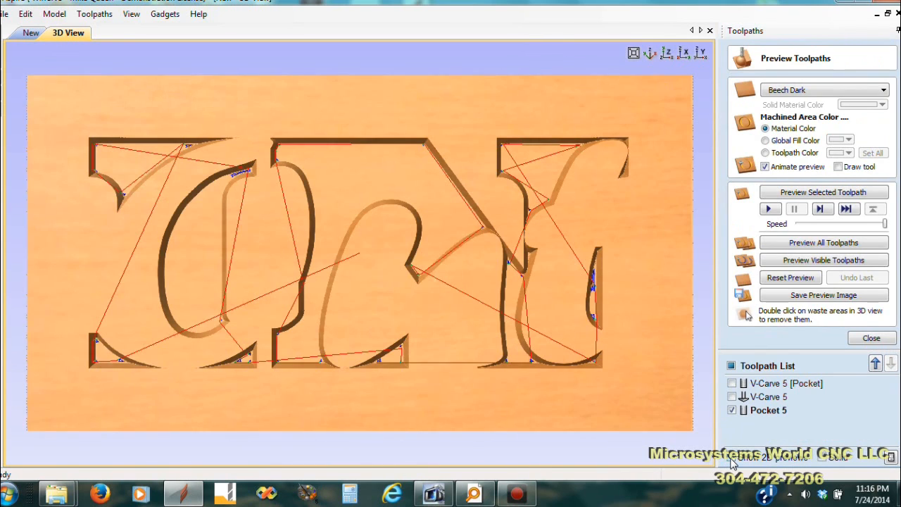
mouse_move(890, 433)
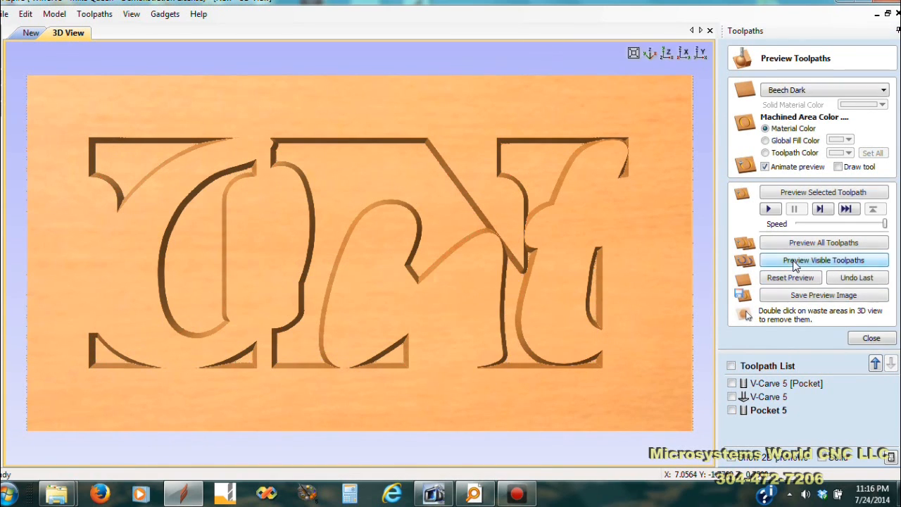
left_click(822, 259)
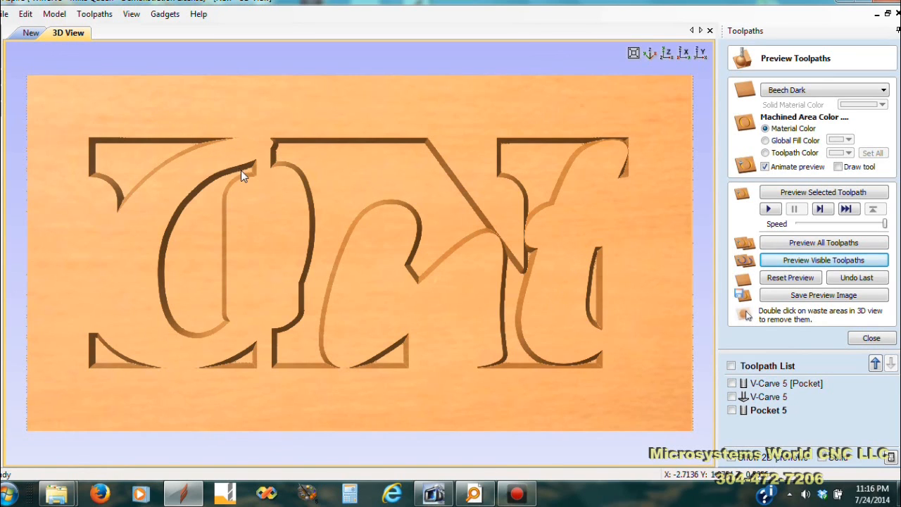
mouse_move(243, 177)
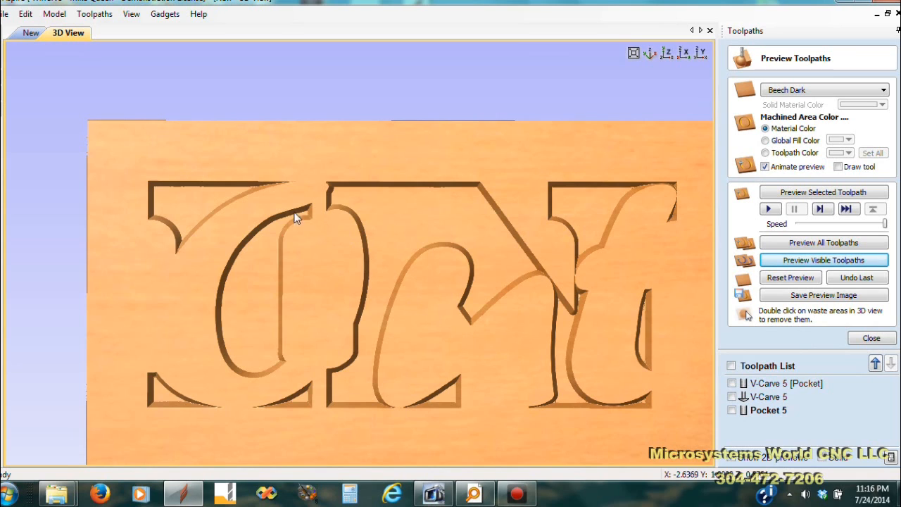
mouse_move(321, 214)
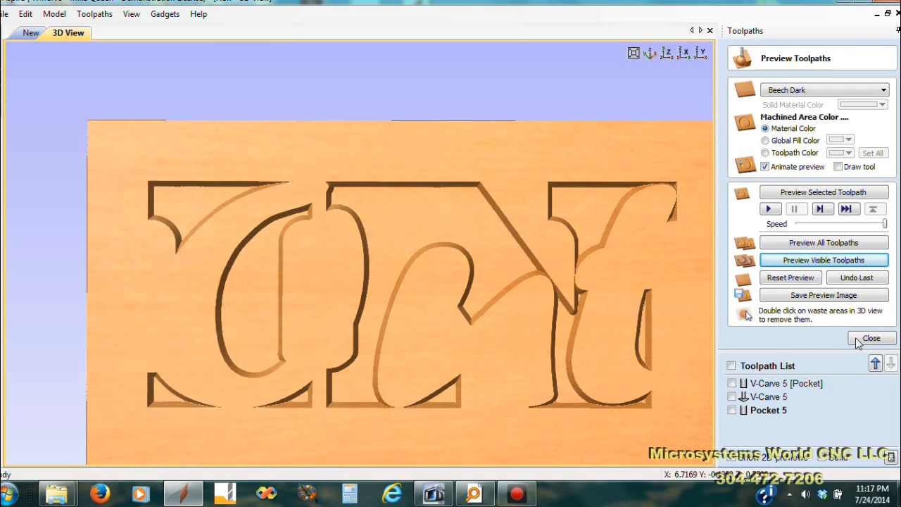
Back in 2D, hide the Clean In layer and make Out the working layer.
left_click(870, 337)
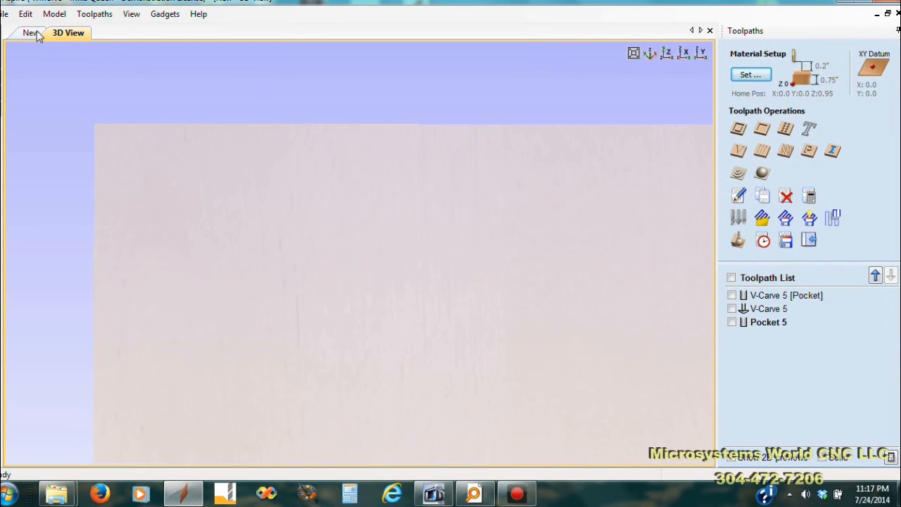
left_click(31, 33)
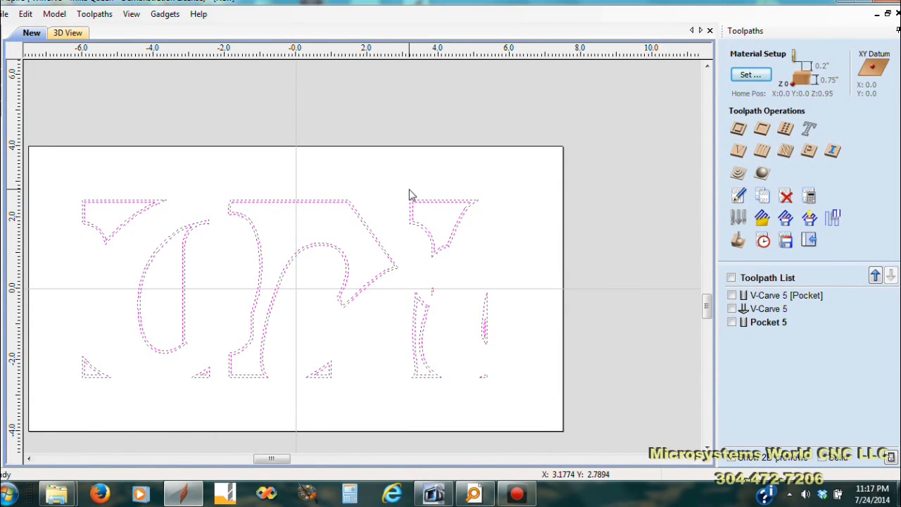
mouse_move(570, 308)
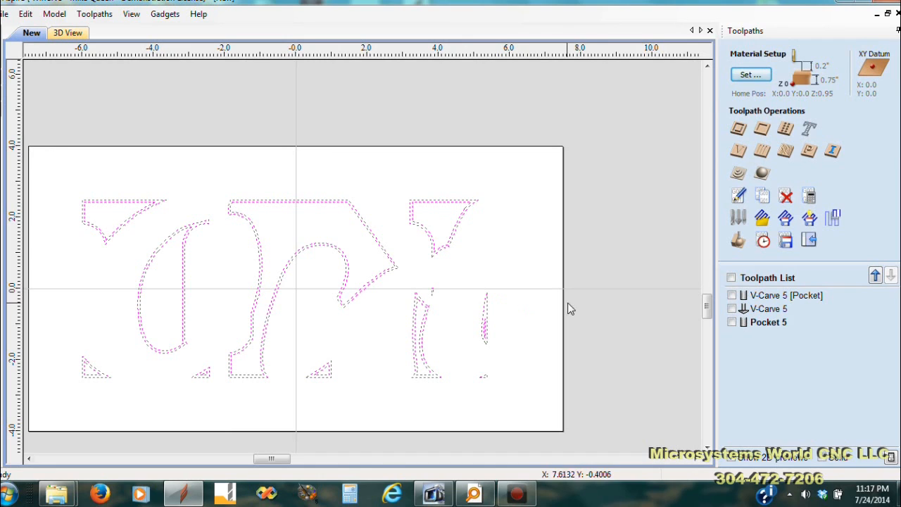
mouse_move(604, 301)
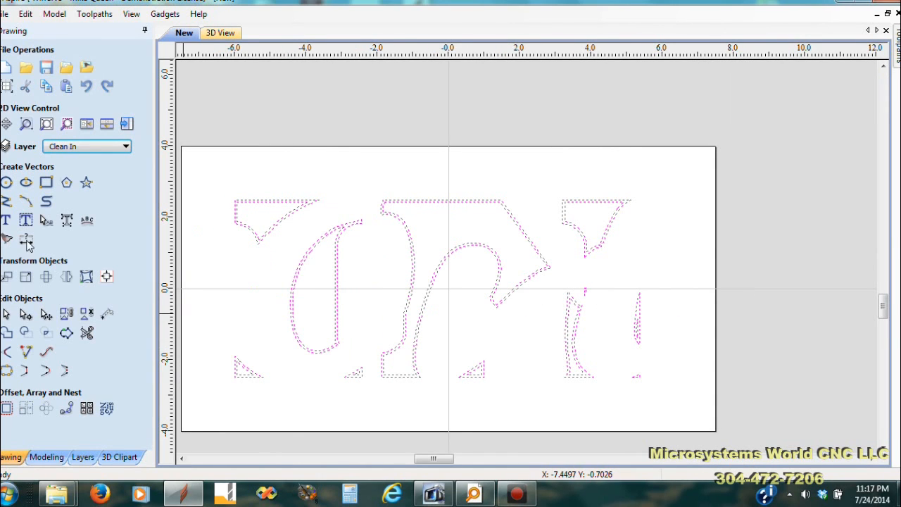
left_click(125, 146)
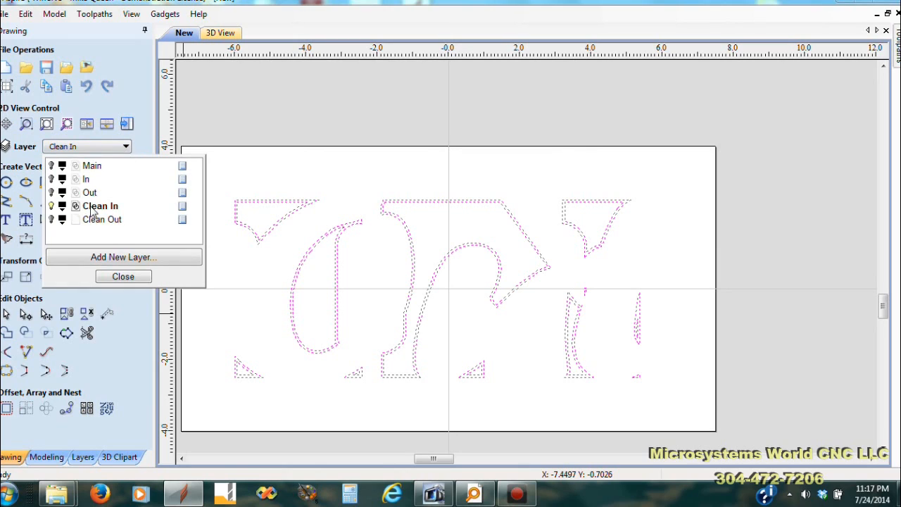
left_click(51, 205)
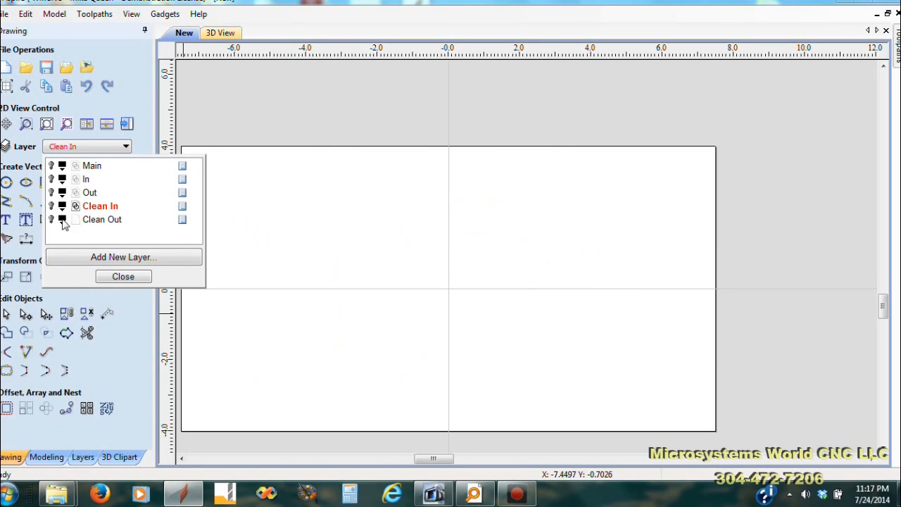
left_click(90, 192)
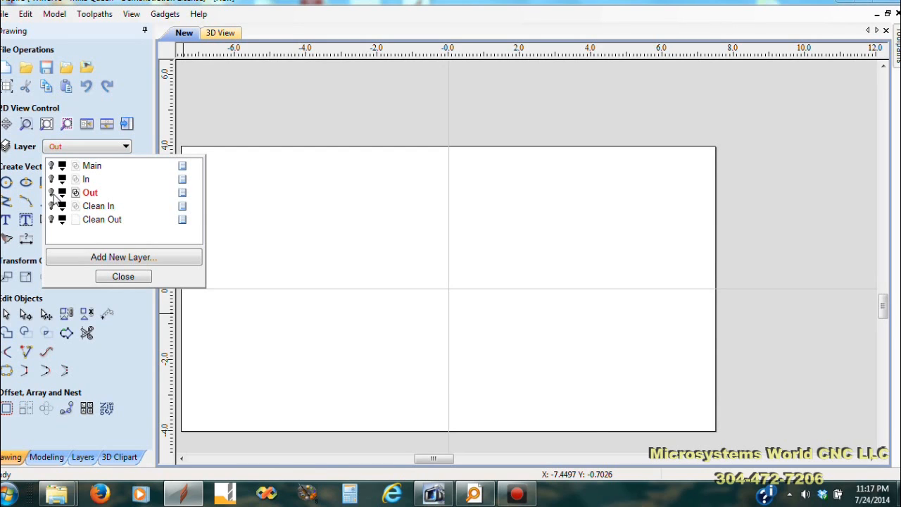
left_click(123, 276)
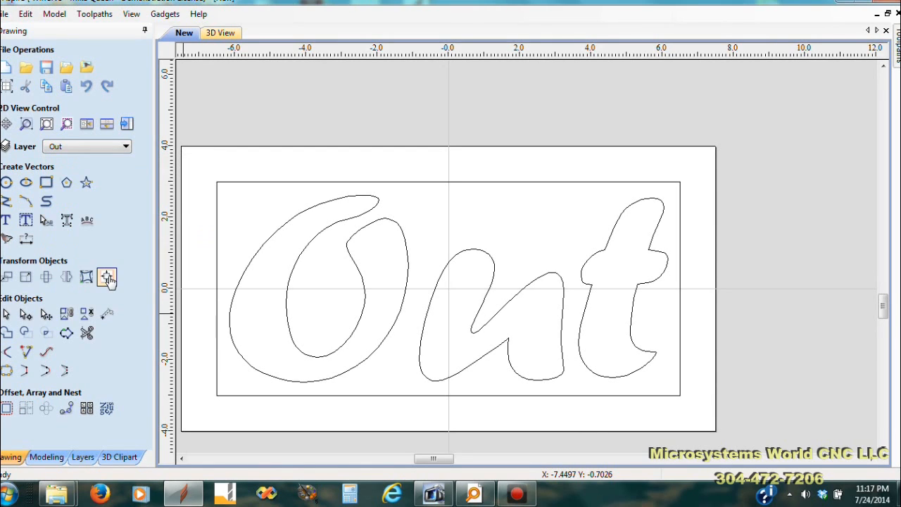
mouse_move(622, 180)
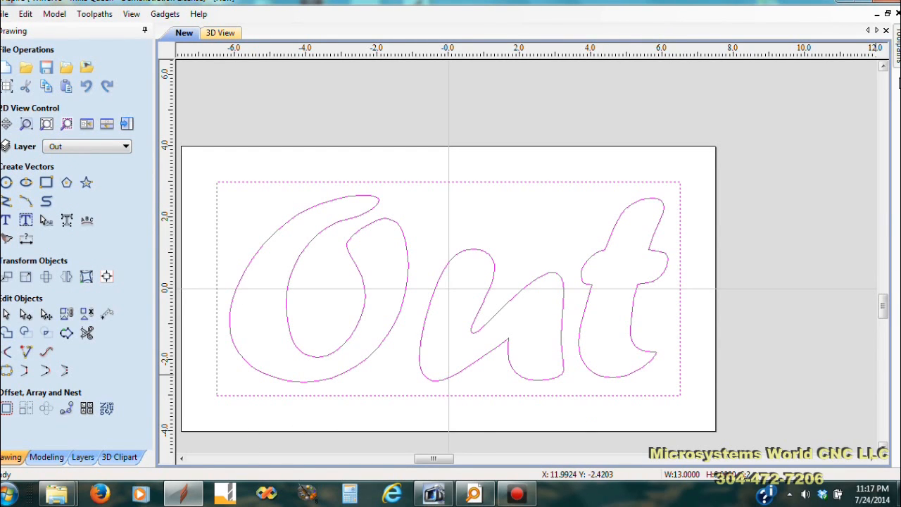
mouse_move(774, 233)
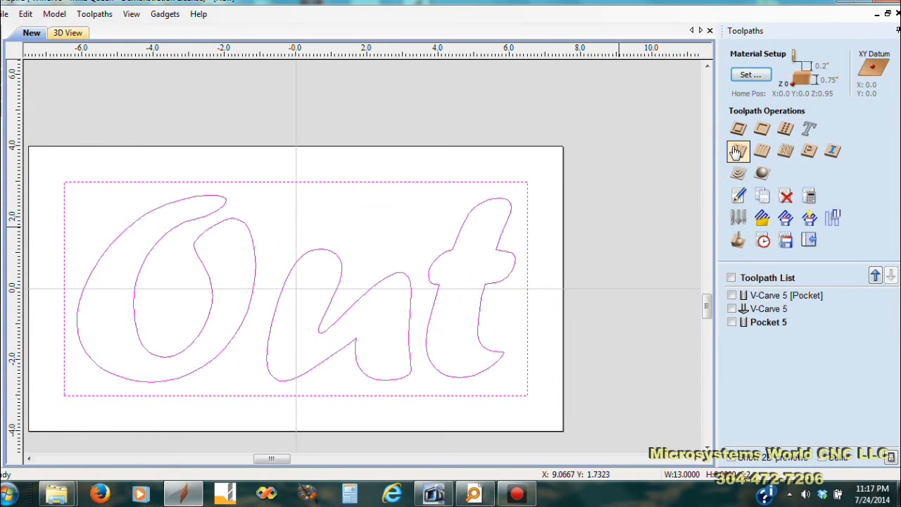
Start a V-carve toolpath with a 0.25-inch end mill as the flat-area clearance tool.
left_click(738, 150)
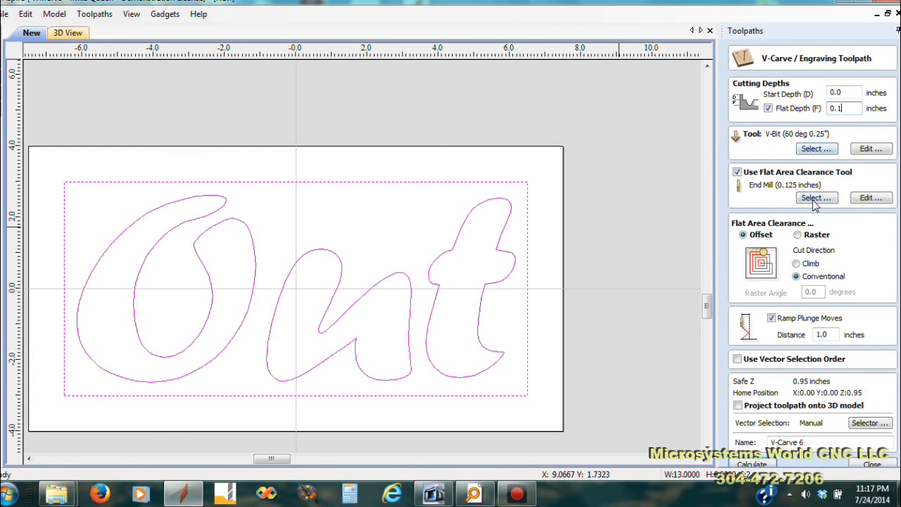
left_click(816, 197)
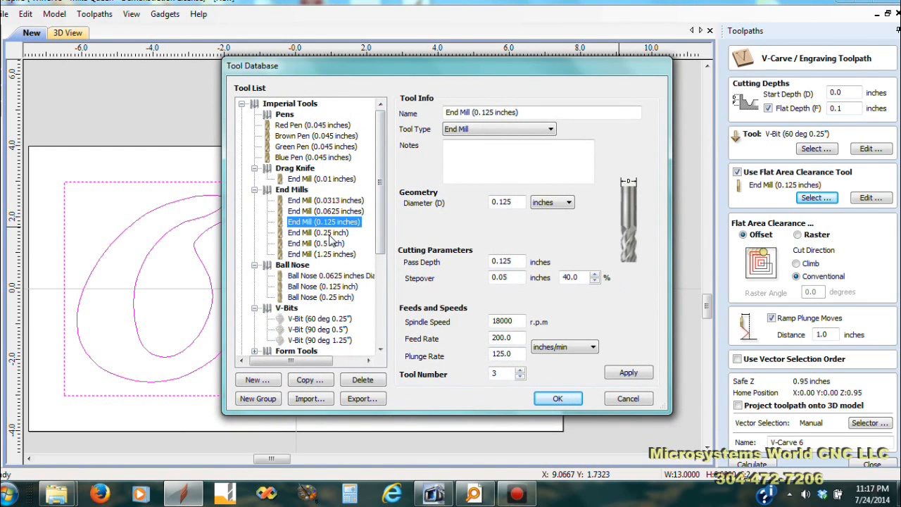
left_click(318, 232)
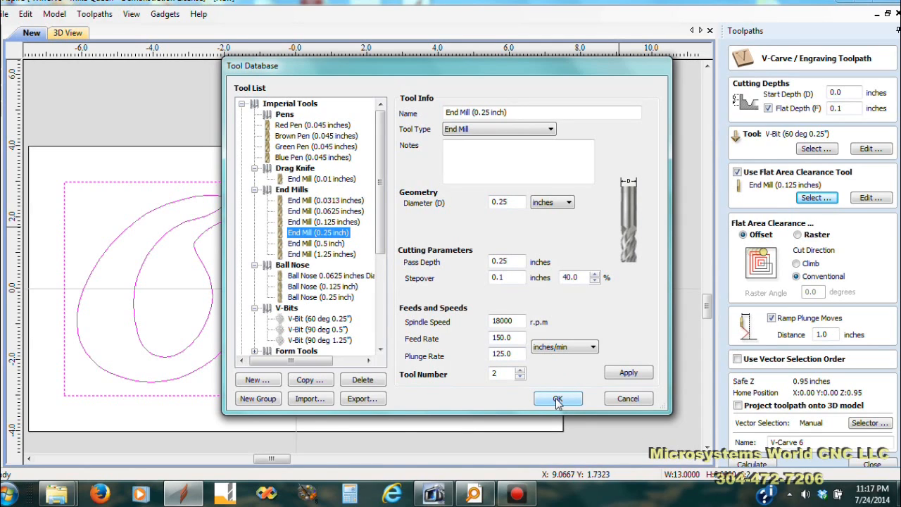
left_click(557, 398)
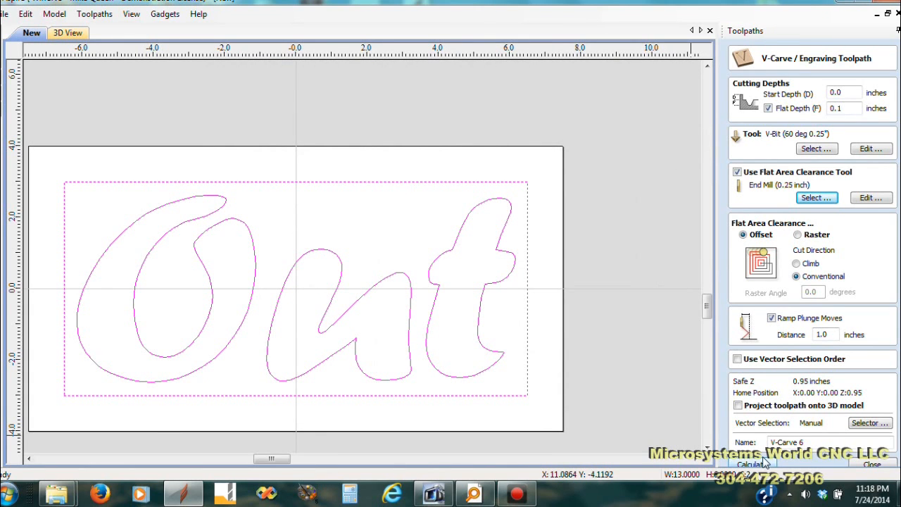
Calculate the V-carve and simulate the raised Out lettering within its border in 3D.
left_click(753, 465)
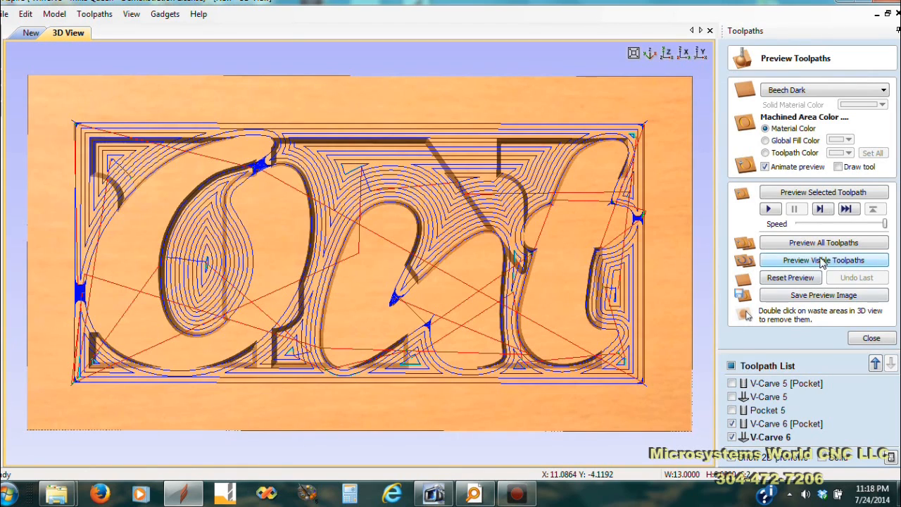
mouse_move(268, 169)
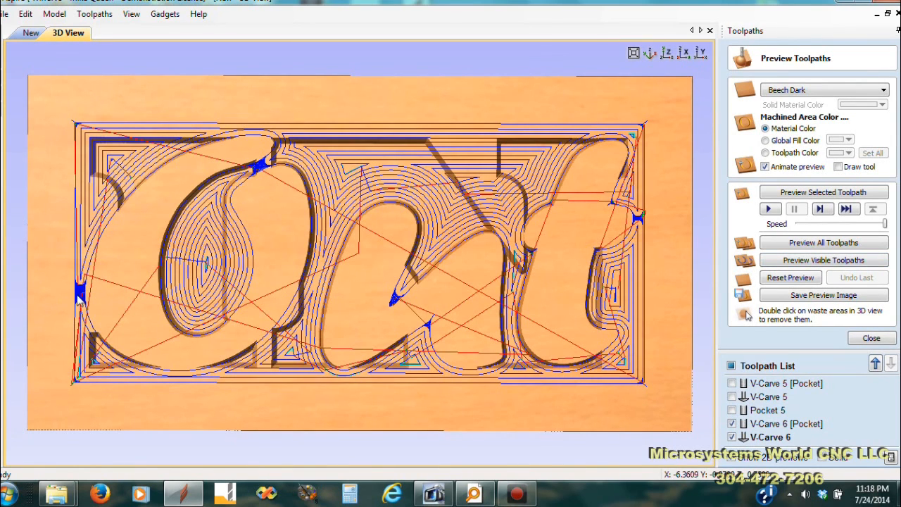
mouse_move(400, 307)
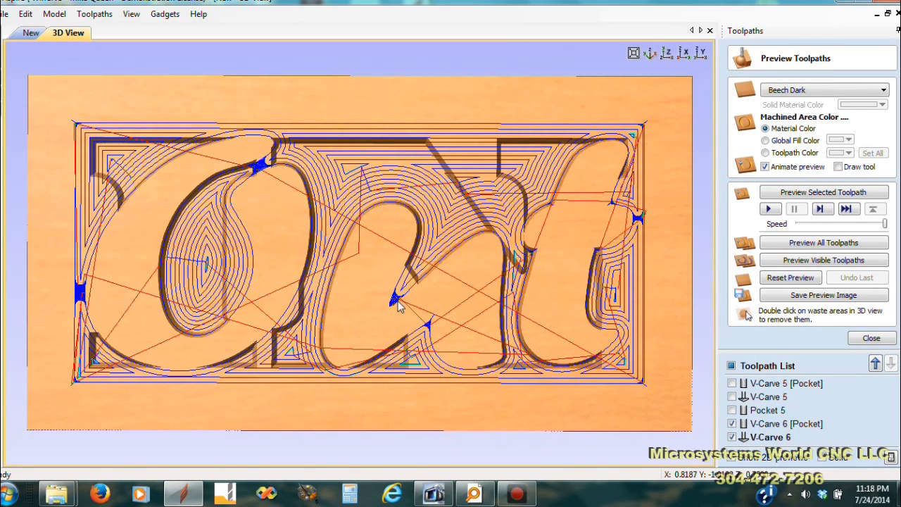
mouse_move(394, 299)
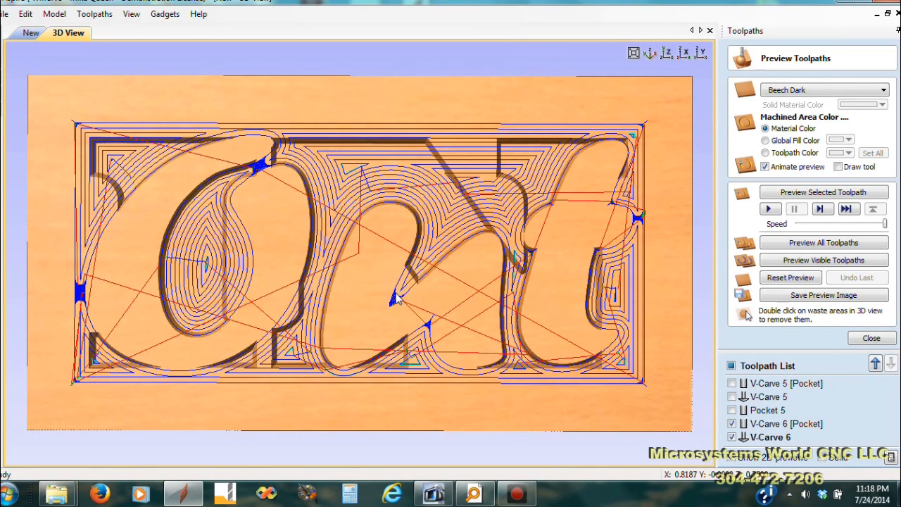
mouse_move(642, 219)
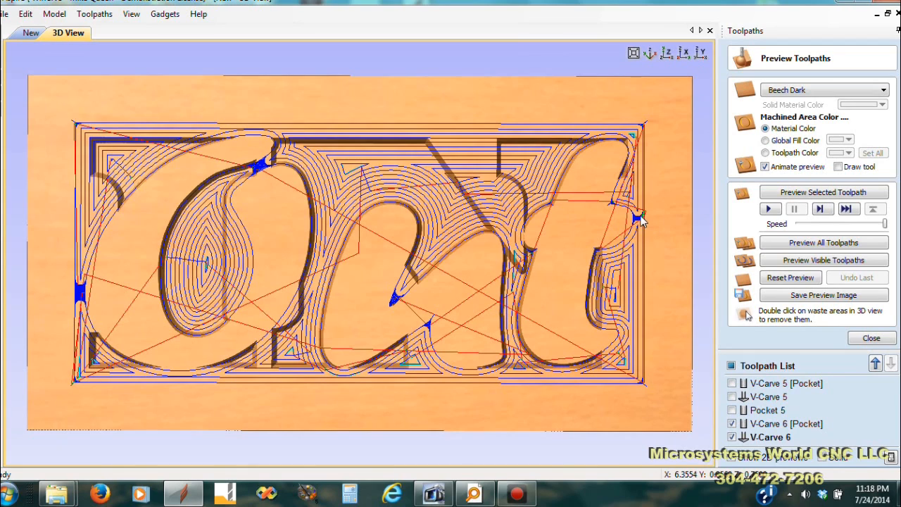
mouse_move(197, 224)
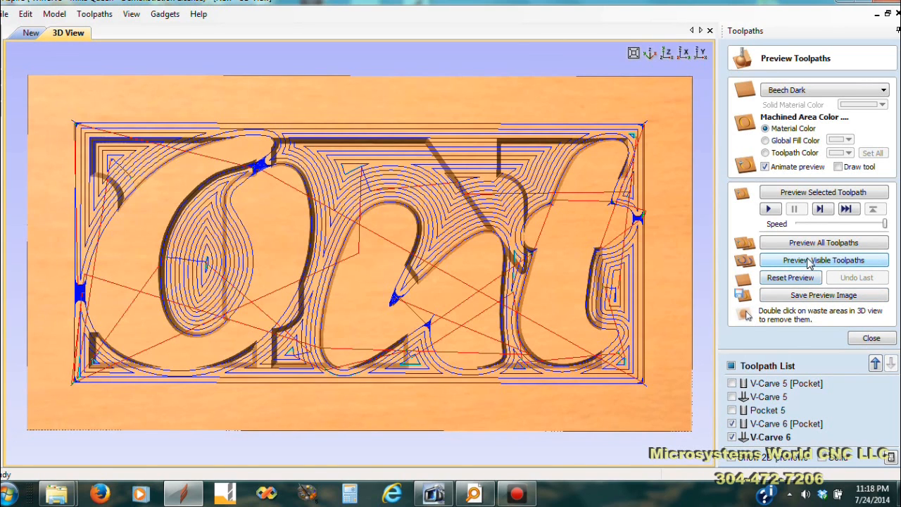
left_click(824, 259)
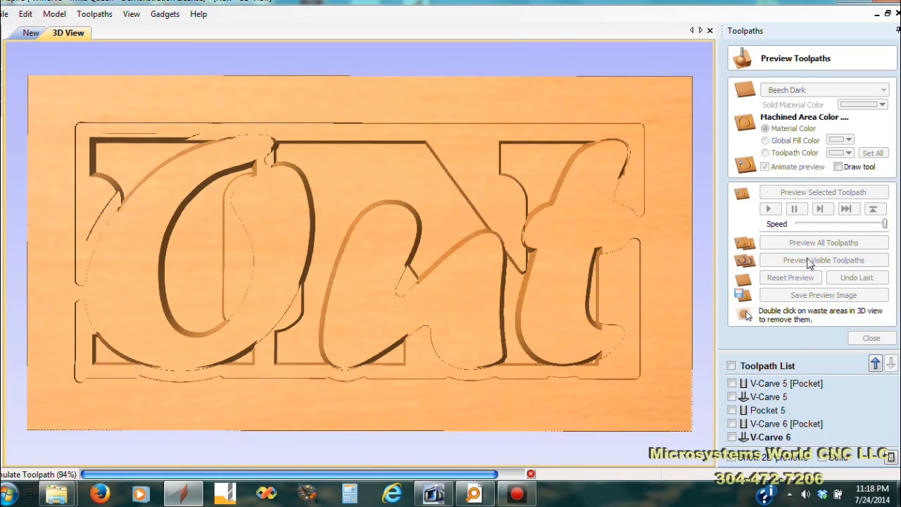
left_click(823, 259)
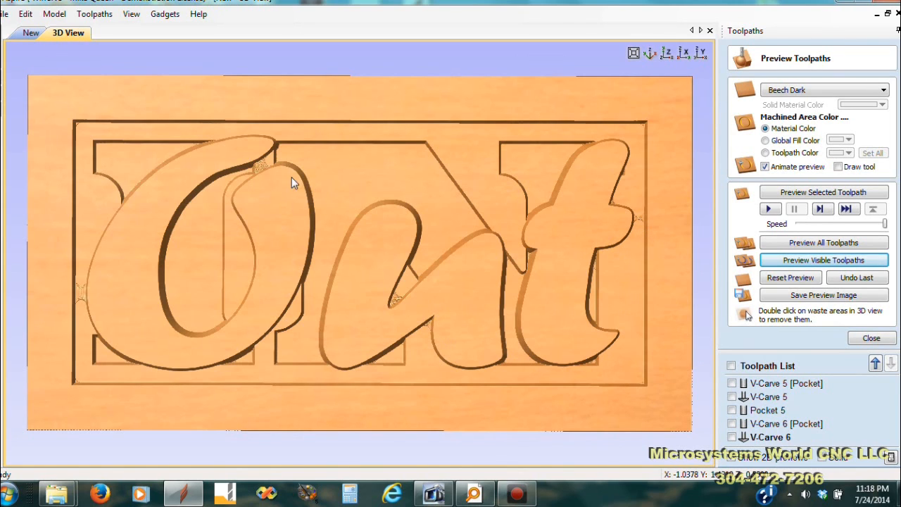
mouse_move(82, 297)
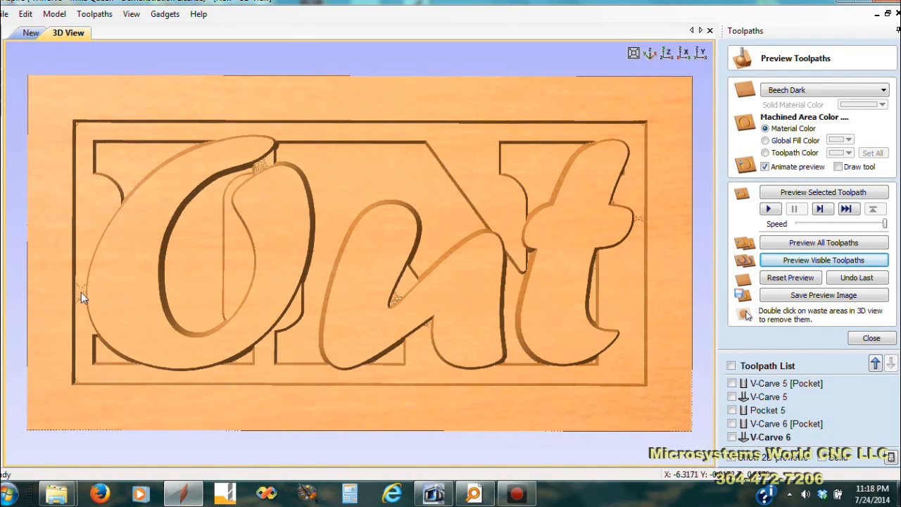
mouse_move(419, 308)
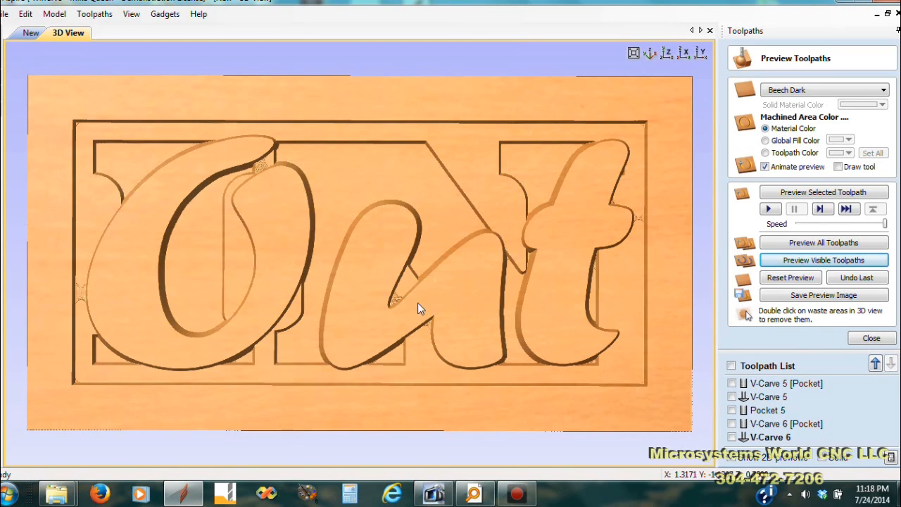
mouse_move(715, 470)
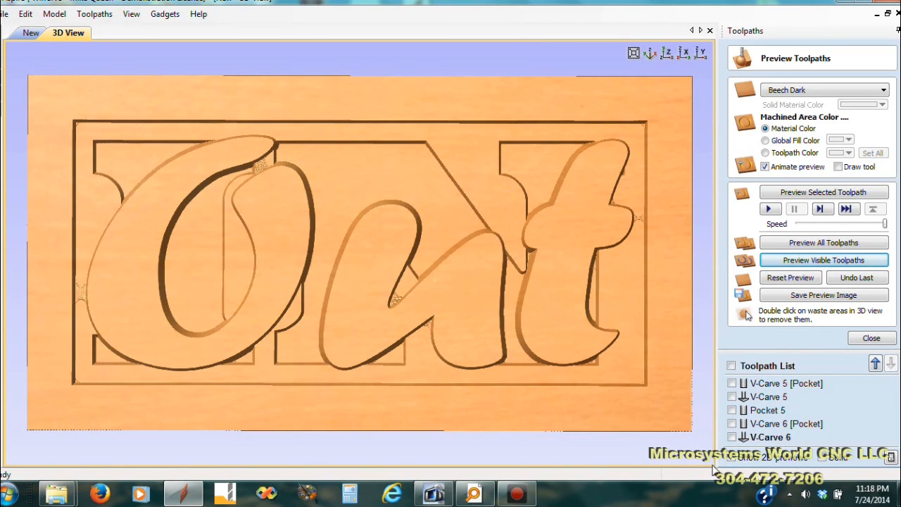
mouse_move(780, 304)
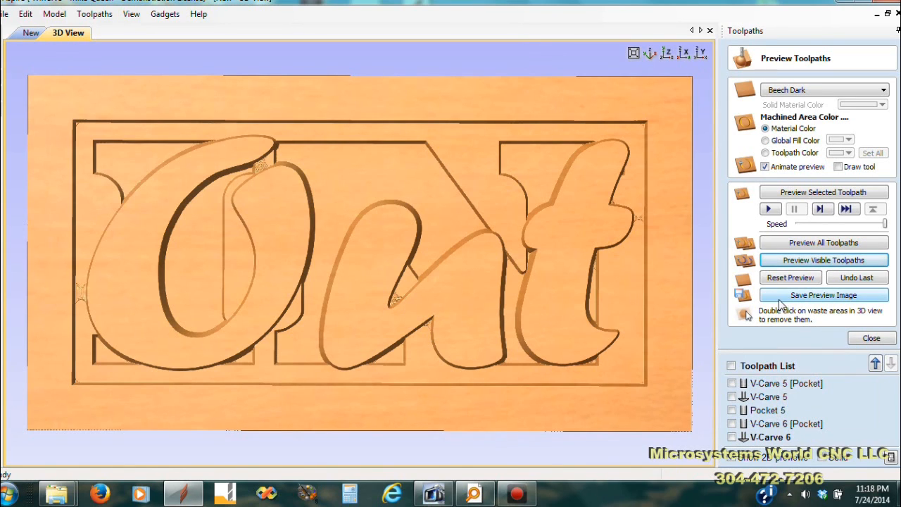
mouse_move(400, 140)
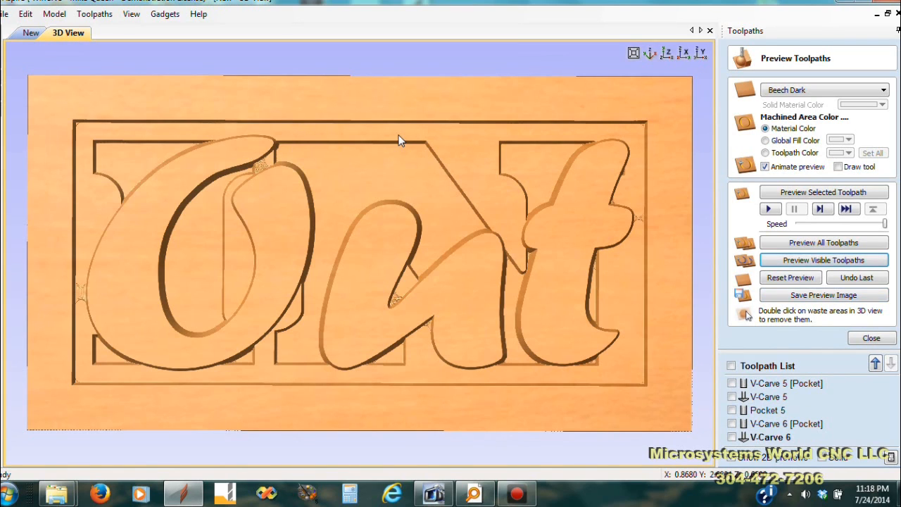
mouse_move(741, 183)
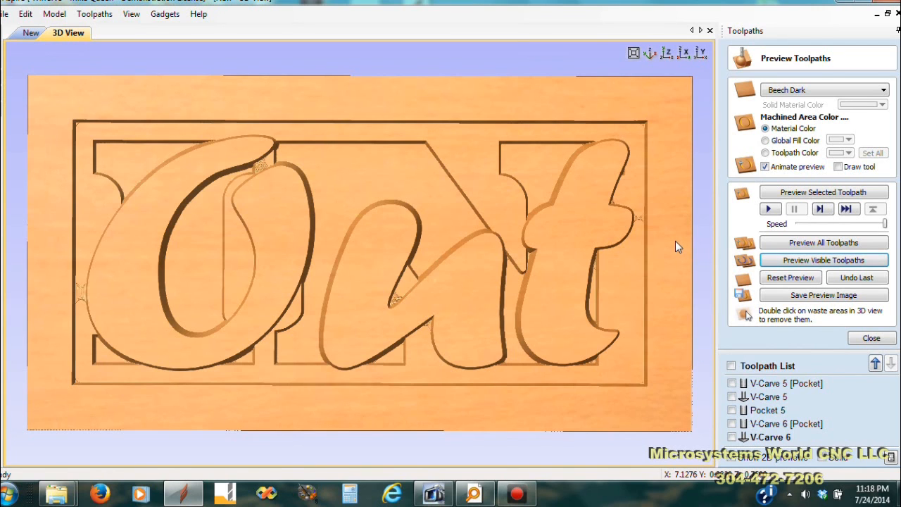
mouse_move(707, 280)
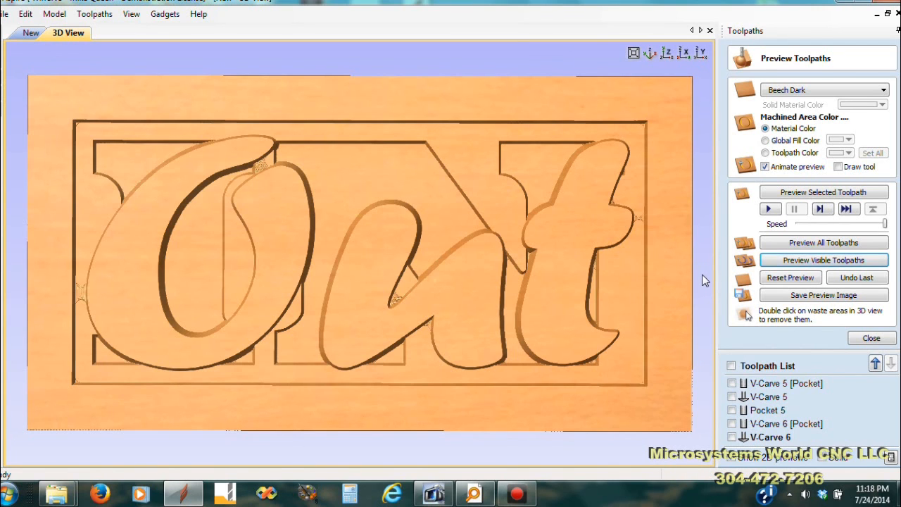
Close the Preview Toolpaths panel and switch back to the 2D view of the Out outlines.
left_click(870, 337)
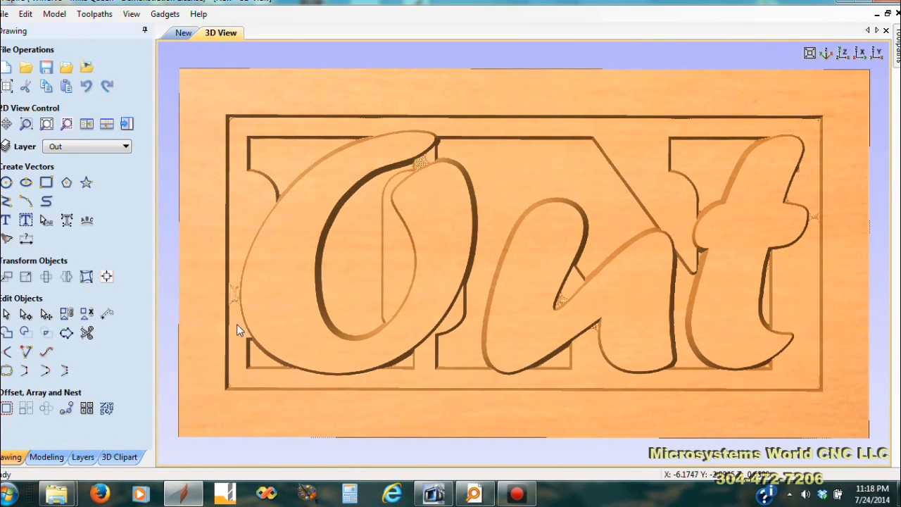
left_click(183, 34)
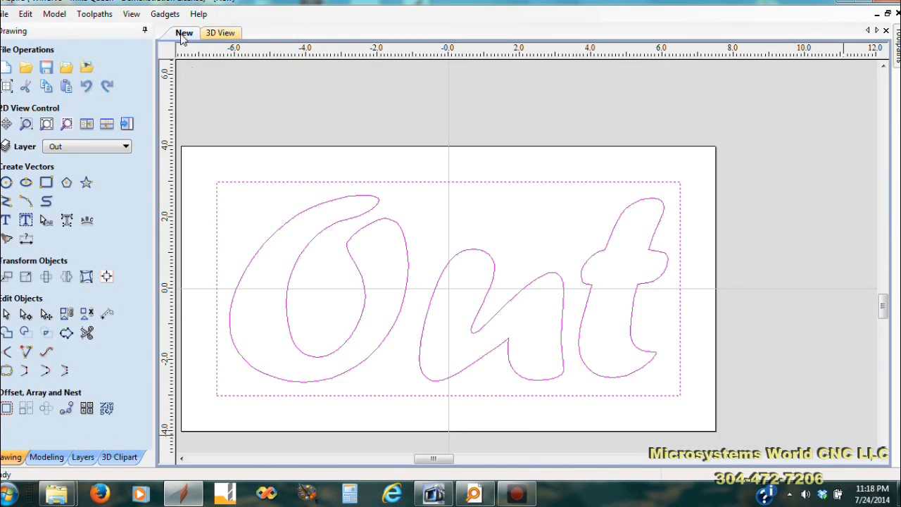
mouse_move(202, 414)
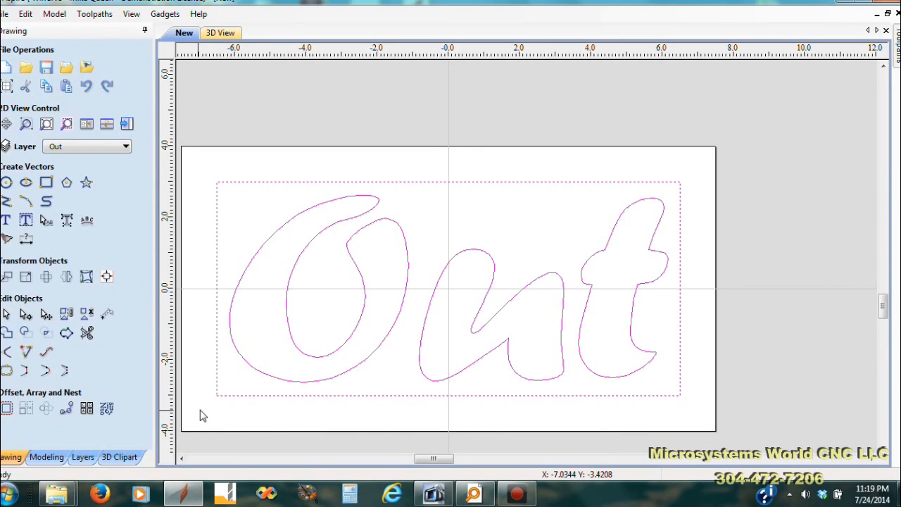
Select Clean Out as the active layer from the layer list and dismiss the list.
left_click(125, 146)
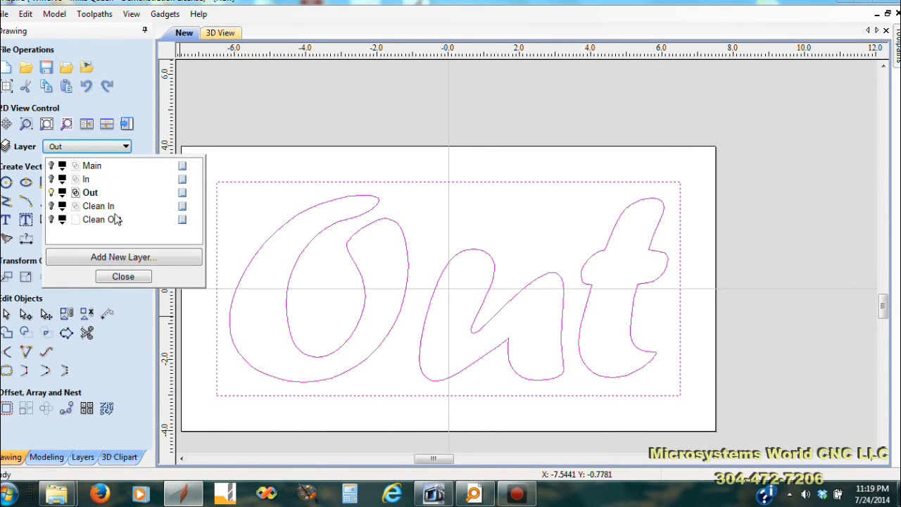
left_click(104, 219)
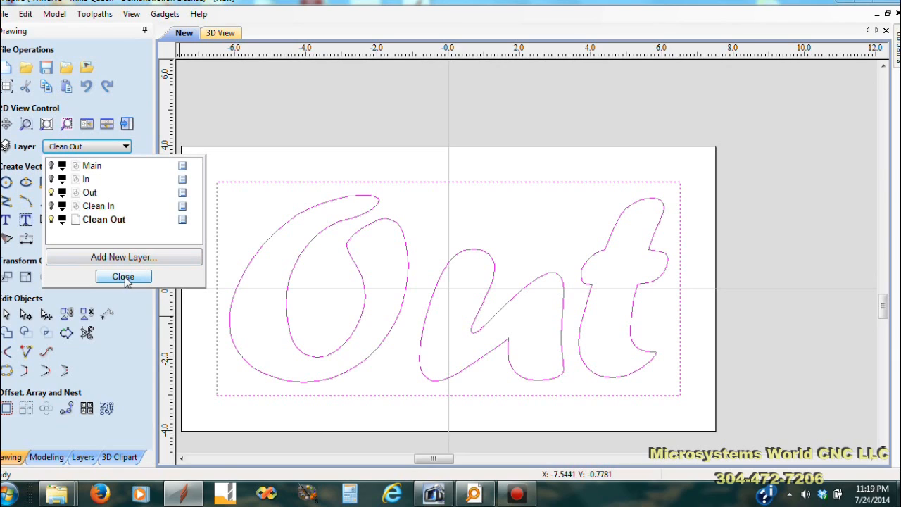
left_click(124, 276)
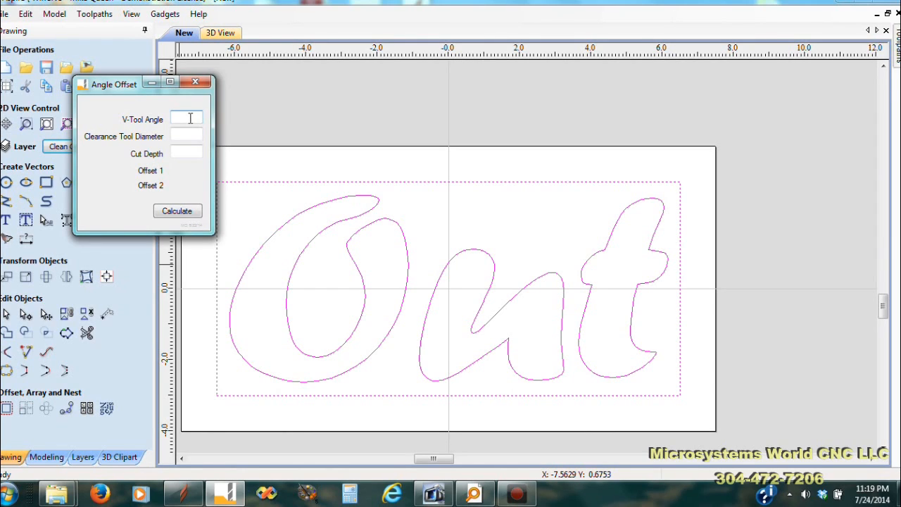
Compute offsets 0.058 and 0.125 for a 60° V-tool with 0.25 clearance tool, then close the calculator.
type("60")
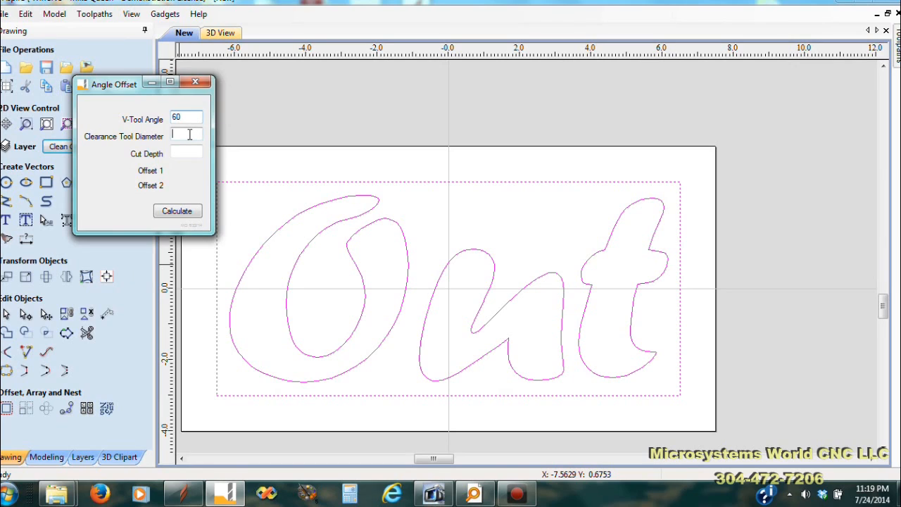
left_click(186, 135)
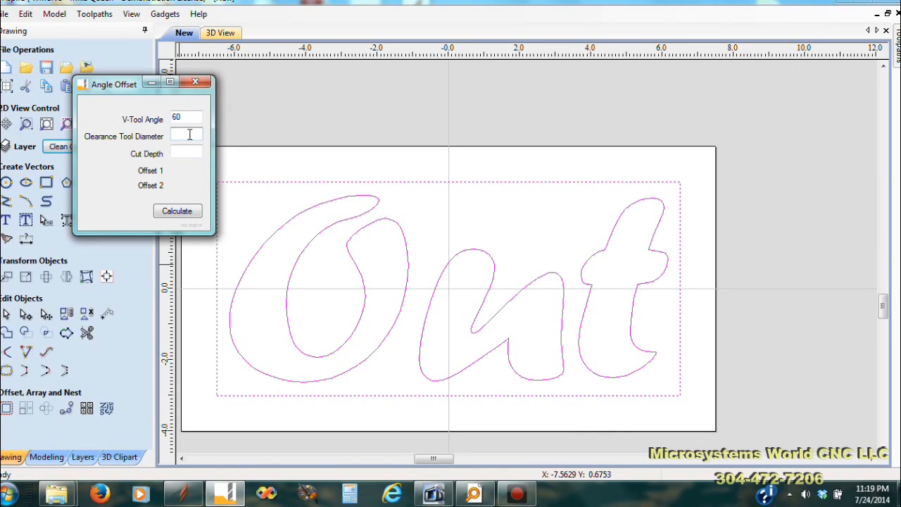
type("25")
type(".1")
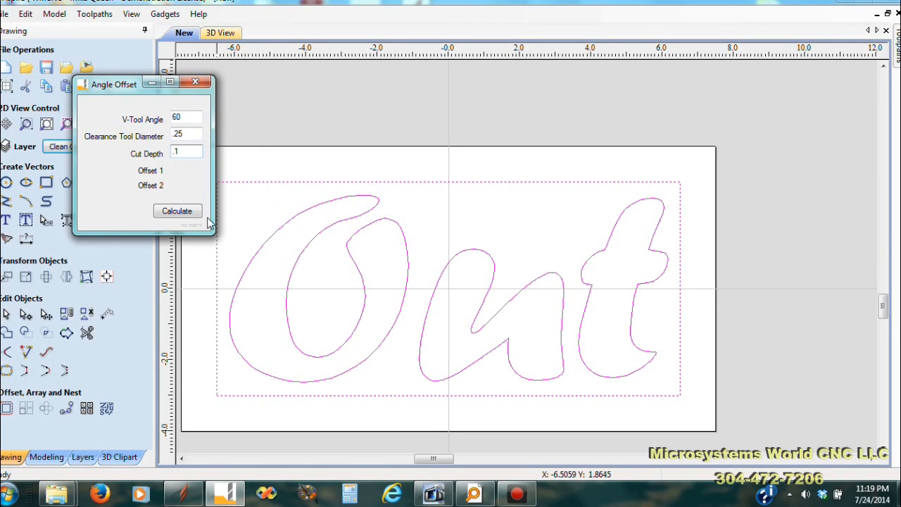
left_click(177, 211)
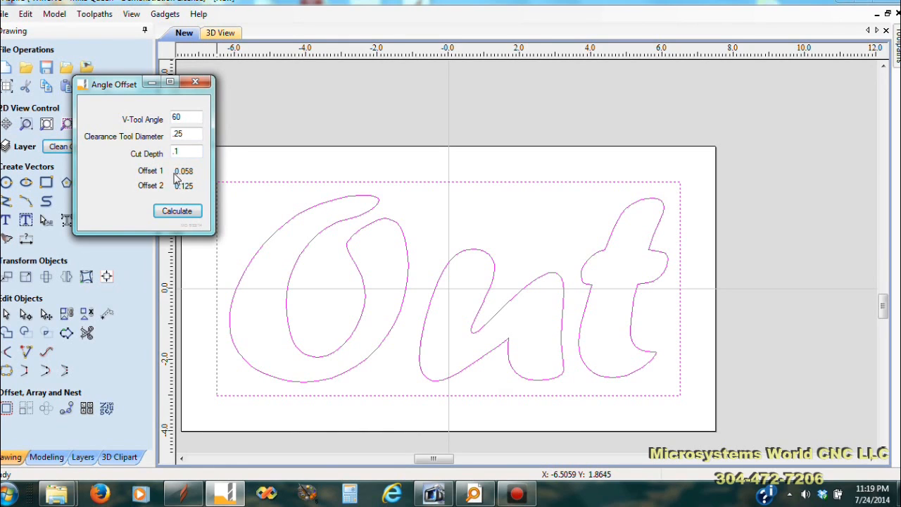
mouse_move(166, 175)
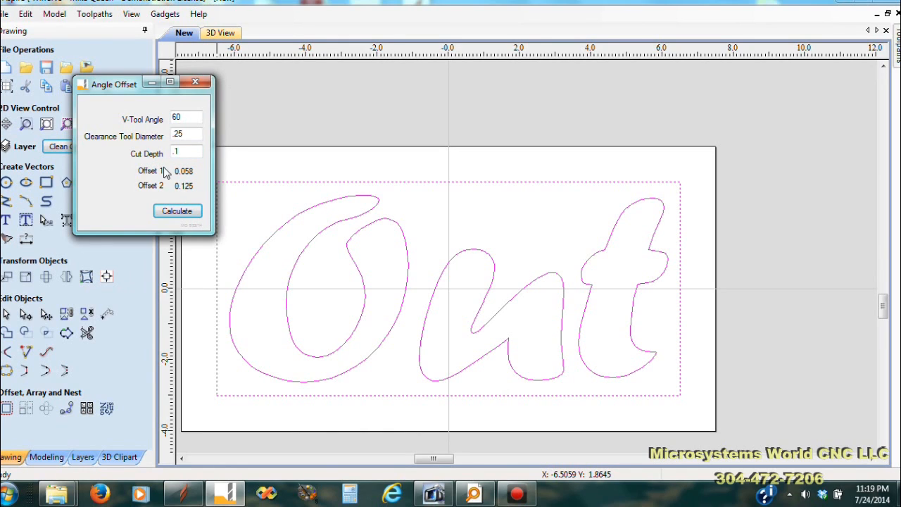
mouse_move(194, 194)
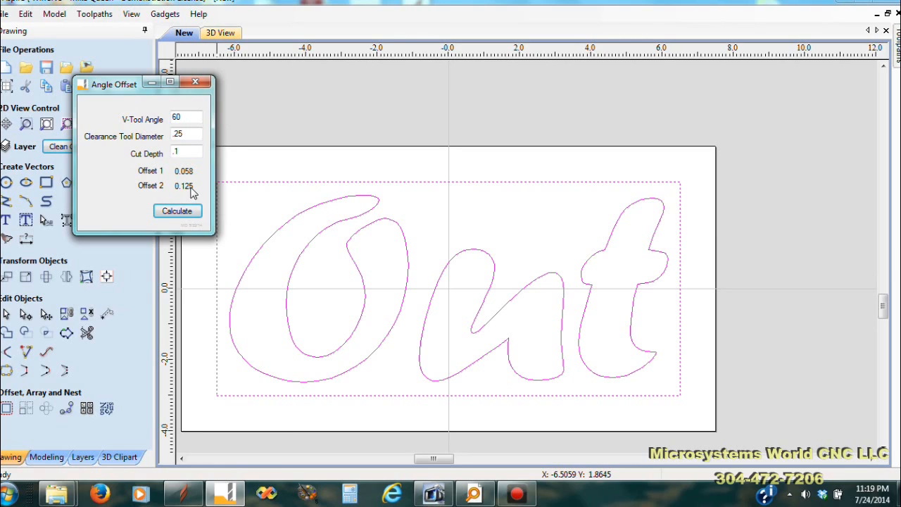
mouse_move(184, 195)
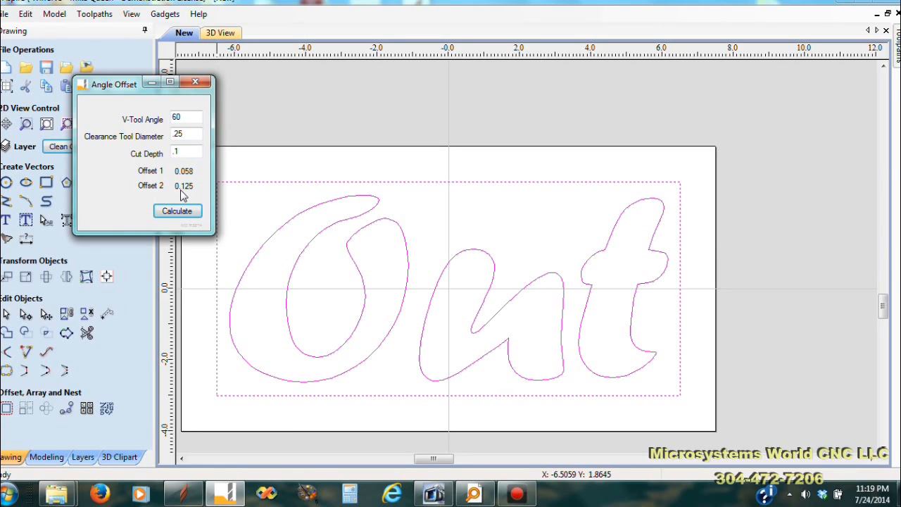
mouse_move(184, 200)
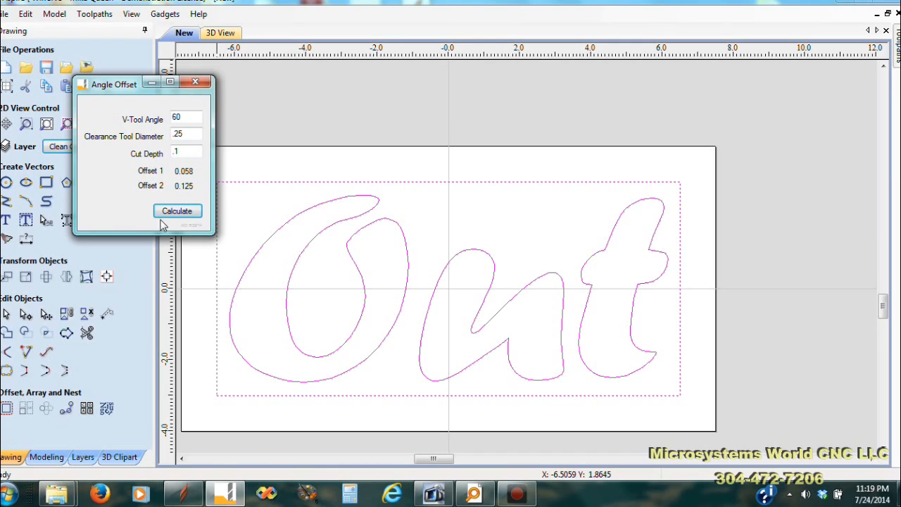
left_click(178, 212)
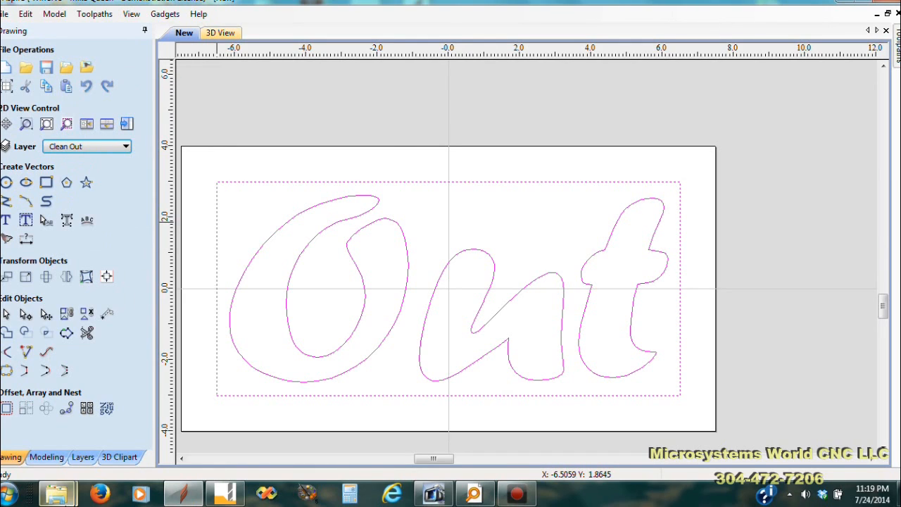
Create a 0.058 inch inward offset of the Out letters and border with Offset Vectors.
left_click(6, 408)
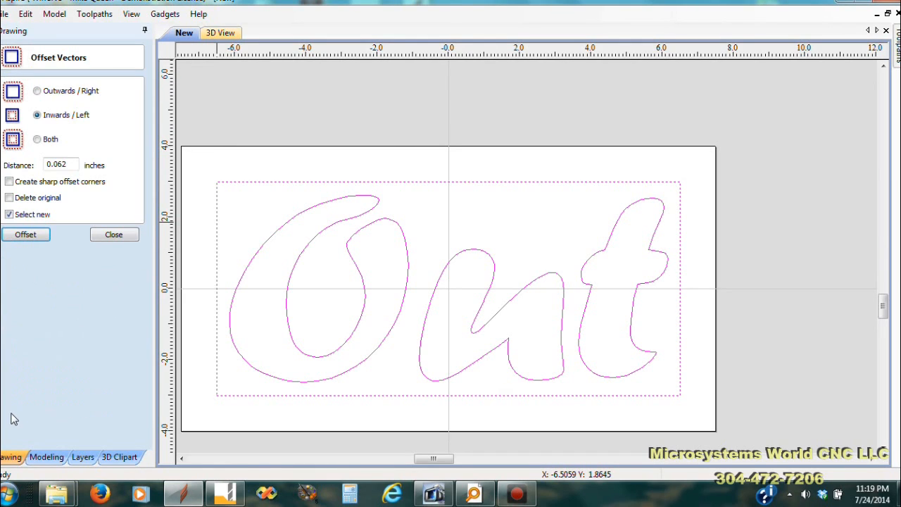
left_click(60, 165)
type("0.058")
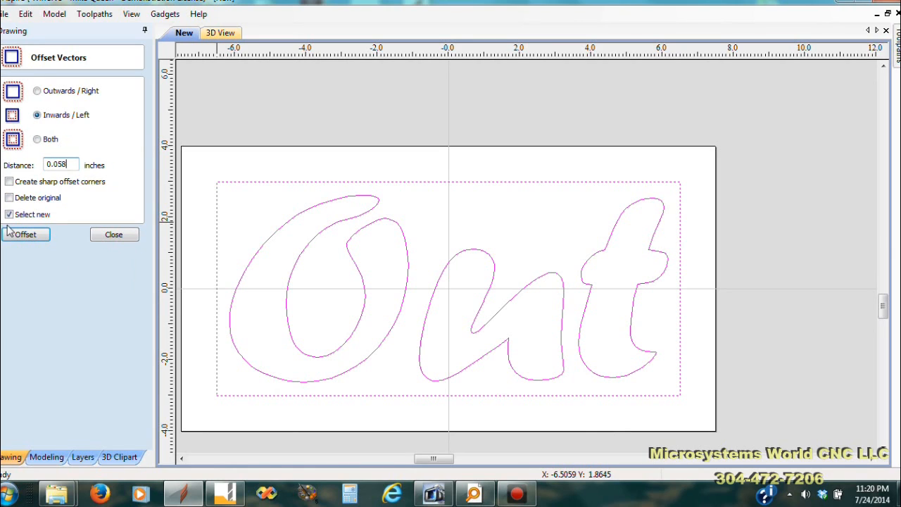
left_click(25, 234)
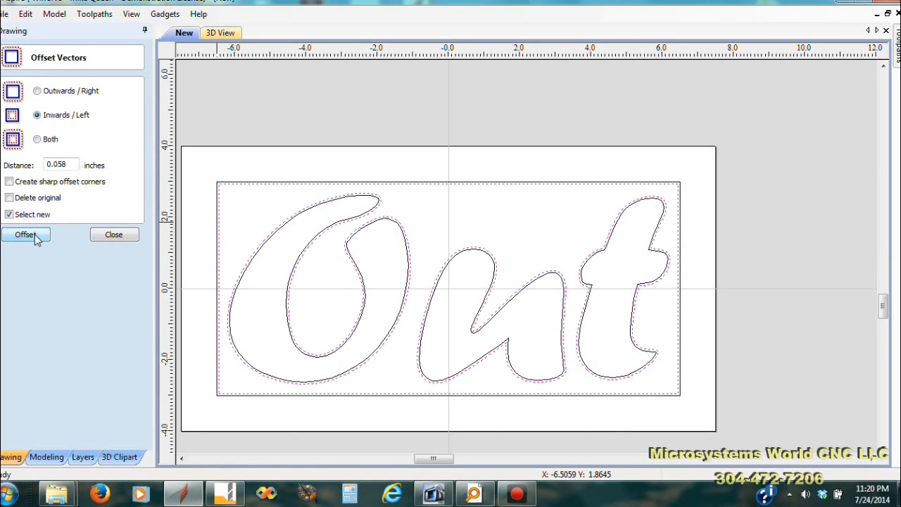
left_click(25, 234)
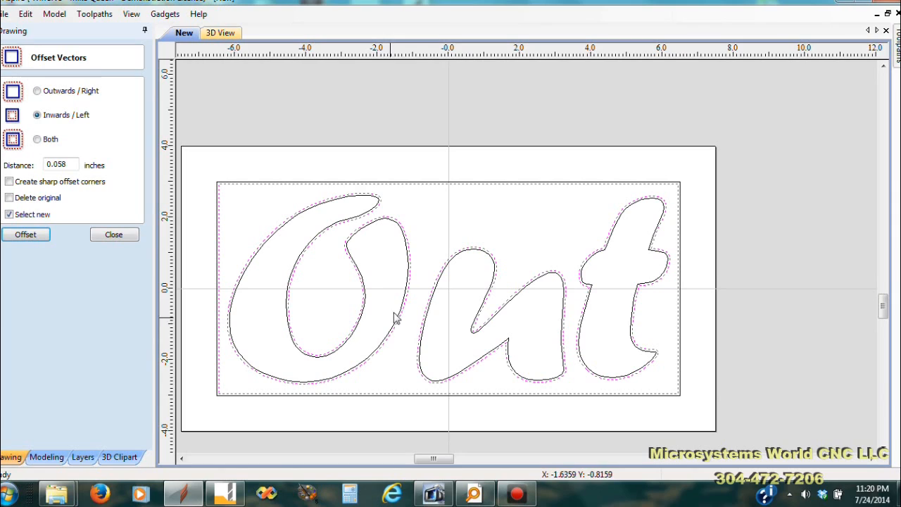
mouse_move(316, 346)
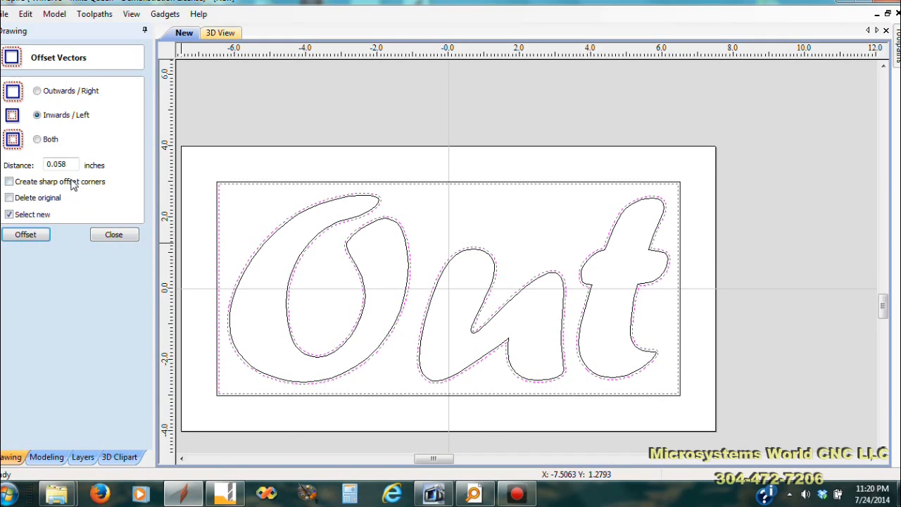
Create a second inward offset at 0.122 inch, then finish offsetting.
left_click(59, 165)
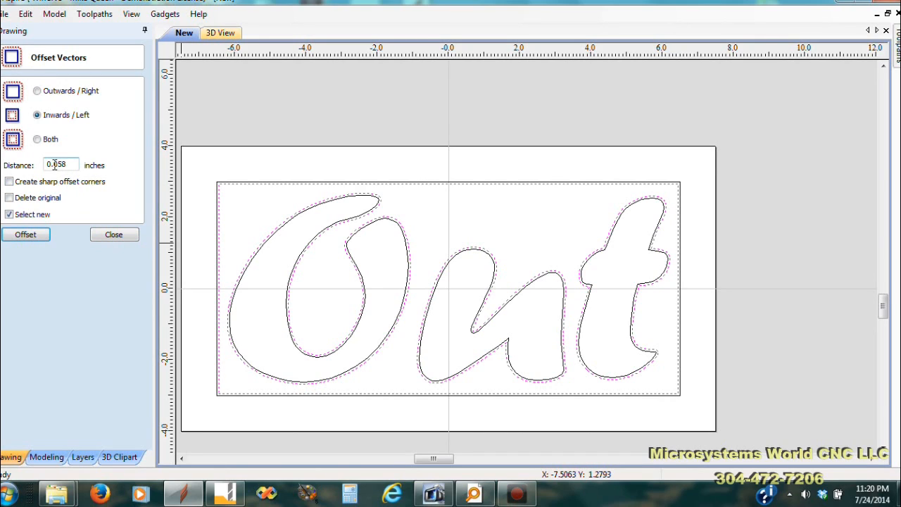
triple_click(59, 165)
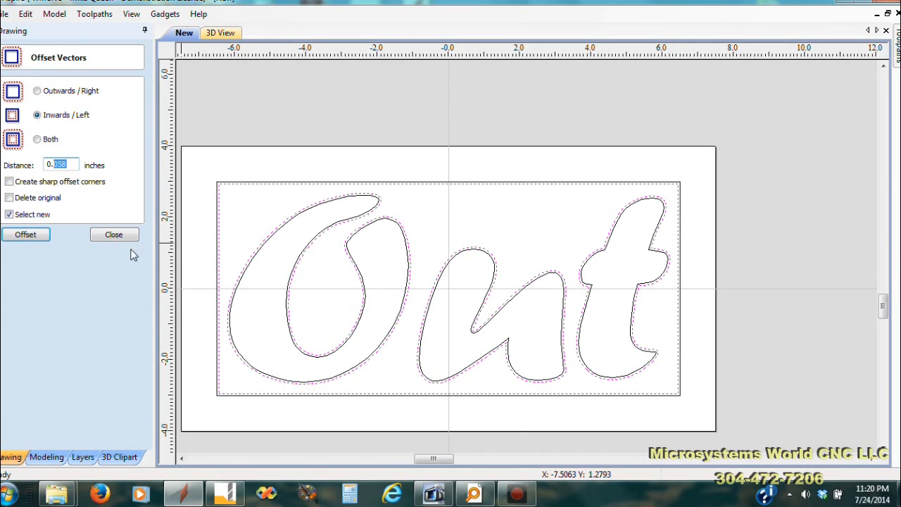
mouse_move(118, 222)
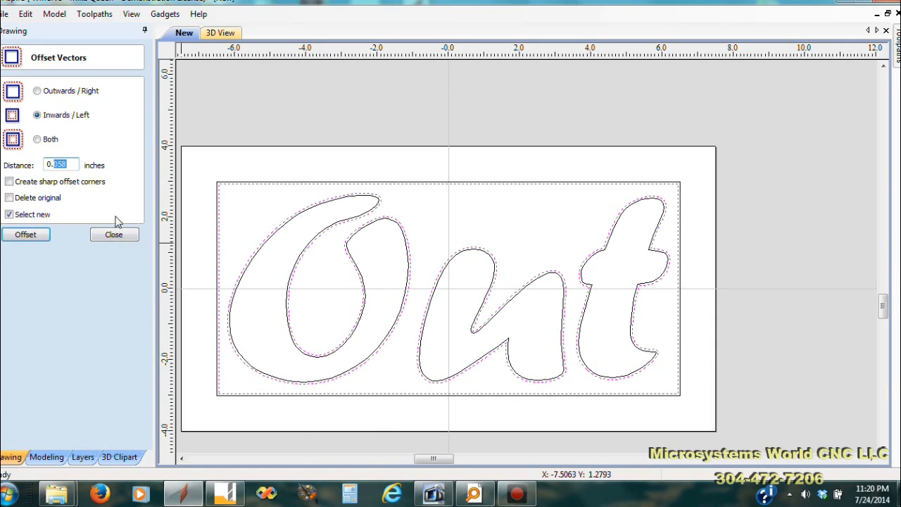
mouse_move(67, 196)
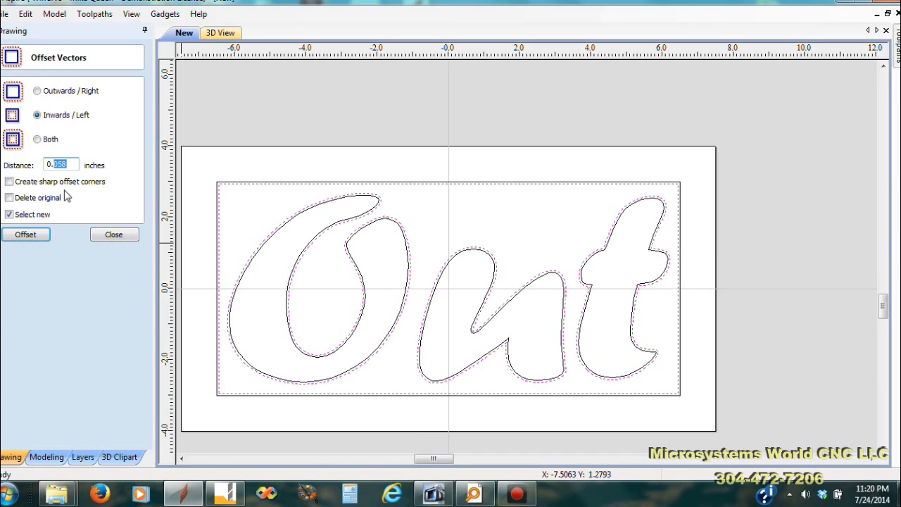
mouse_move(82, 180)
type("0.122")
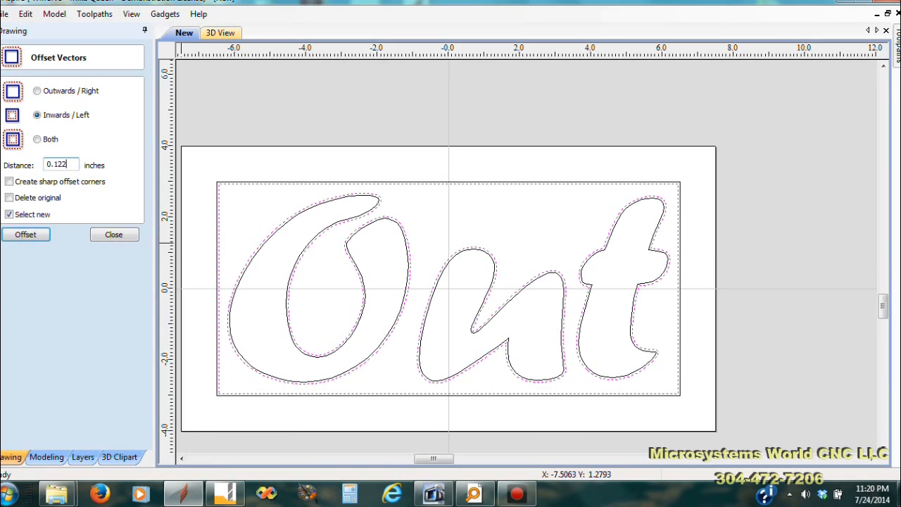
left_click(25, 234)
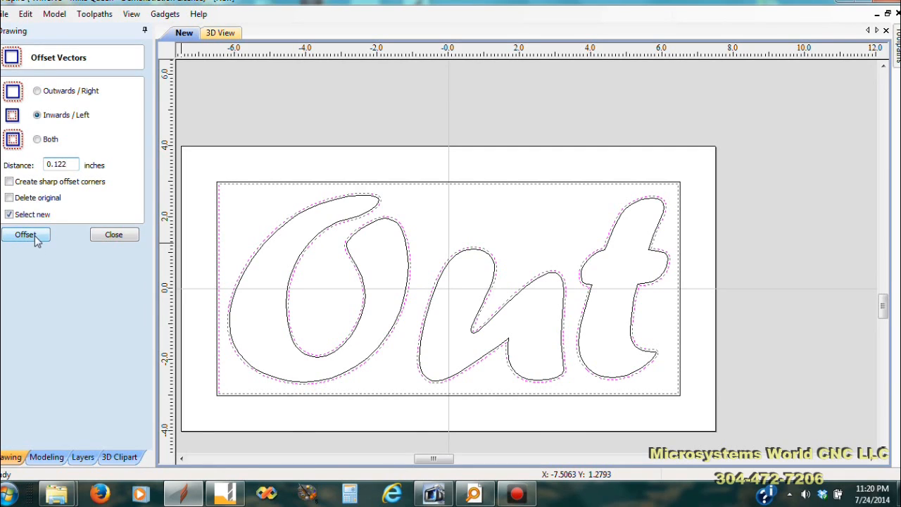
mouse_move(40, 239)
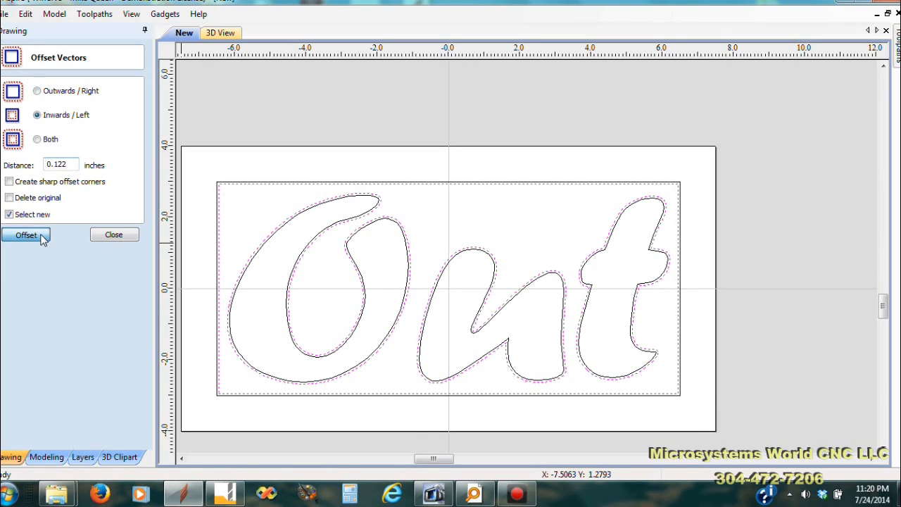
left_click(26, 233)
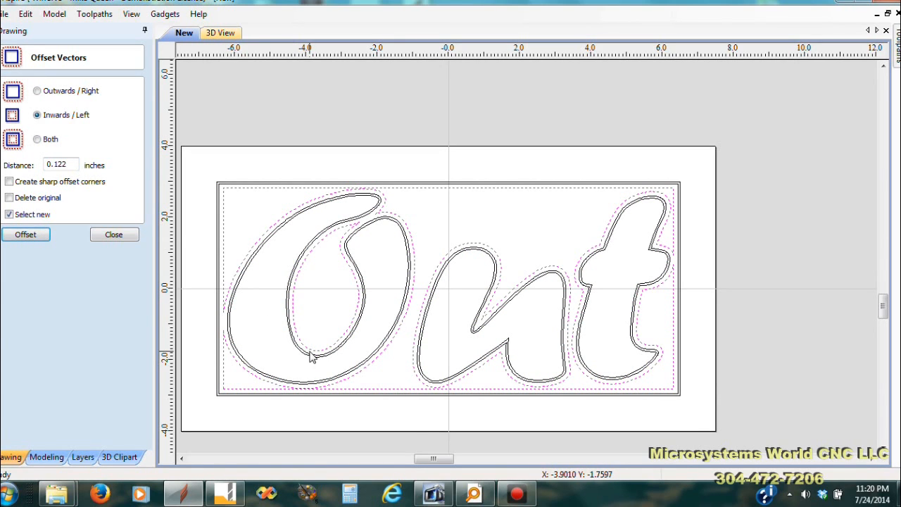
mouse_move(321, 349)
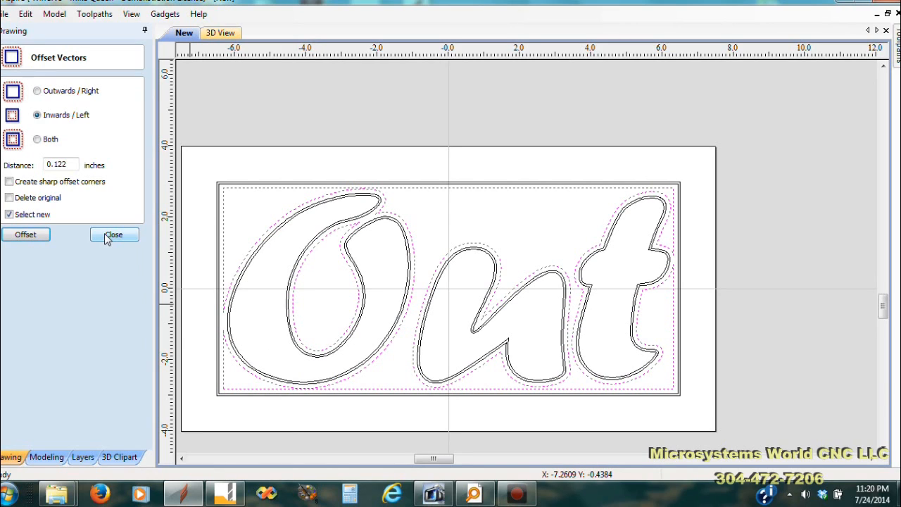
left_click(114, 233)
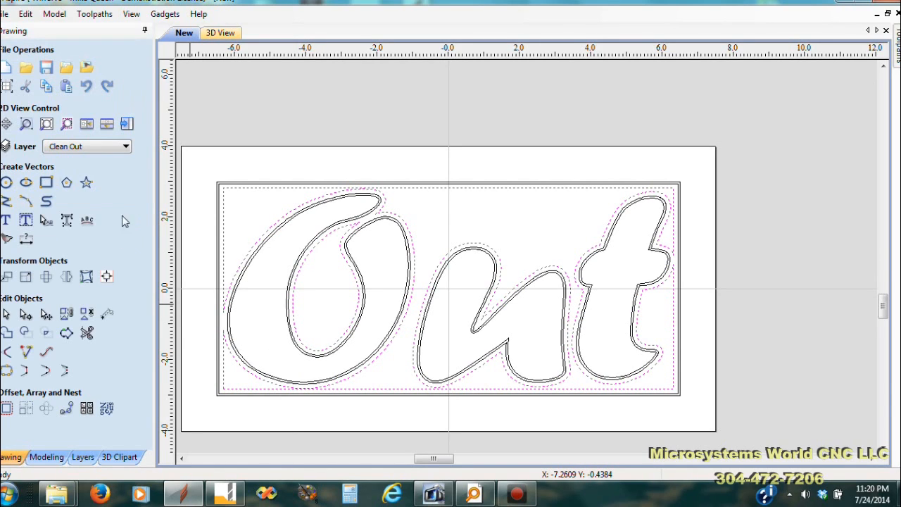
Hide the Out layer so only the Clean Out offset outlines show, then dismiss the layer list.
left_click(125, 146)
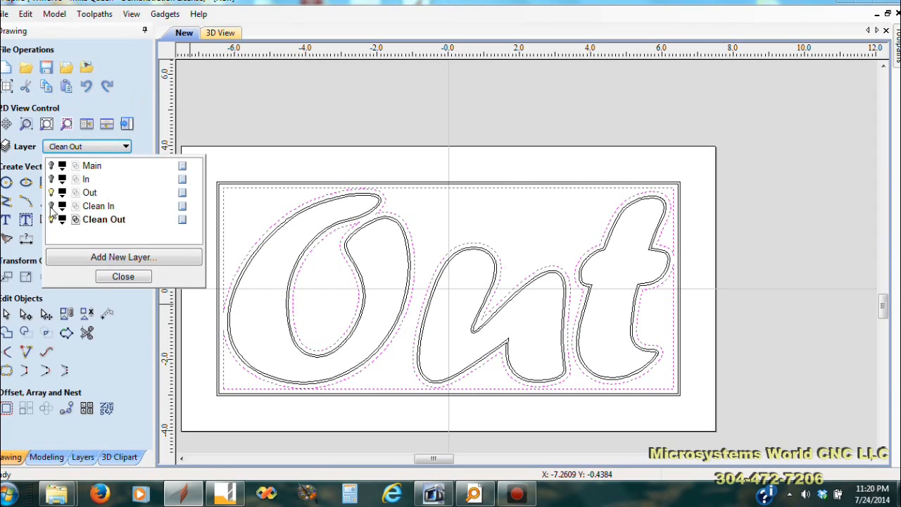
left_click(50, 191)
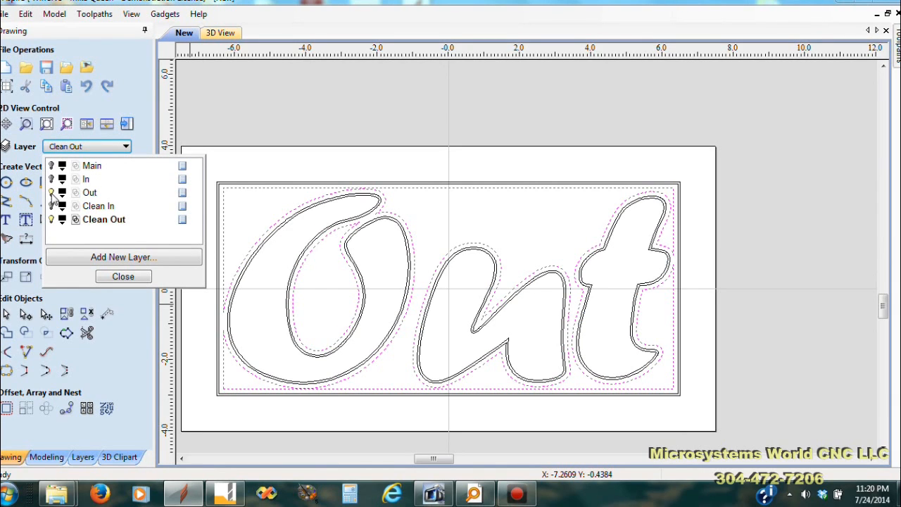
left_click(51, 191)
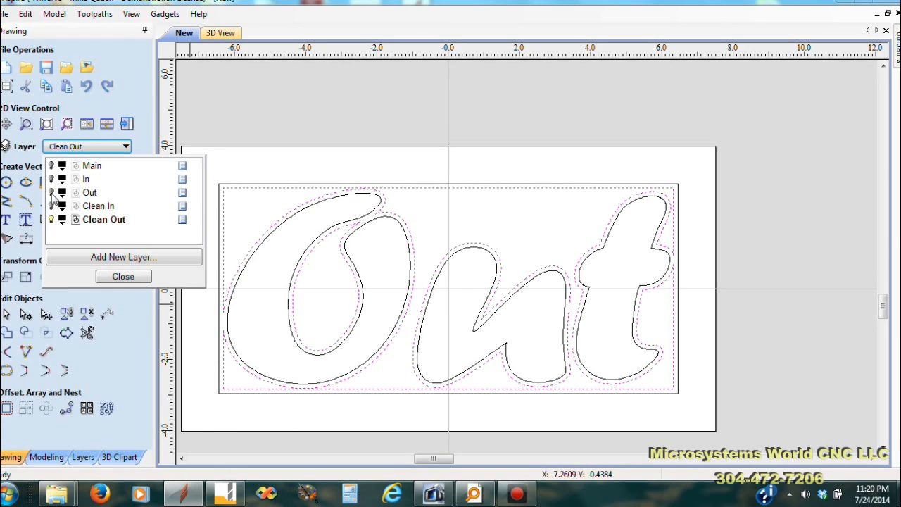
mouse_move(92, 232)
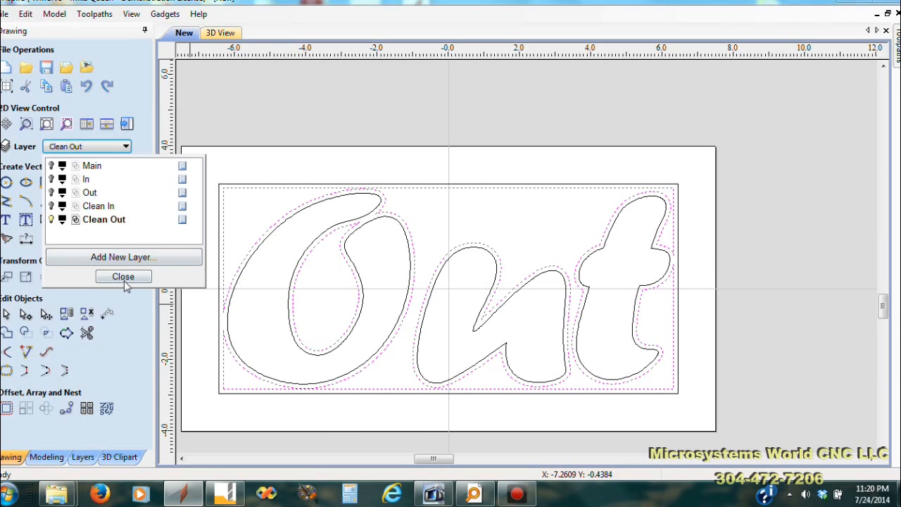
left_click(124, 276)
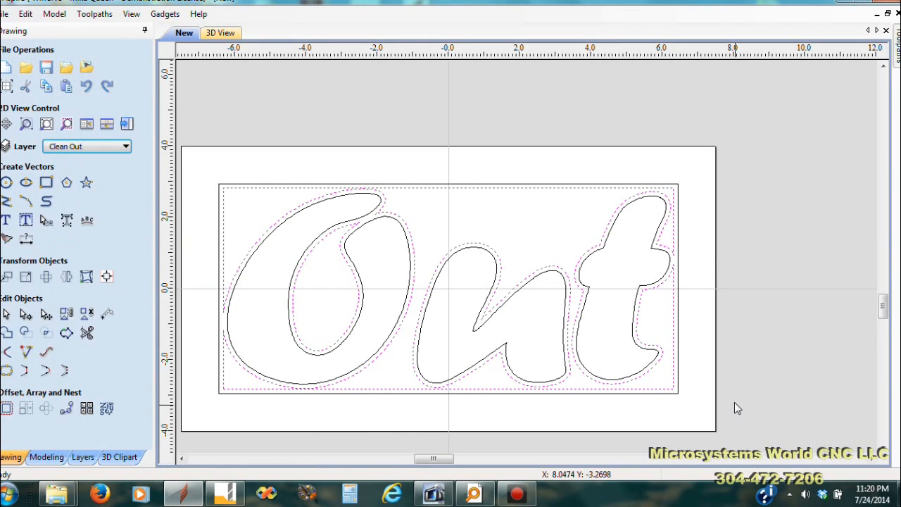
mouse_move(856, 278)
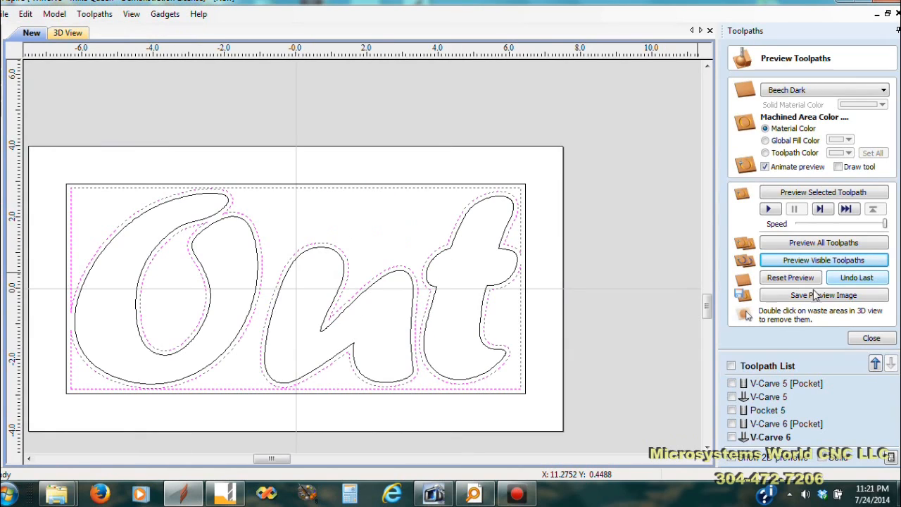
mouse_move(859, 339)
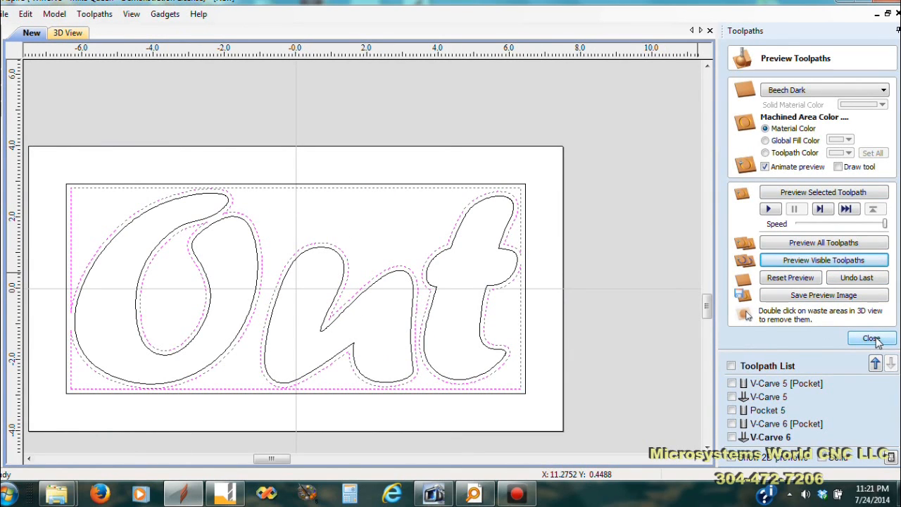
Close the Preview Toolpaths panel to return to the toolpath operations.
left_click(871, 338)
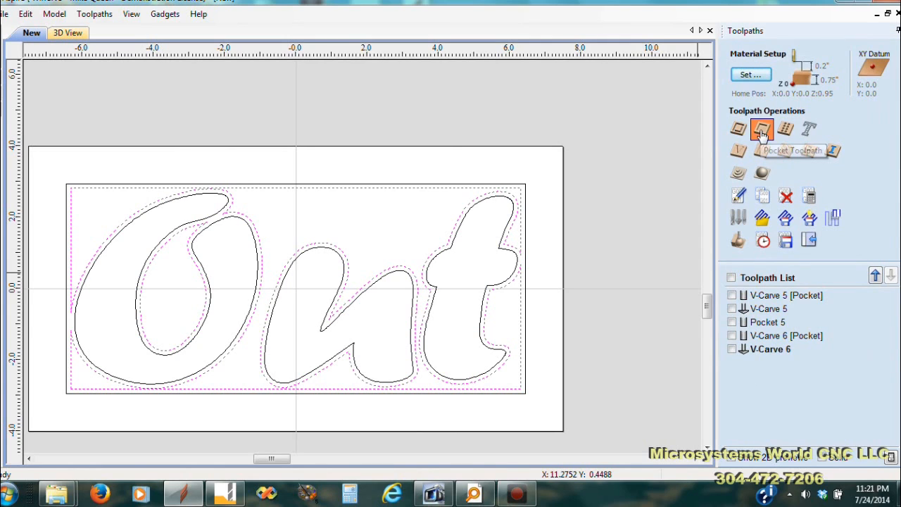
Start a Pocket Toolpath and choose the End Mill (0.125 inches) from the Tool Database.
left_click(762, 129)
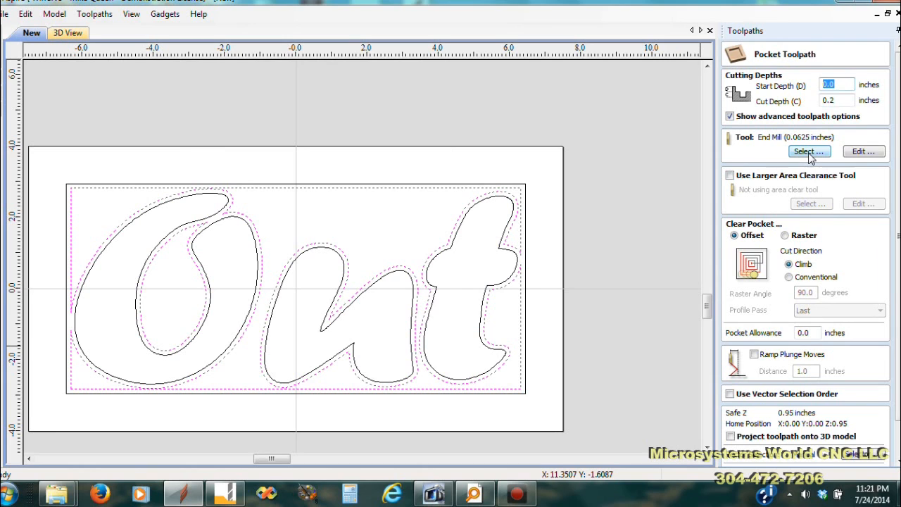
left_click(808, 151)
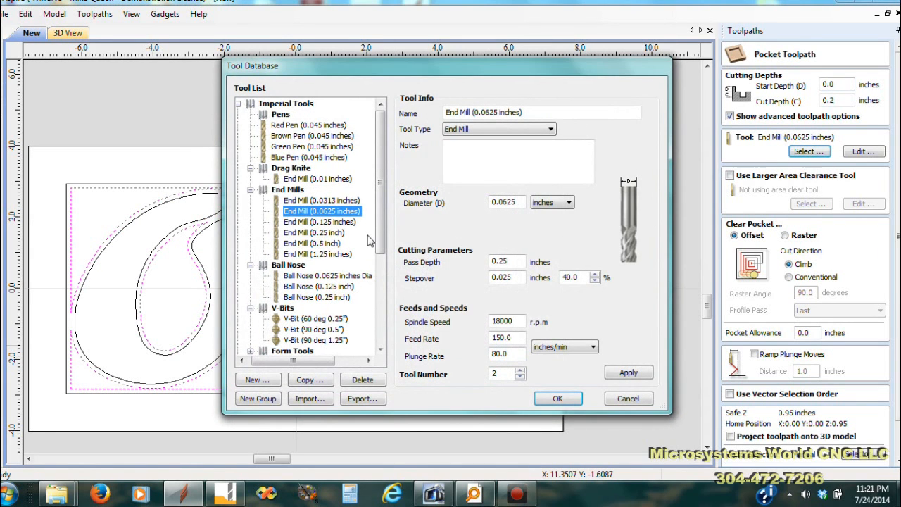
left_click(319, 223)
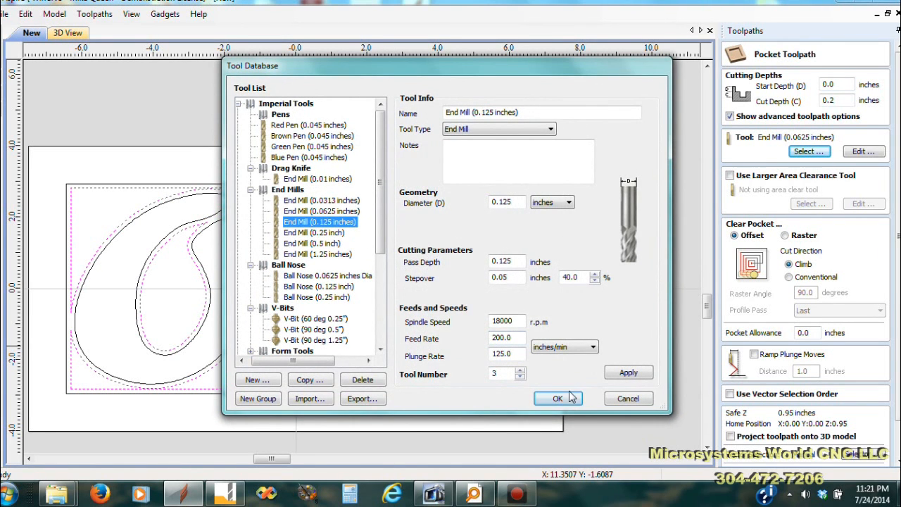
left_click(557, 397)
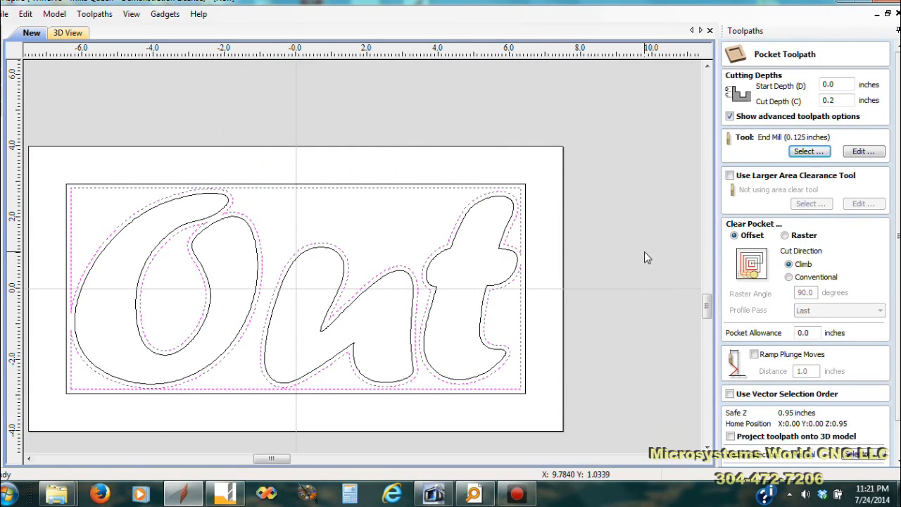
mouse_move(577, 402)
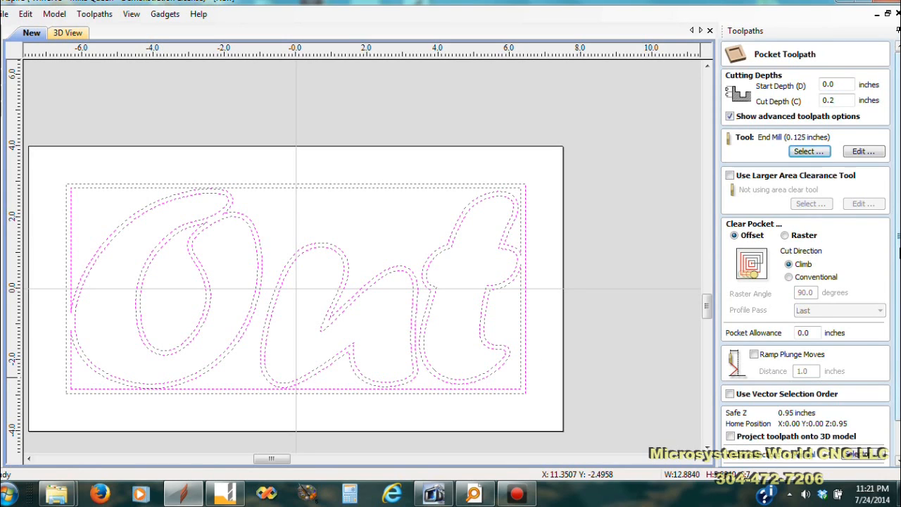
scroll("down", 3)
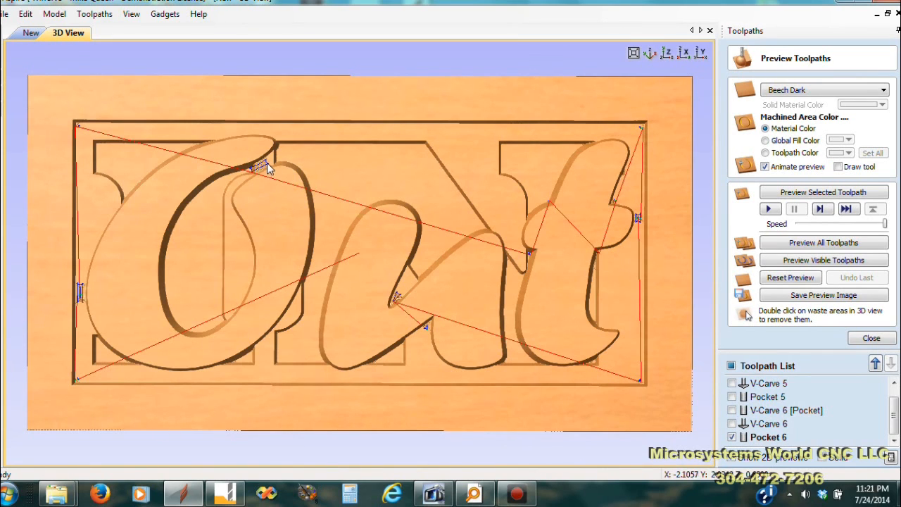
mouse_move(83, 290)
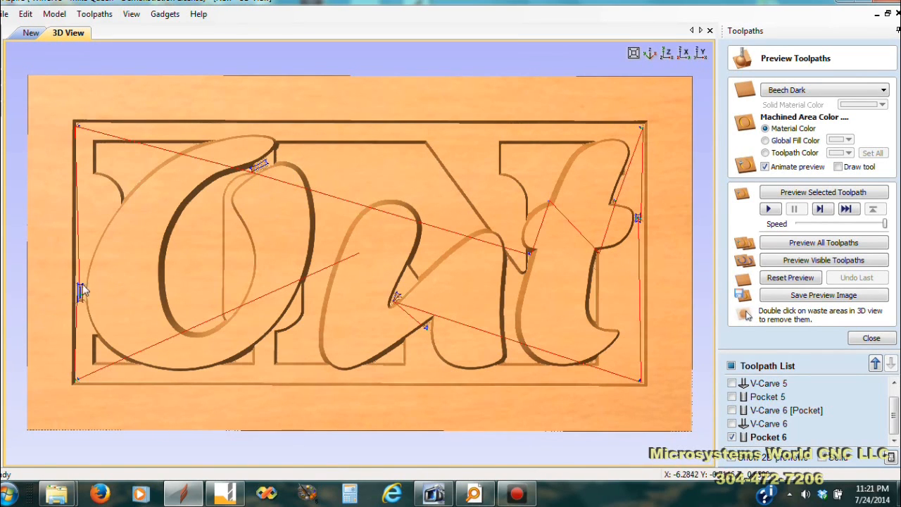
mouse_move(675, 265)
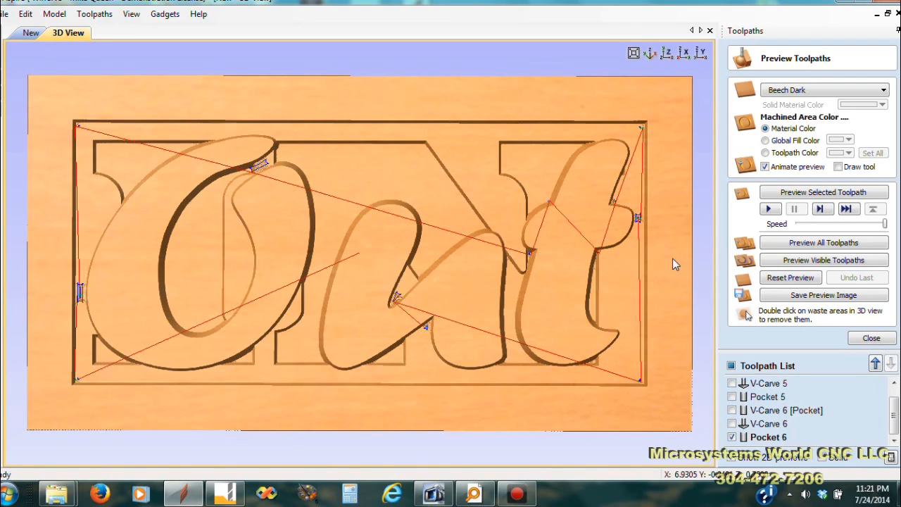
mouse_move(602, 359)
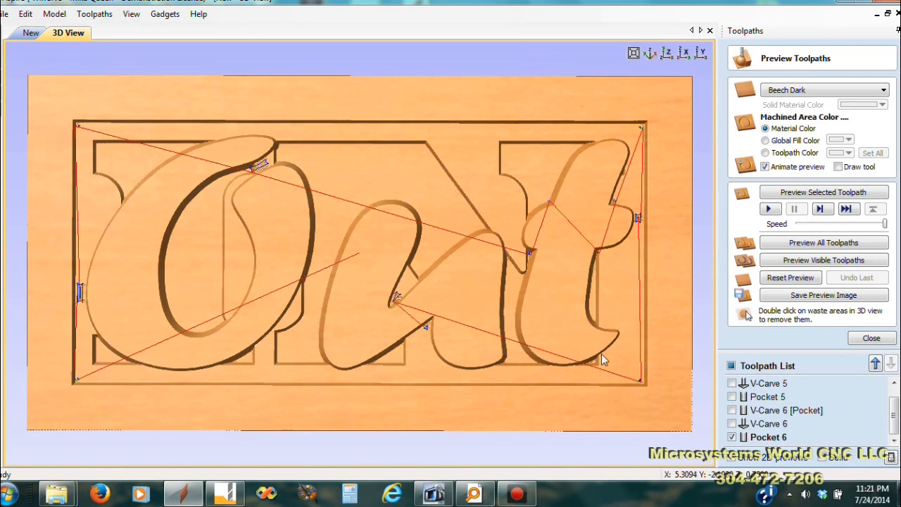
mouse_move(637, 152)
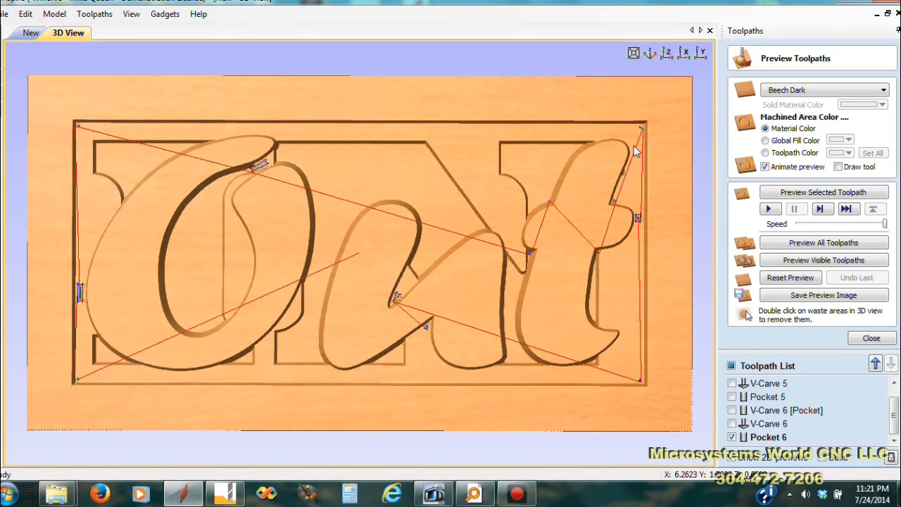
mouse_move(396, 303)
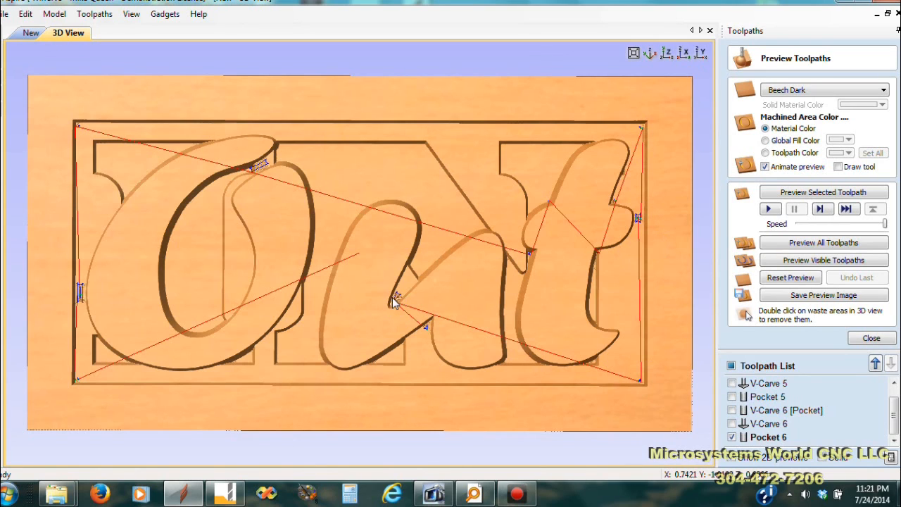
mouse_move(293, 200)
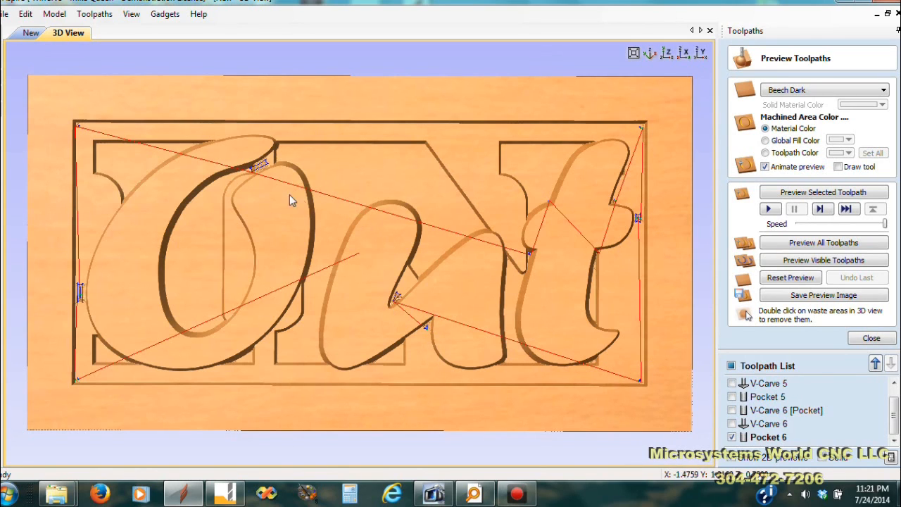
mouse_move(228, 224)
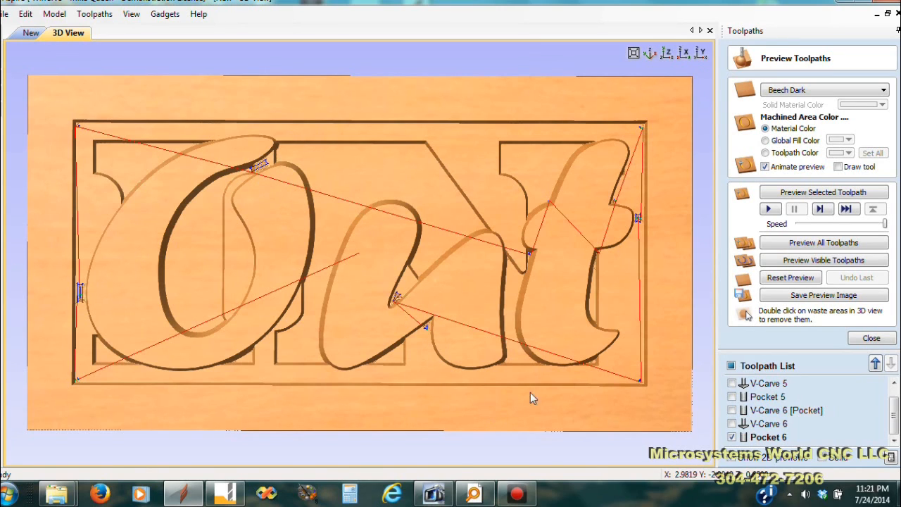
mouse_move(619, 143)
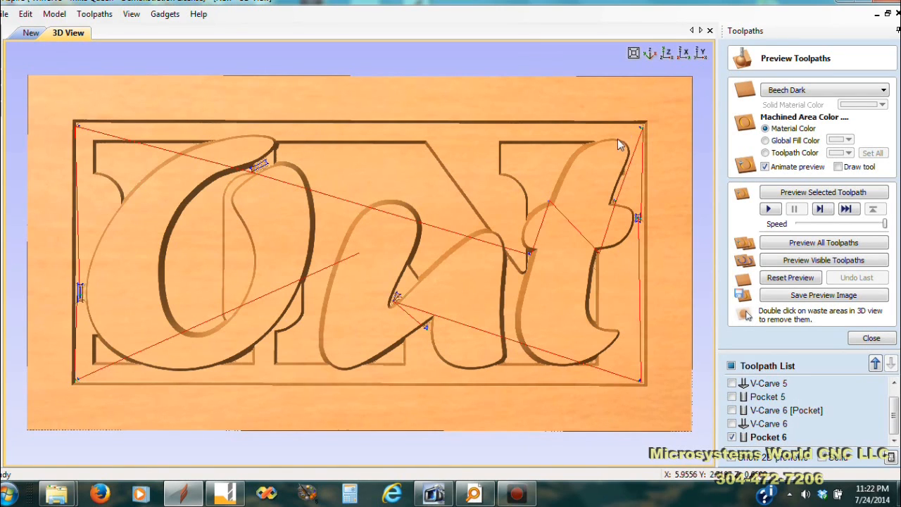
mouse_move(106, 138)
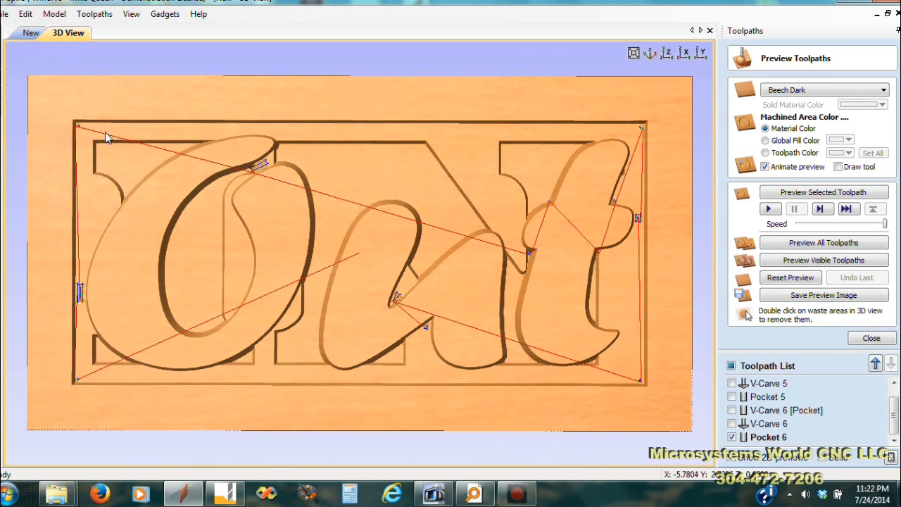
mouse_move(92, 253)
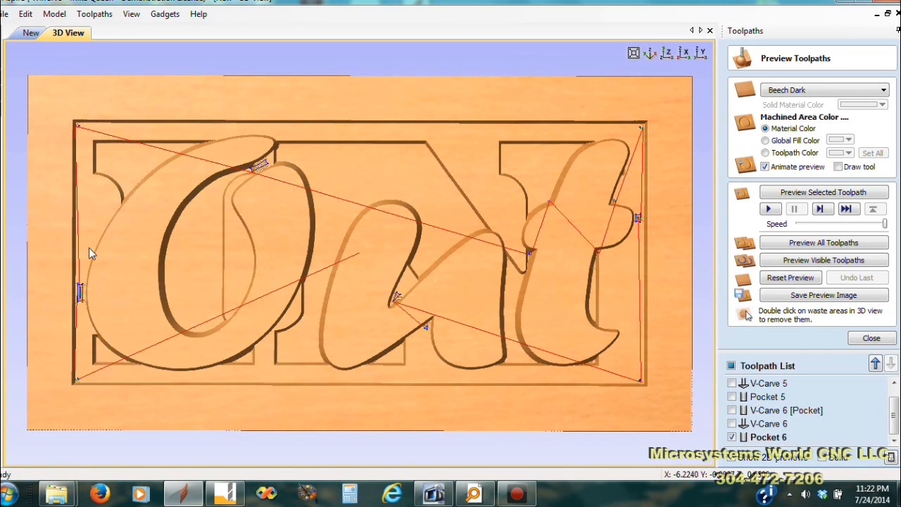
mouse_move(243, 296)
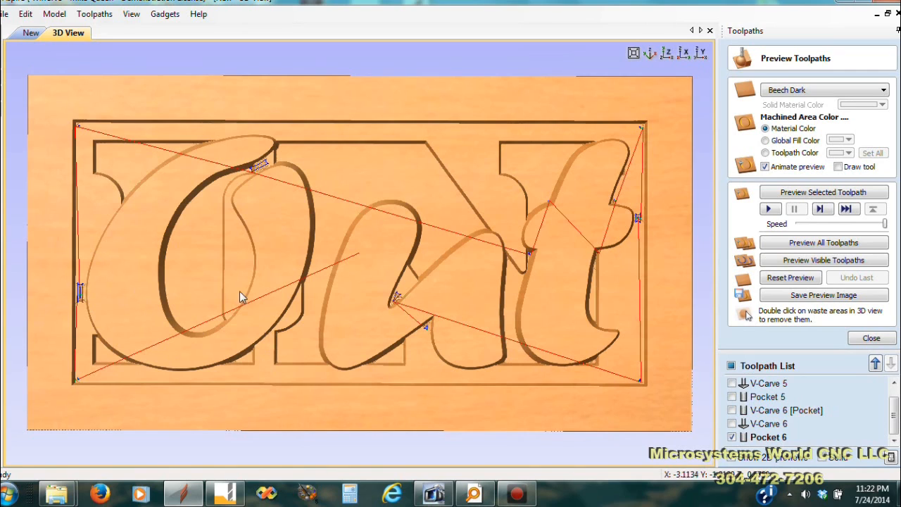
mouse_move(771, 462)
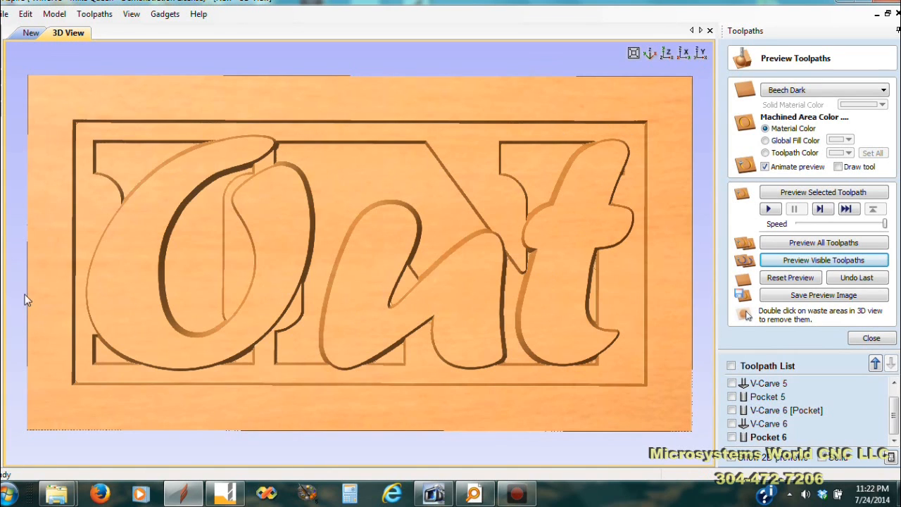
mouse_move(200, 344)
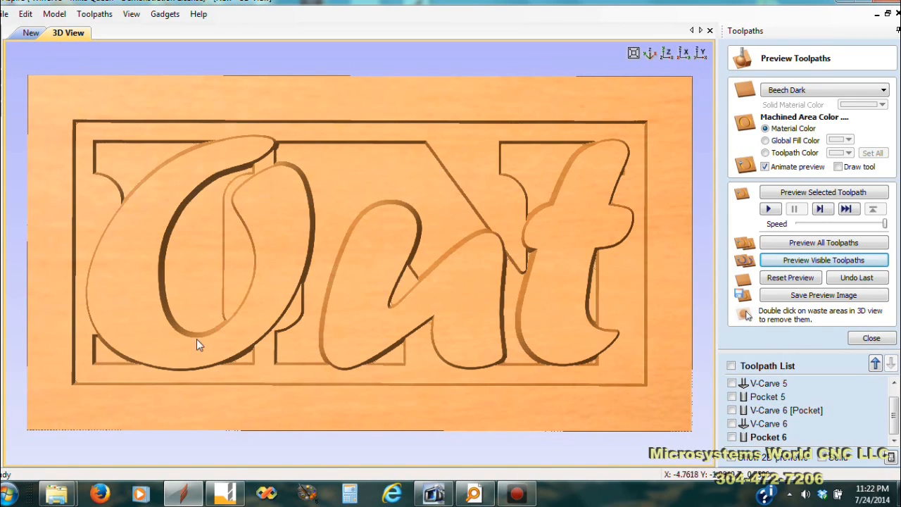
mouse_move(26, 239)
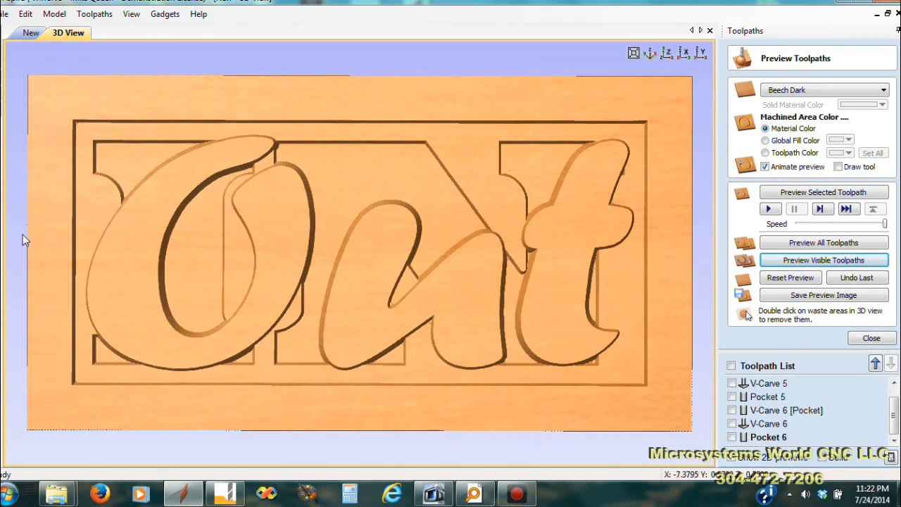
mouse_move(397, 394)
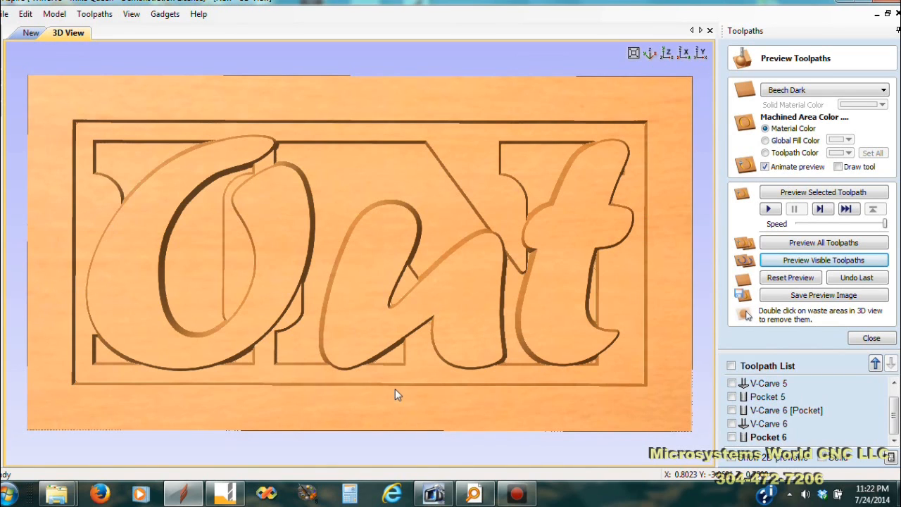
mouse_move(554, 74)
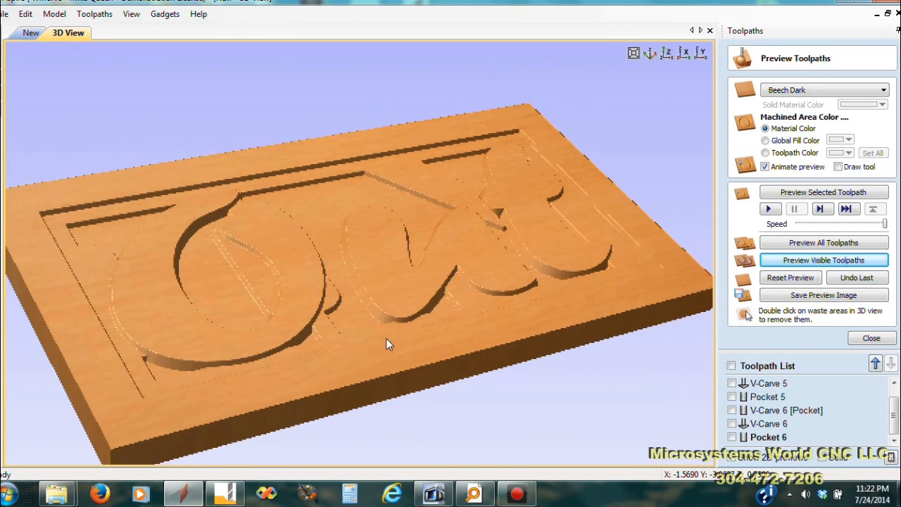
Orbit the 3D preview to inspect the carved Out lettering up close.
left_click_drag(387, 345, 205, 345)
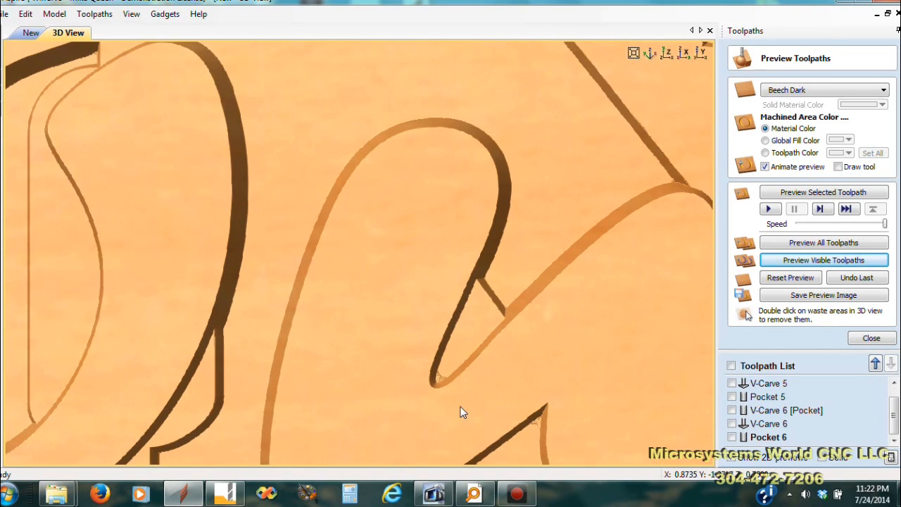
mouse_move(437, 386)
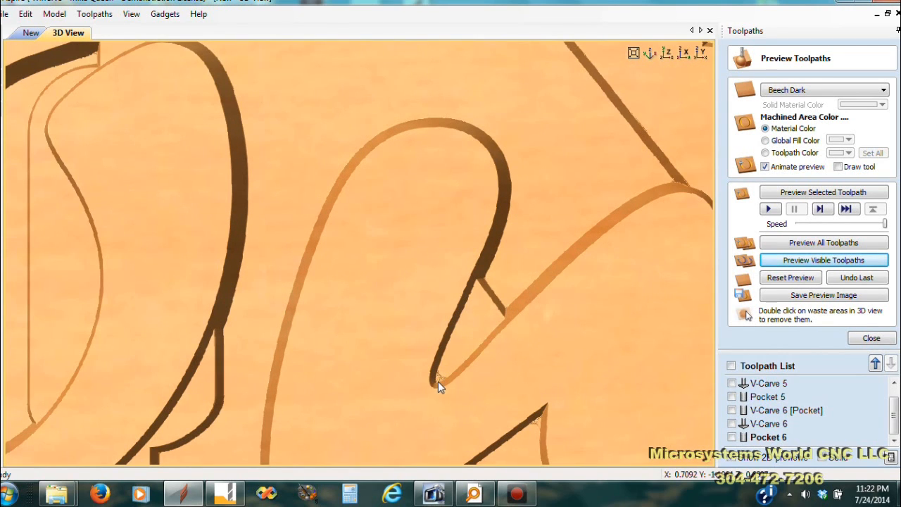
mouse_move(451, 378)
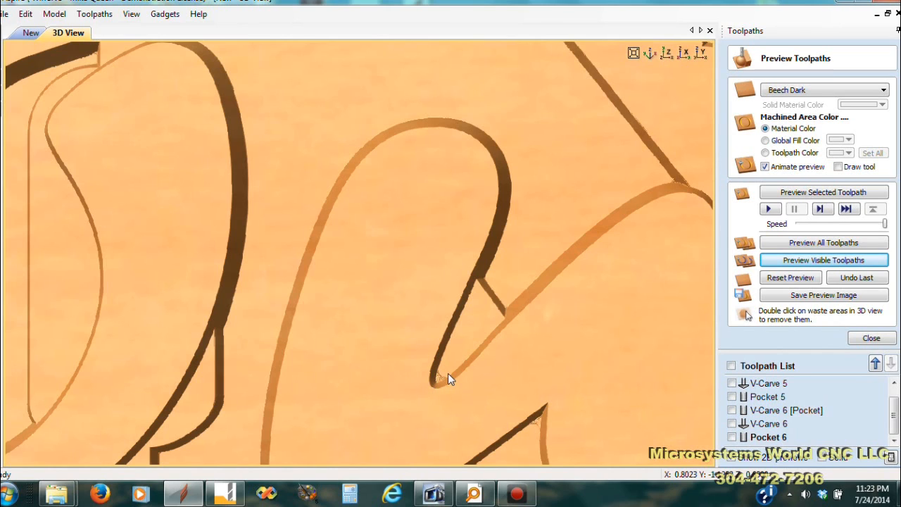
mouse_move(437, 394)
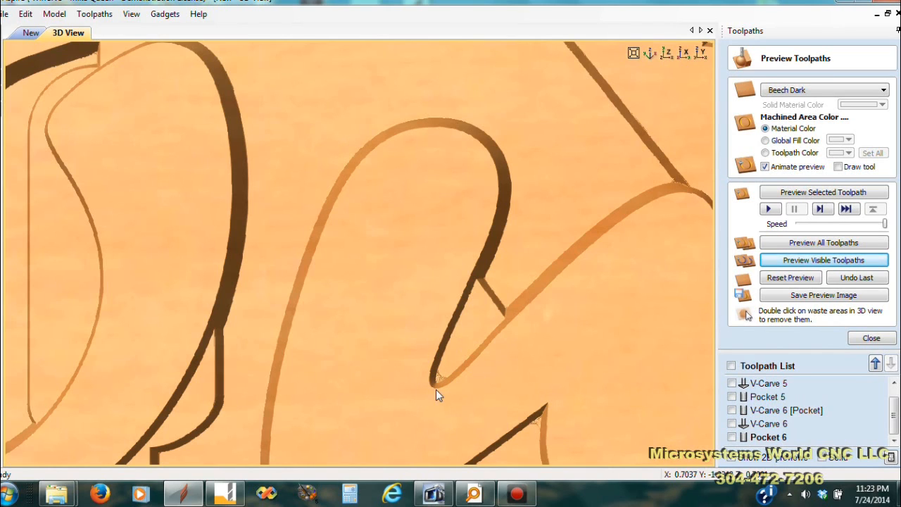
mouse_move(444, 366)
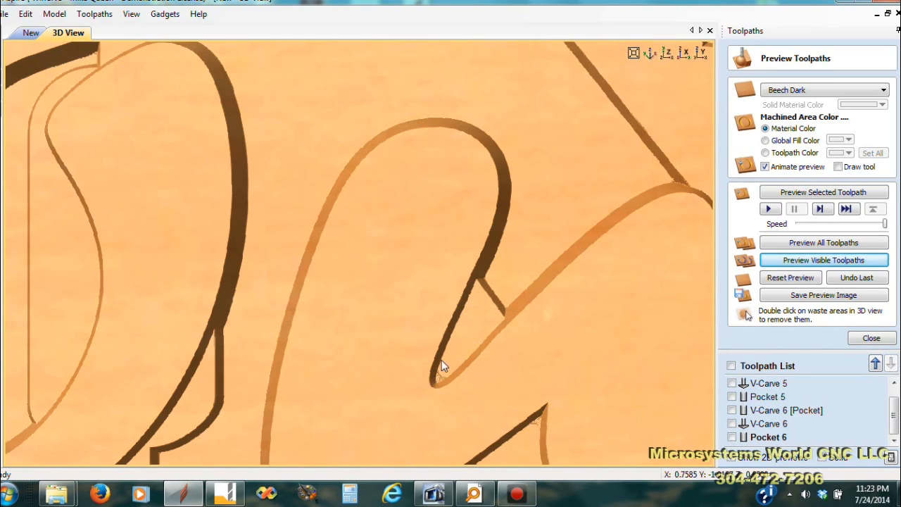
mouse_move(707, 432)
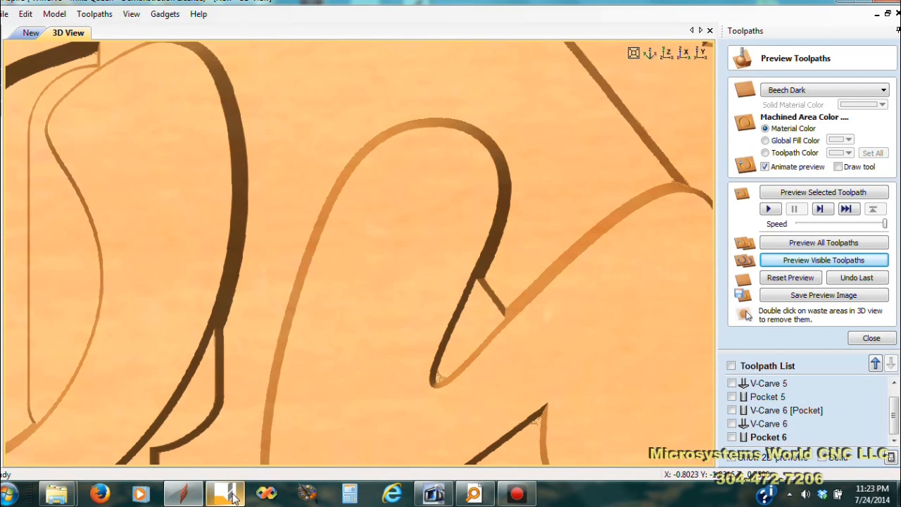
left_click(225, 493)
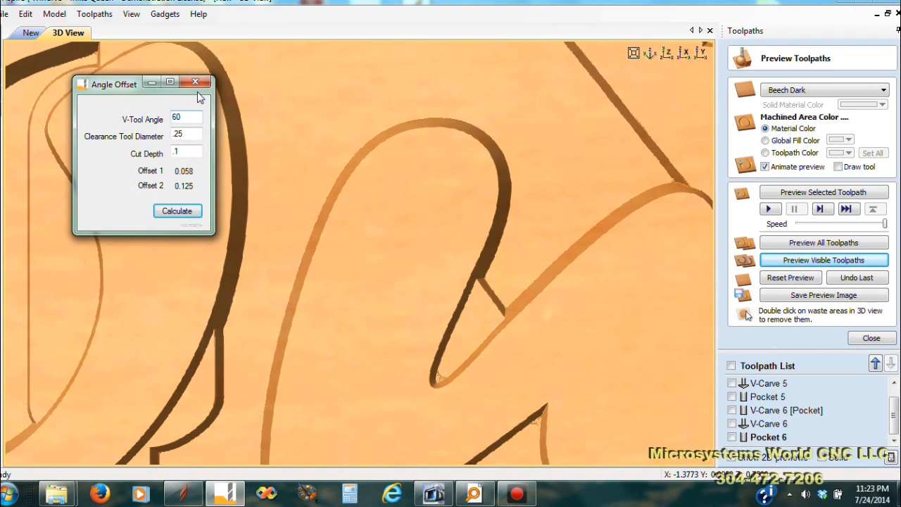
mouse_move(200, 81)
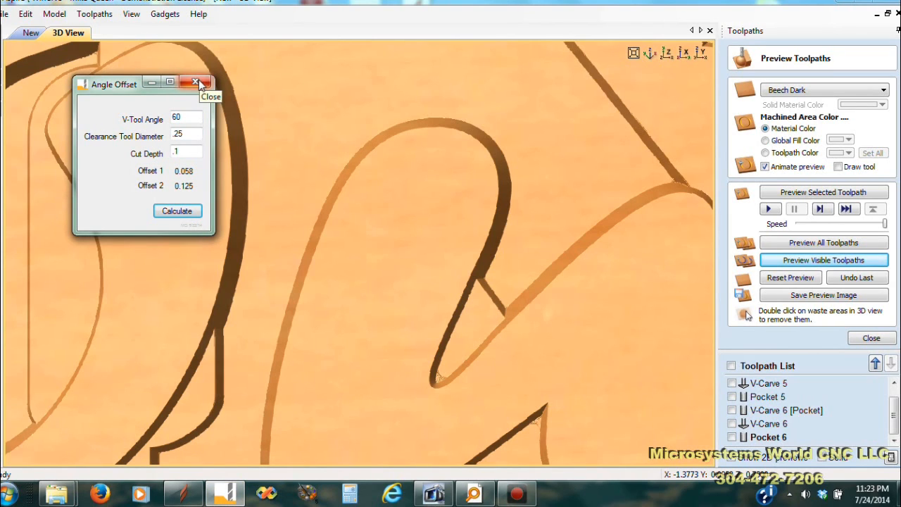
left_click(195, 81)
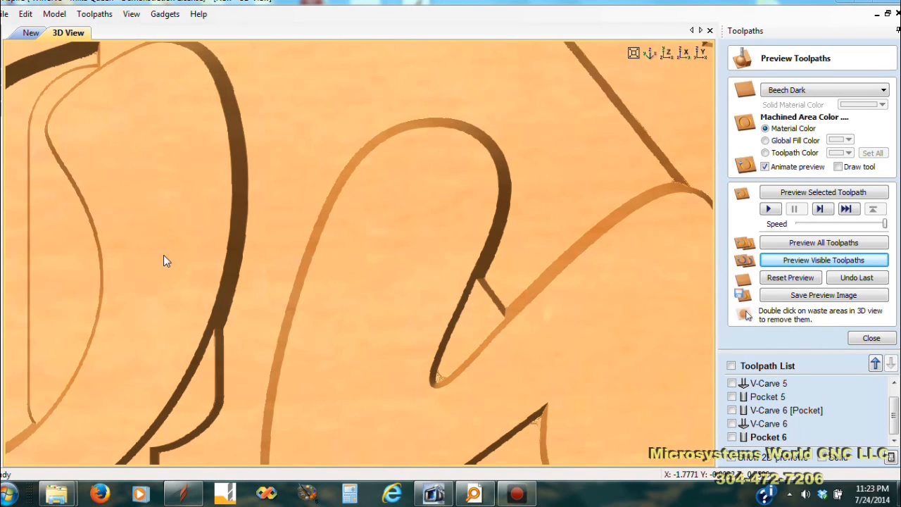
mouse_move(631, 180)
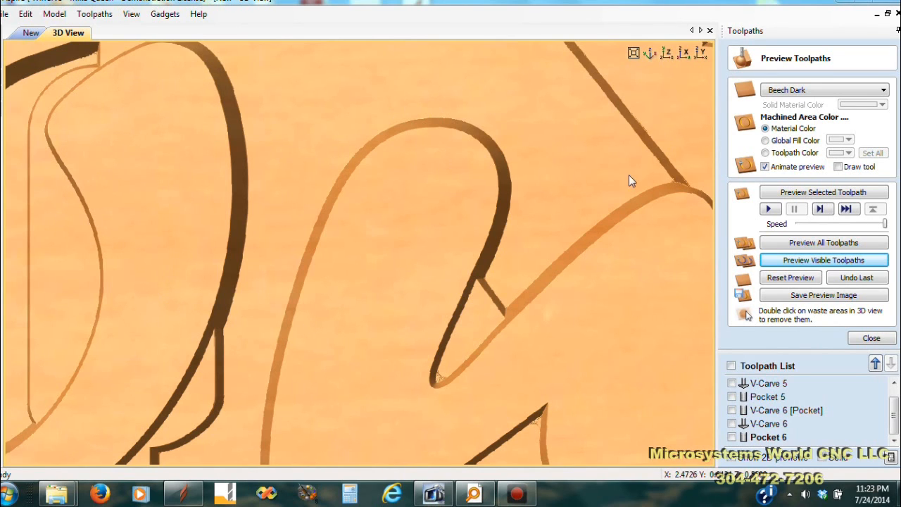
mouse_move(693, 175)
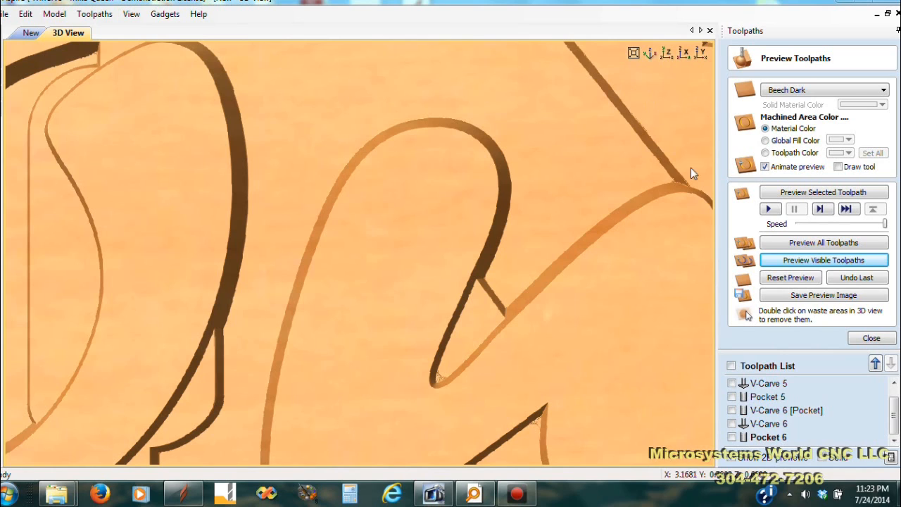
mouse_move(442, 386)
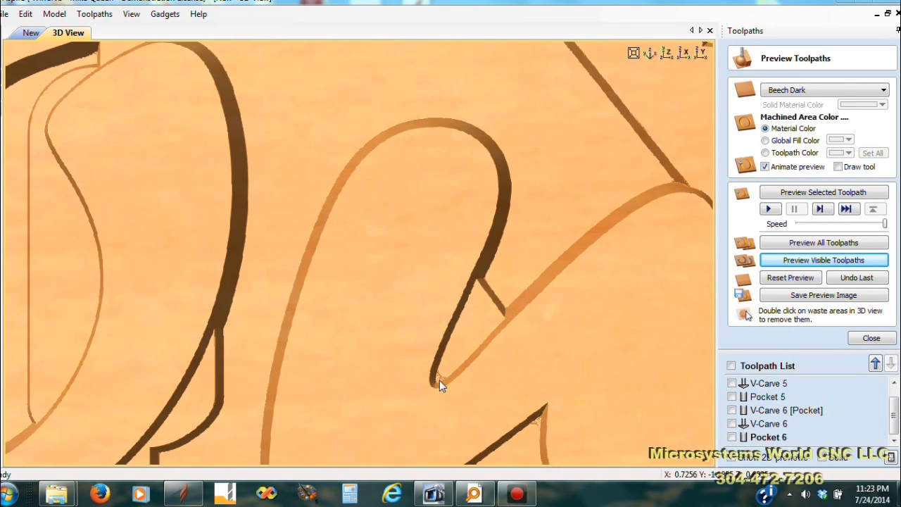
mouse_move(442, 378)
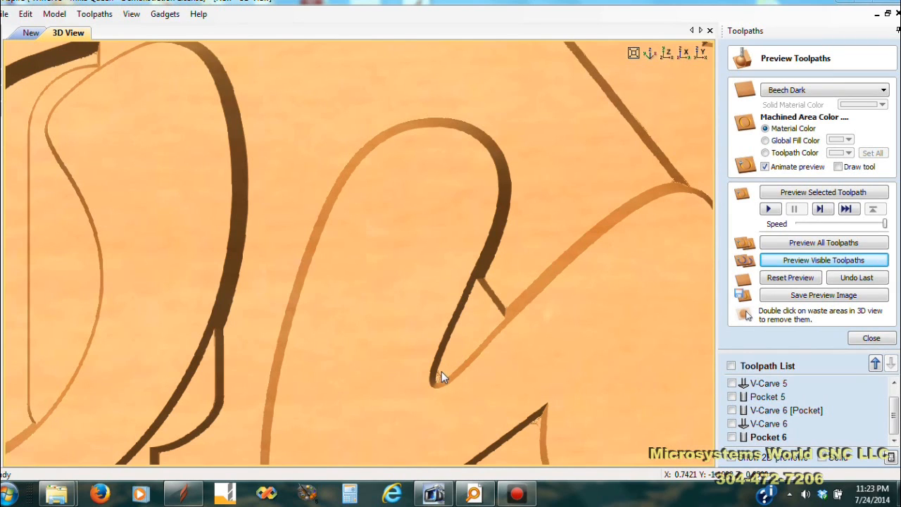
mouse_move(433, 378)
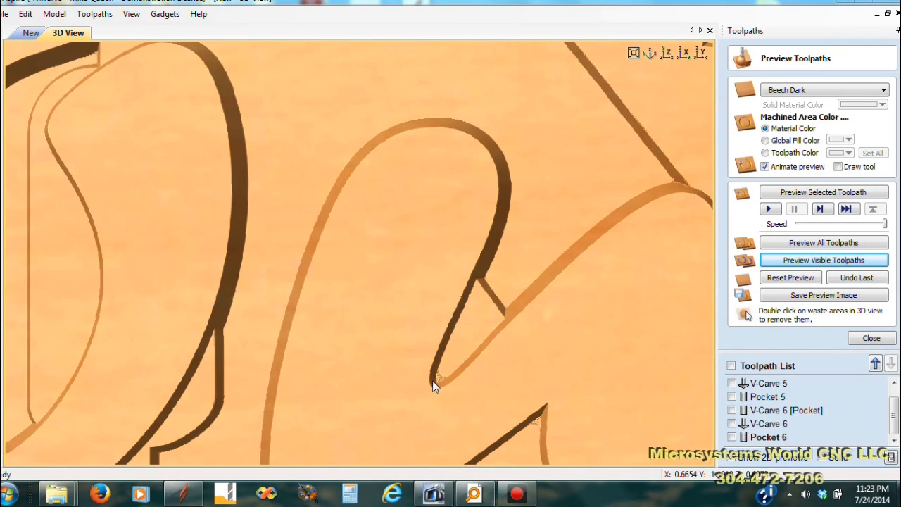
mouse_move(723, 366)
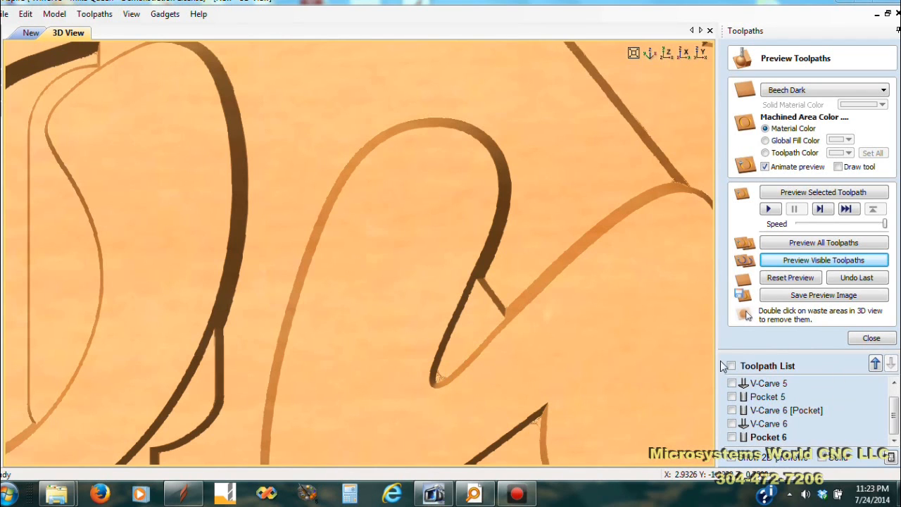
mouse_move(667, 335)
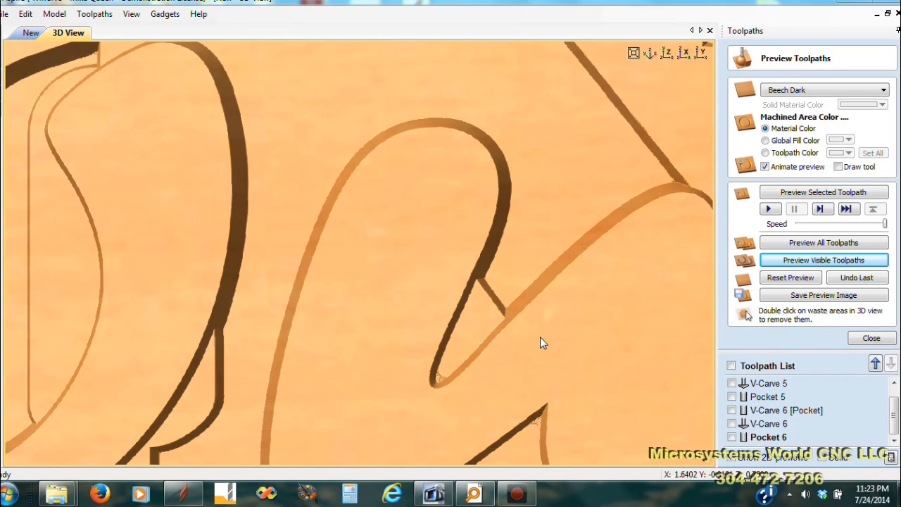
mouse_move(546, 266)
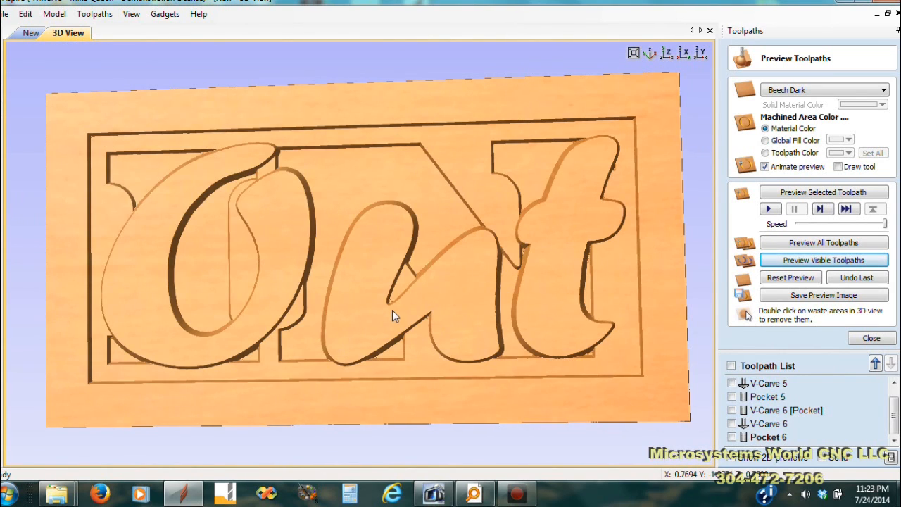
mouse_move(493, 331)
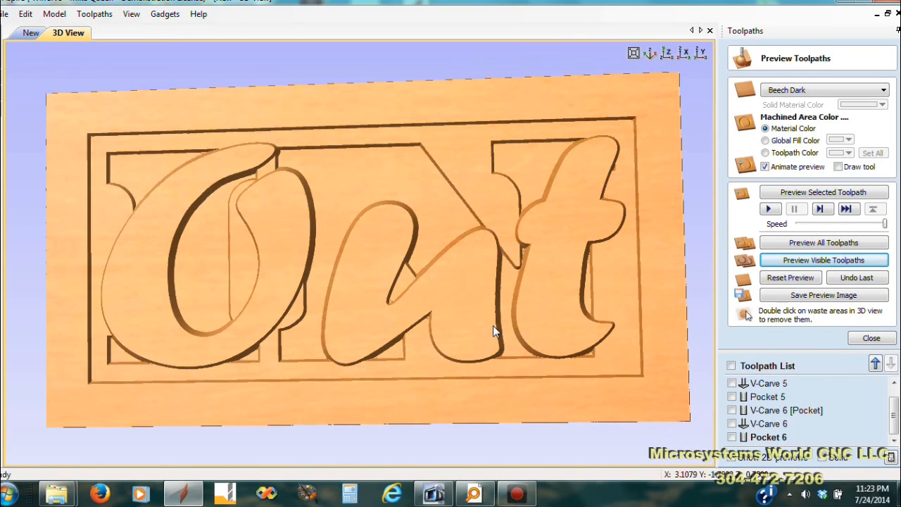
mouse_move(391, 316)
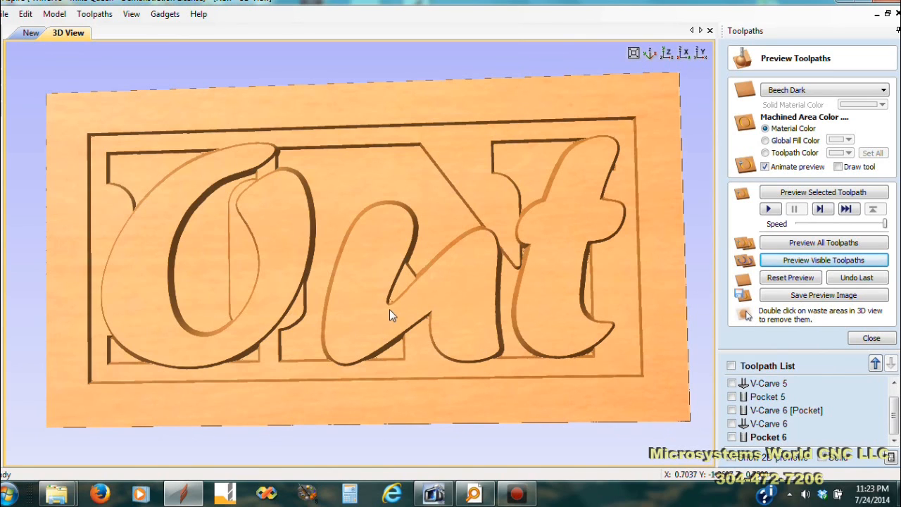
mouse_move(472, 268)
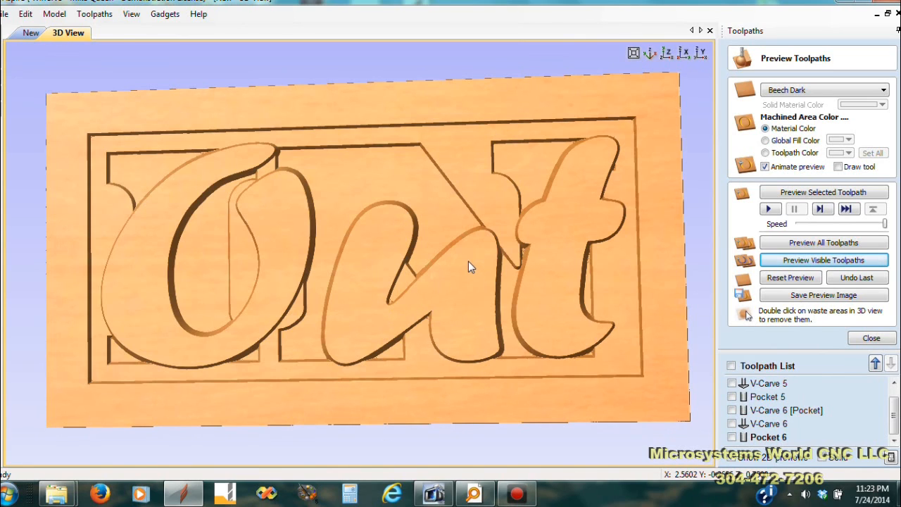
mouse_move(440, 218)
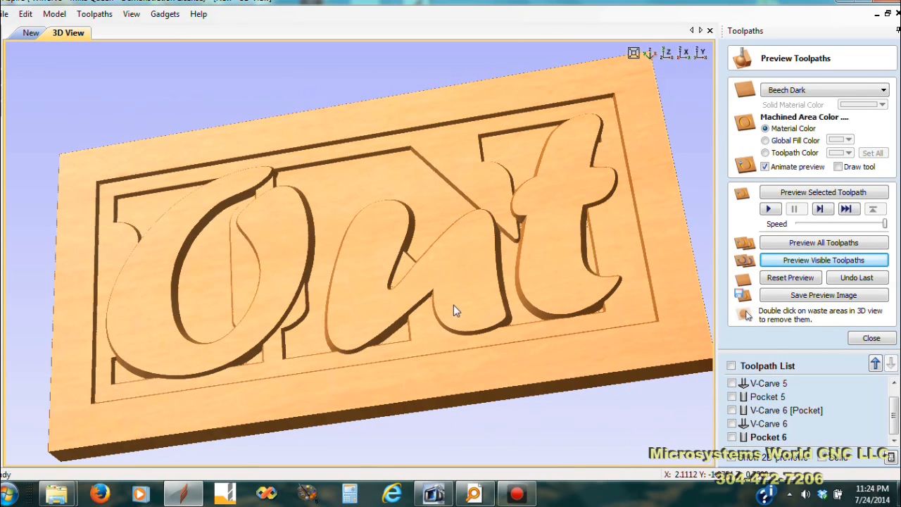
mouse_move(352, 377)
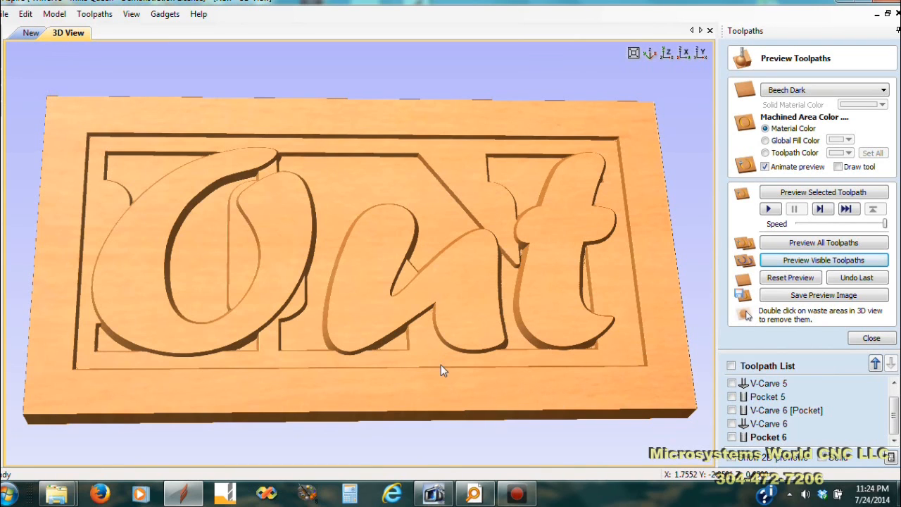
mouse_move(372, 384)
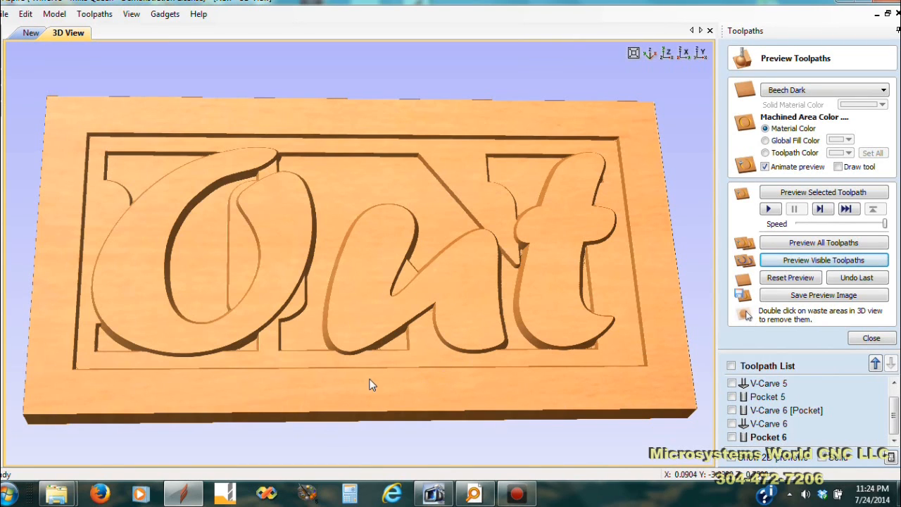
mouse_move(434, 375)
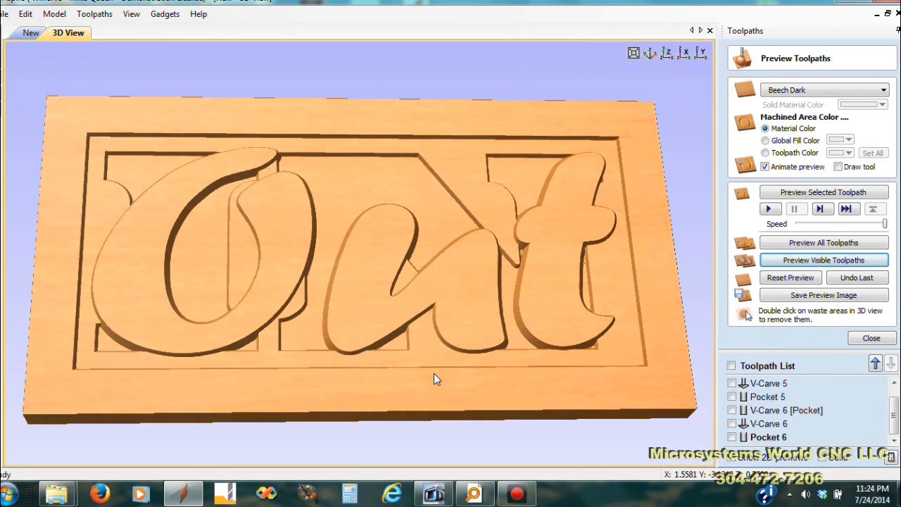
mouse_move(461, 374)
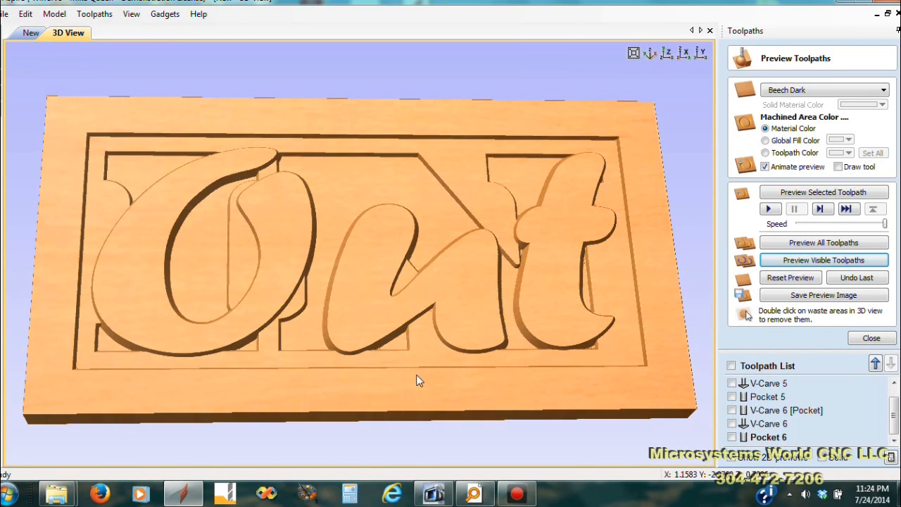
mouse_move(400, 373)
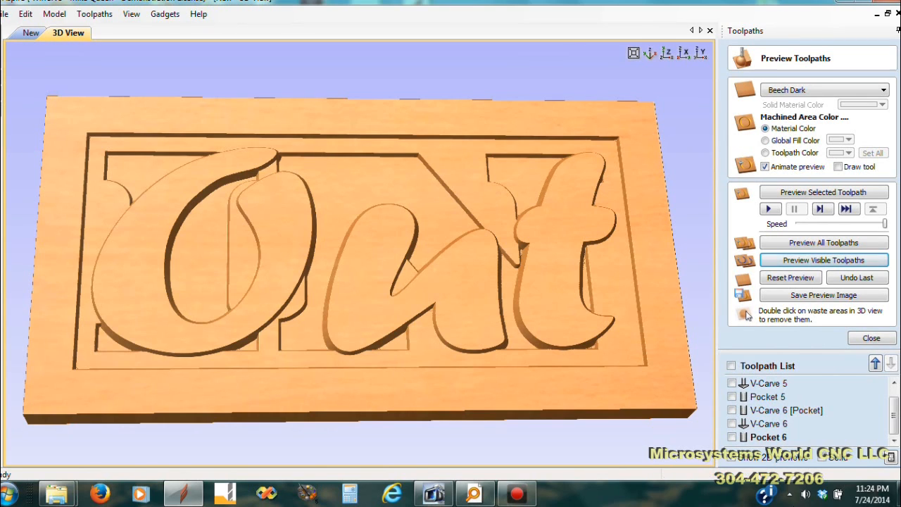
mouse_move(512, 328)
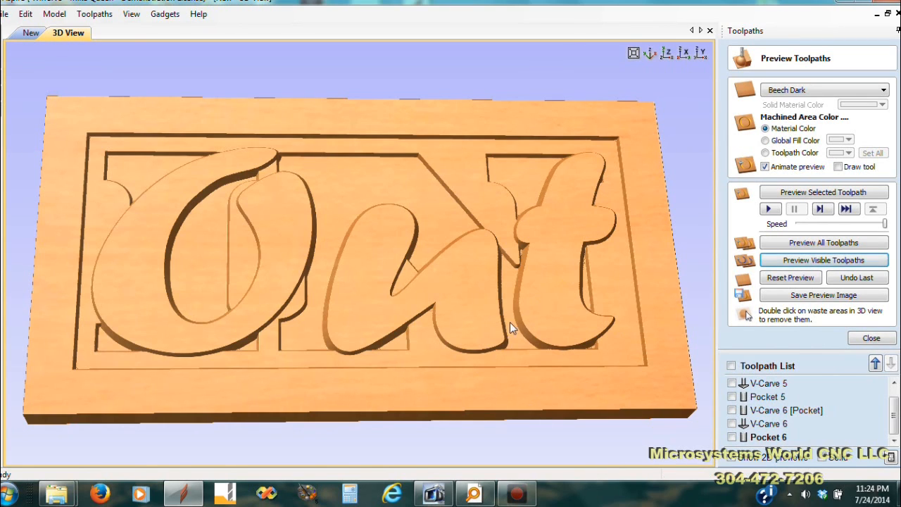
mouse_move(394, 375)
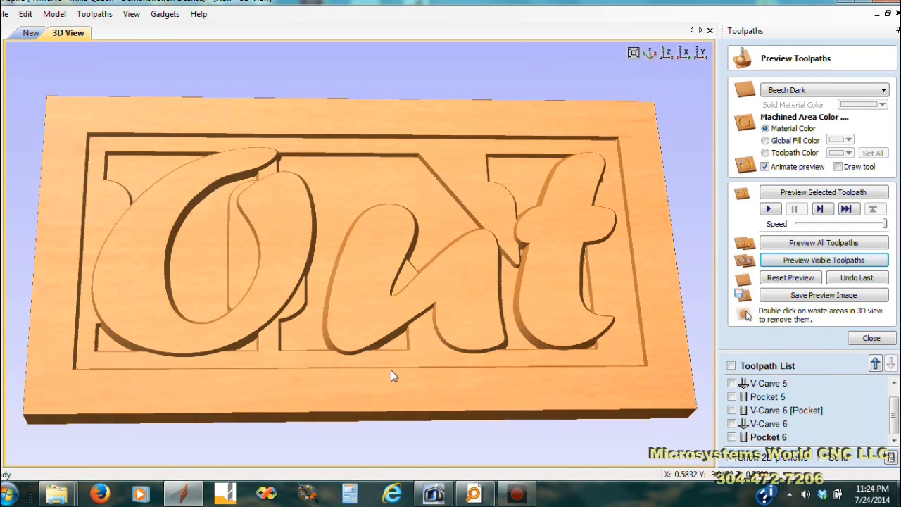
mouse_move(436, 383)
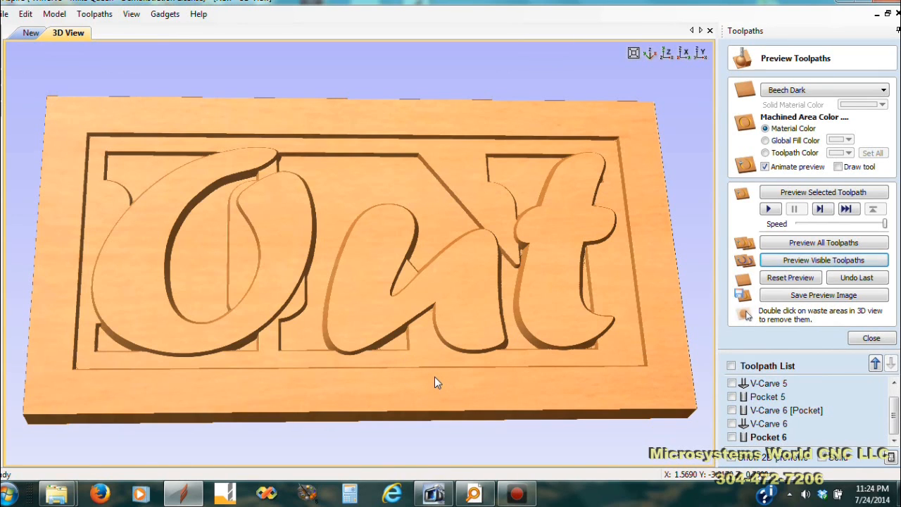